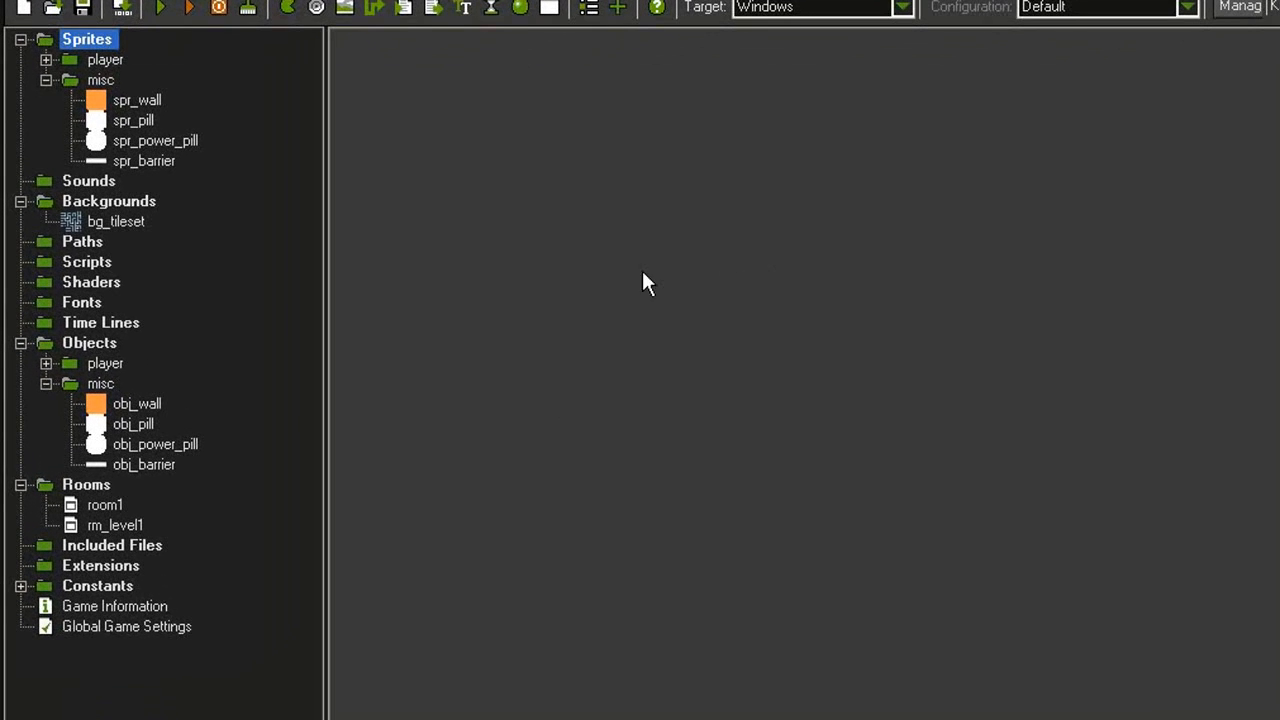
# - Review the spr_pill and spr_power_pill sprite properties
pyautogui.doubleClick(133, 120)
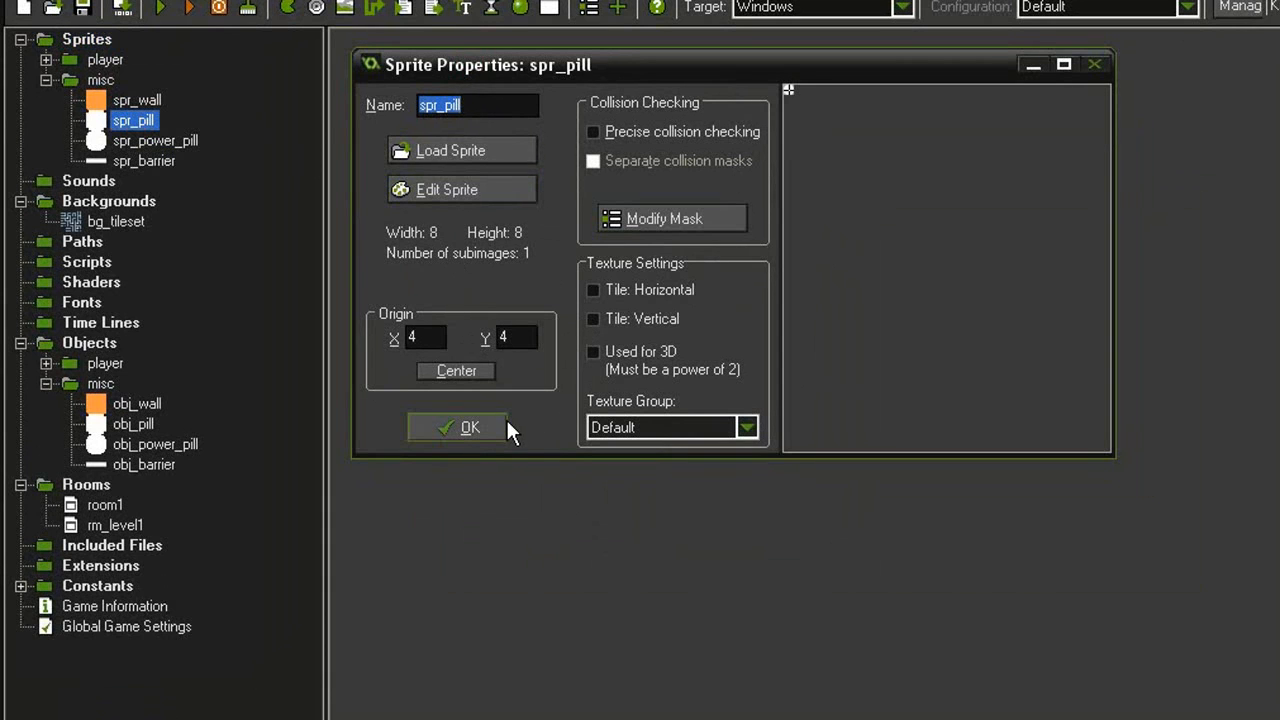
pyautogui.doubleClick(155, 140)
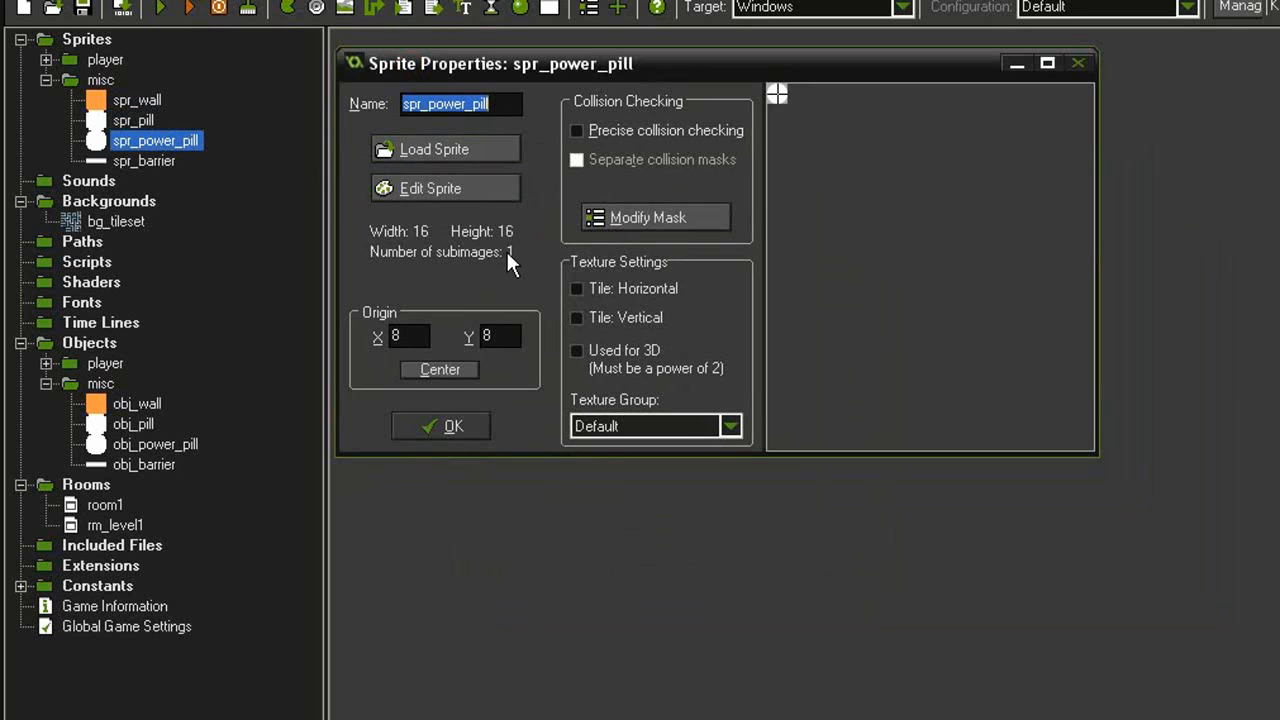
pyautogui.moveTo(440, 426)
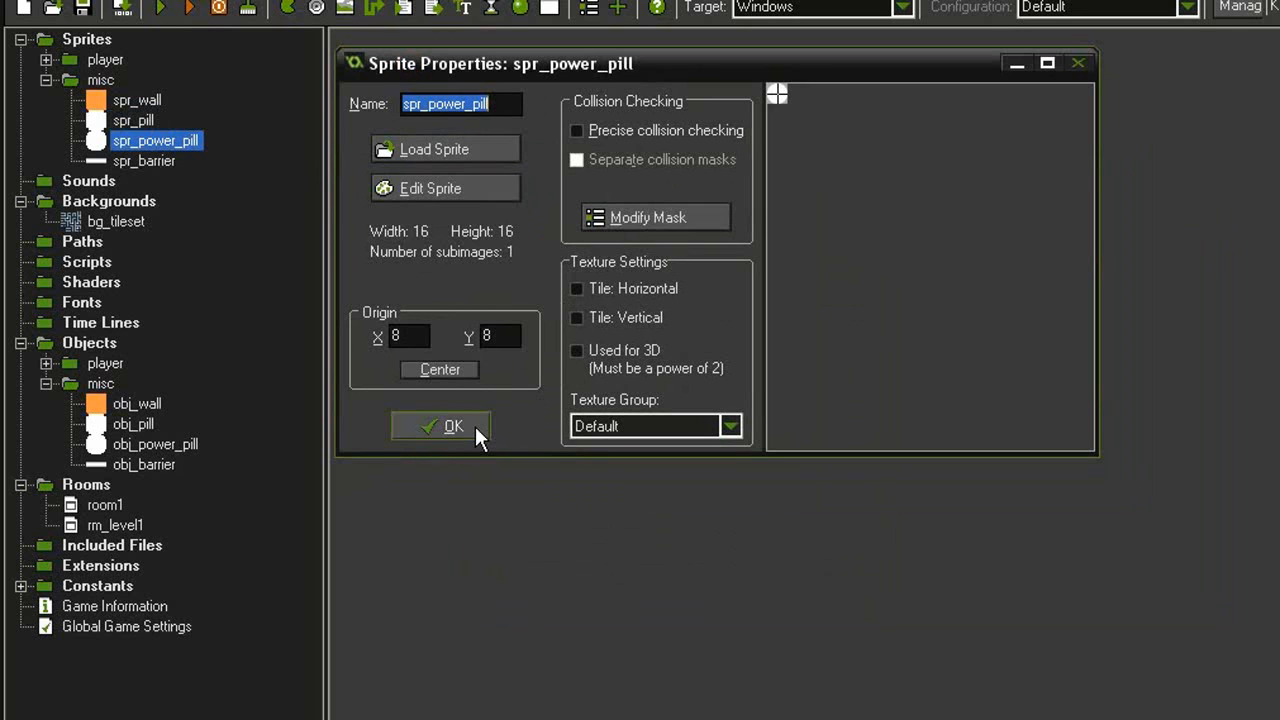
pyautogui.click(440, 426)
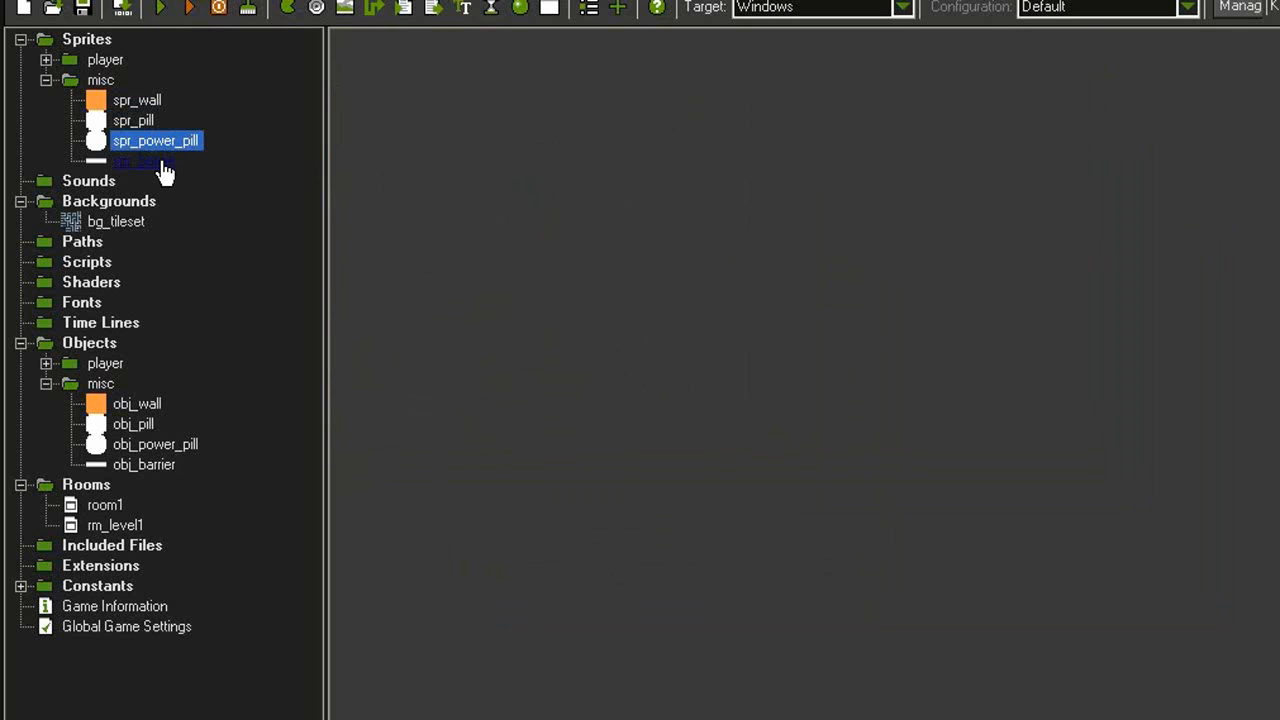
# - Try an automatic bounding box collision mask on spr_barrier, then close the mask settings
pyautogui.doubleClick(144, 161)
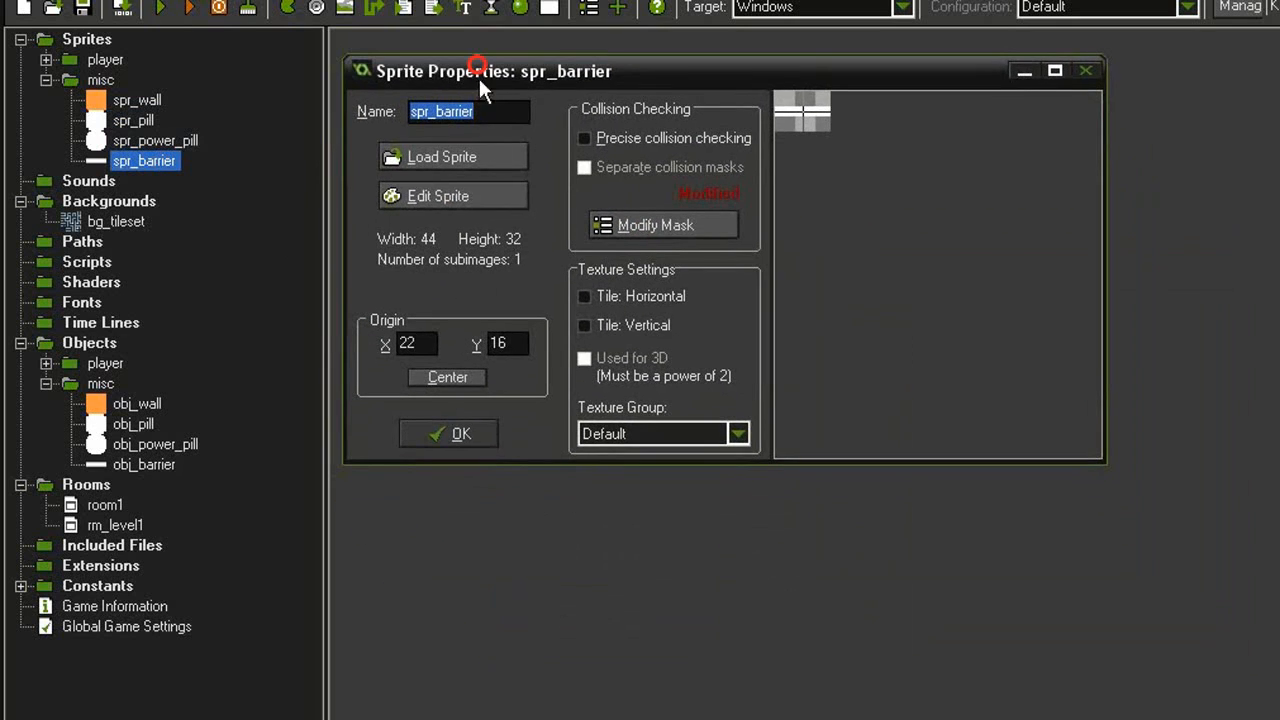
pyautogui.moveTo(543, 273)
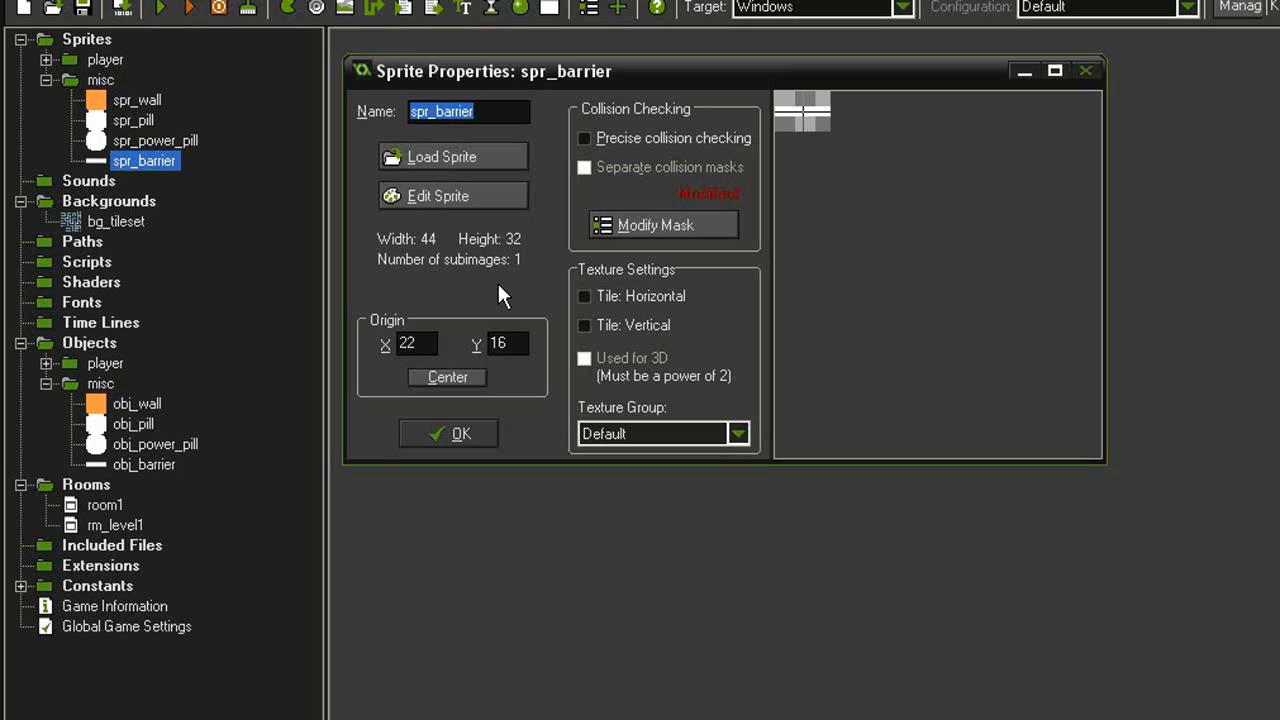
pyautogui.moveTo(540, 263)
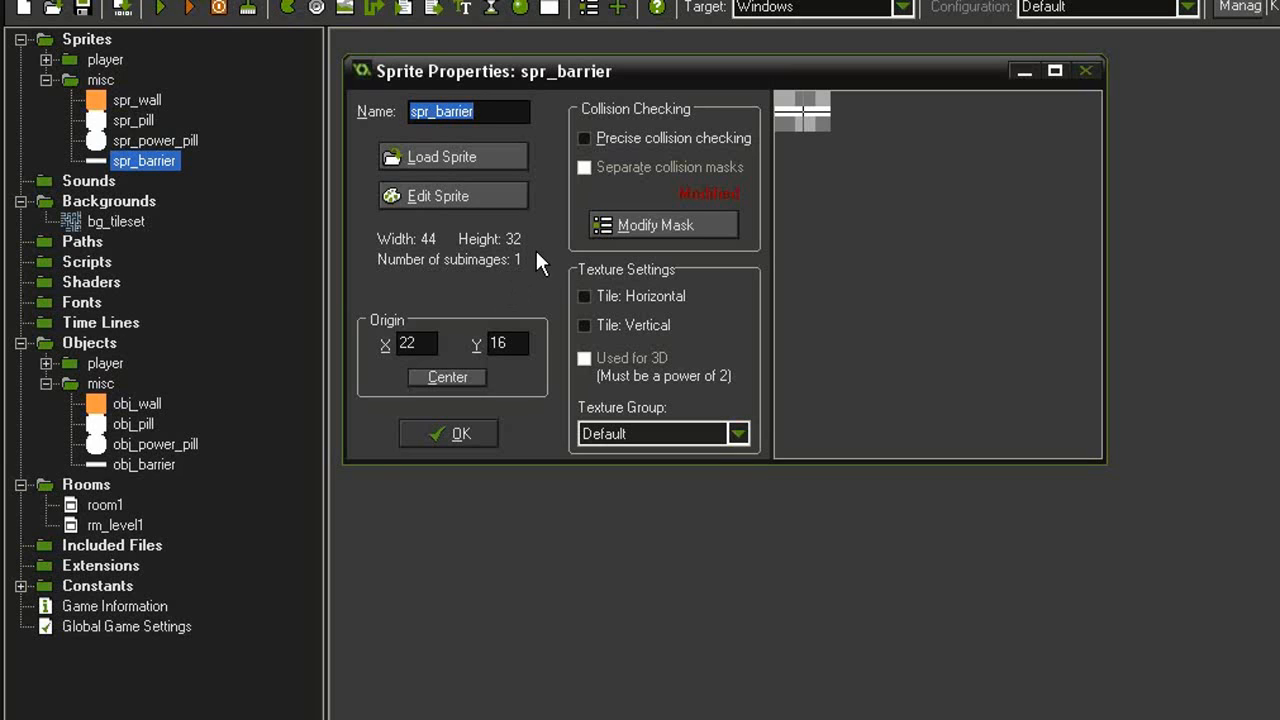
pyautogui.moveTo(548, 405)
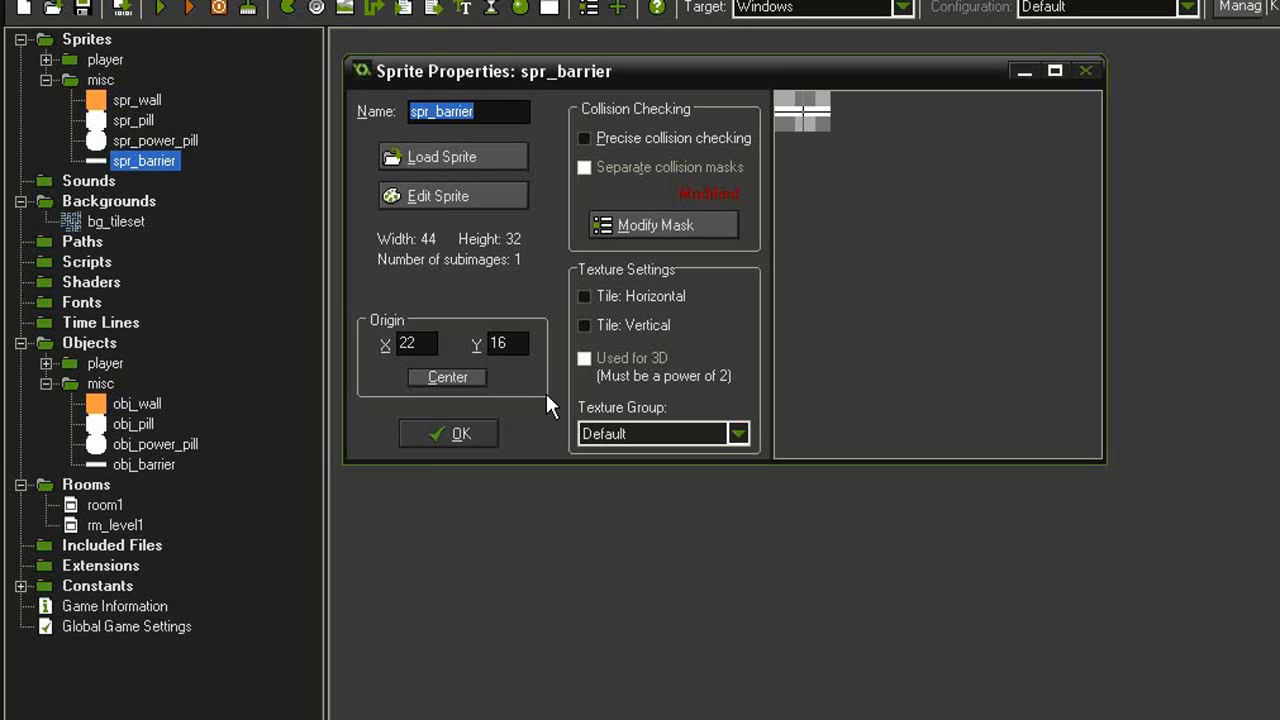
pyautogui.moveTo(463, 300)
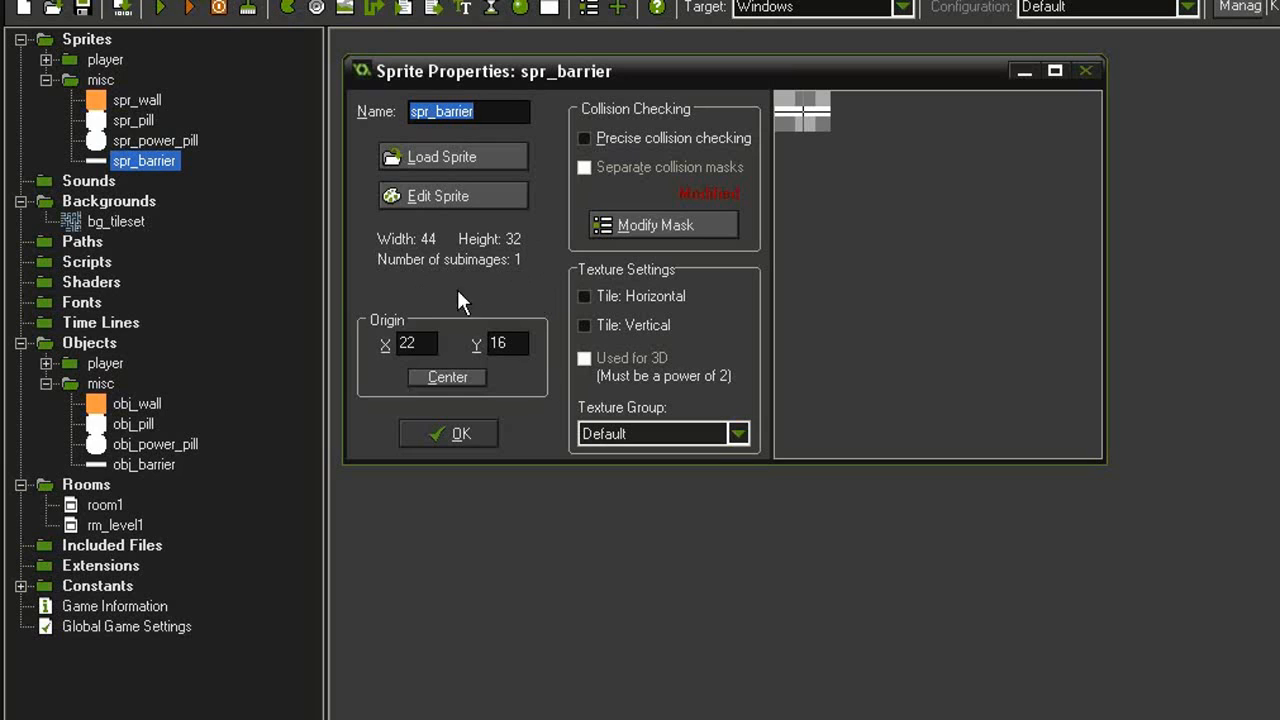
pyautogui.moveTo(518, 252)
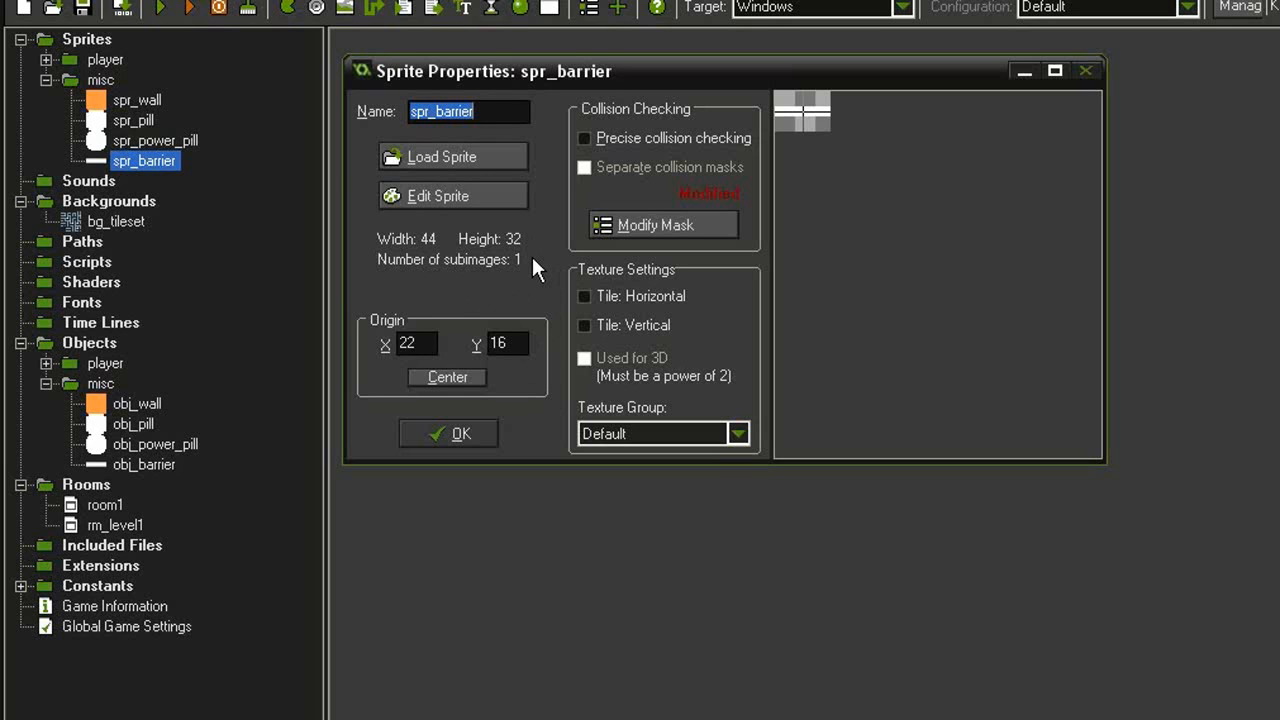
pyautogui.moveTo(535, 255)
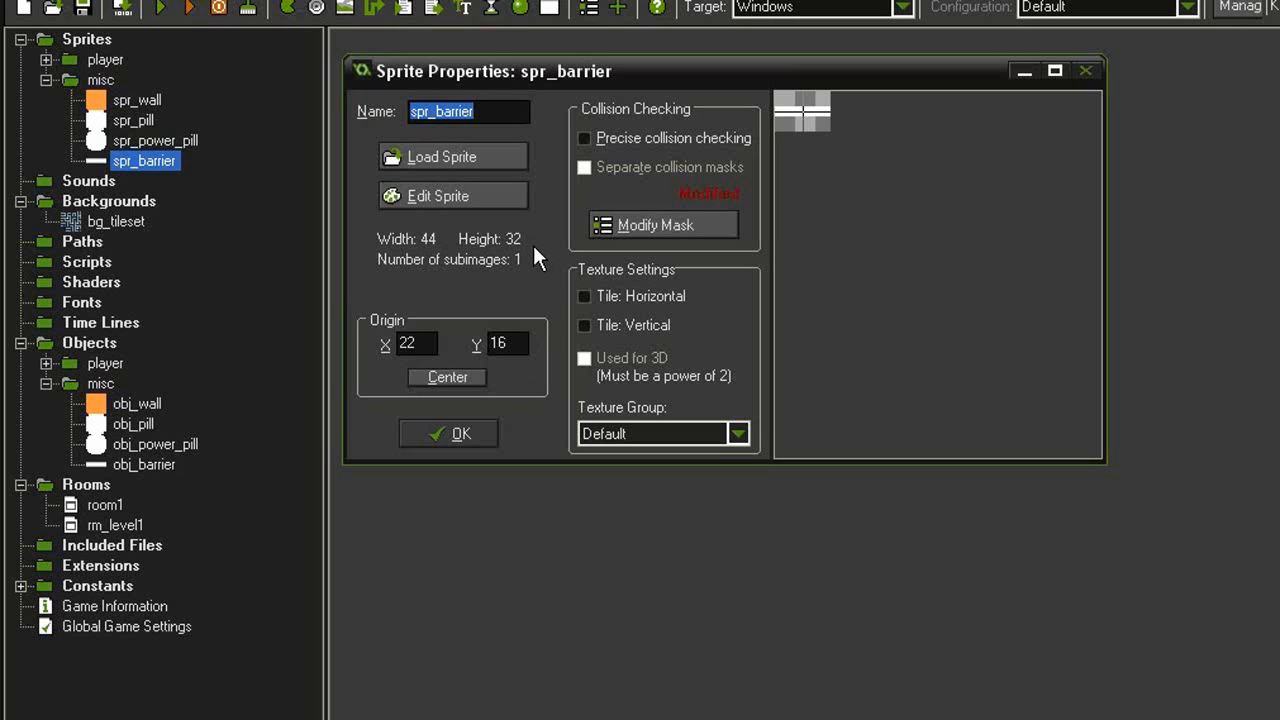
pyautogui.moveTo(555, 220)
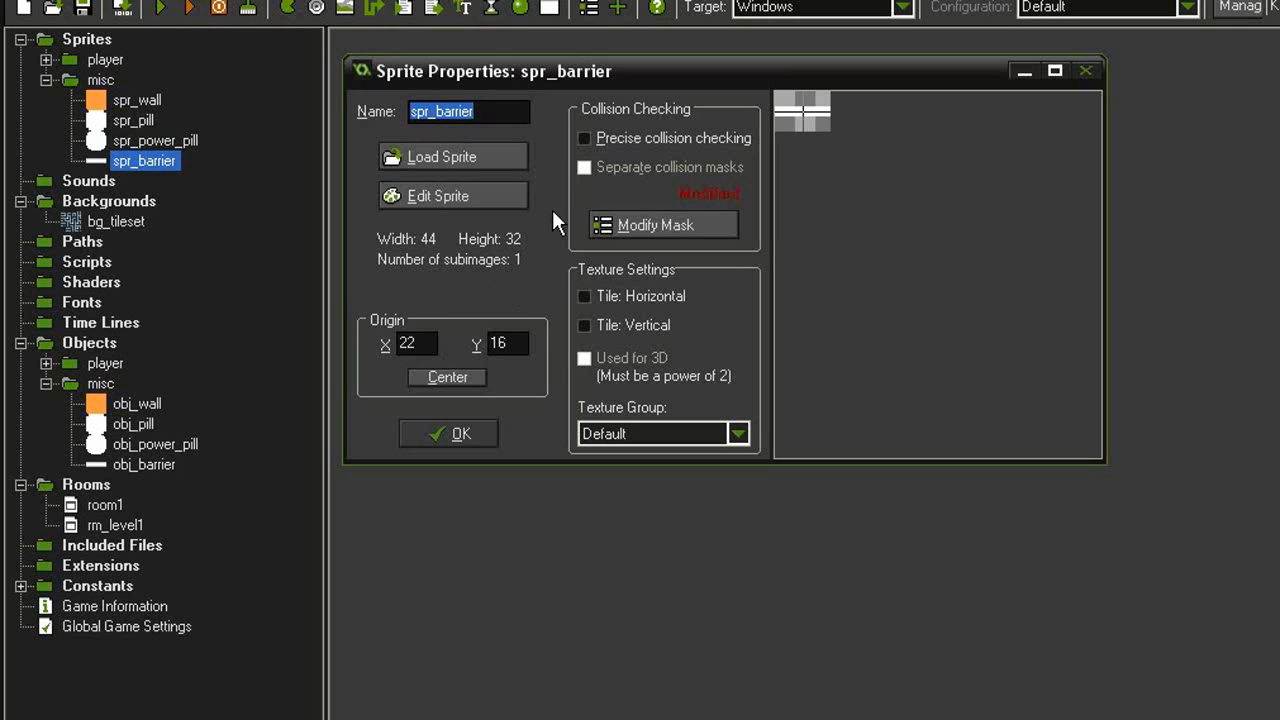
pyautogui.click(654, 224)
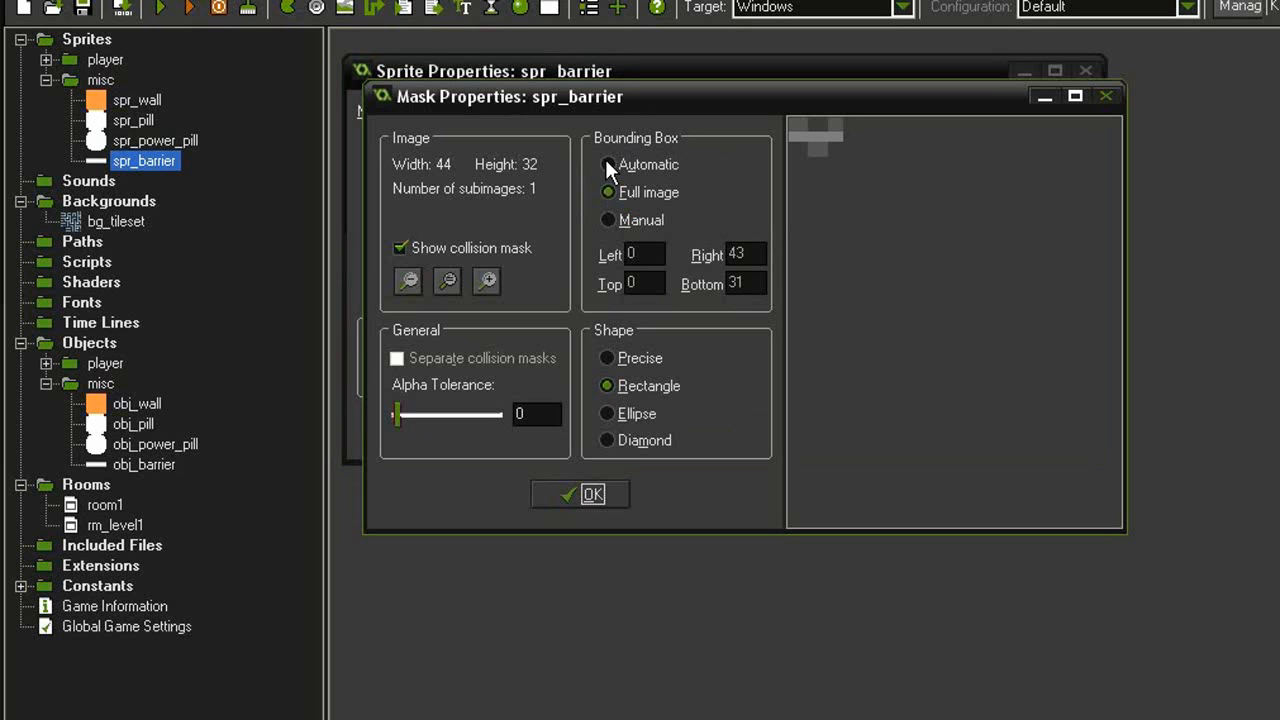
pyautogui.click(607, 164)
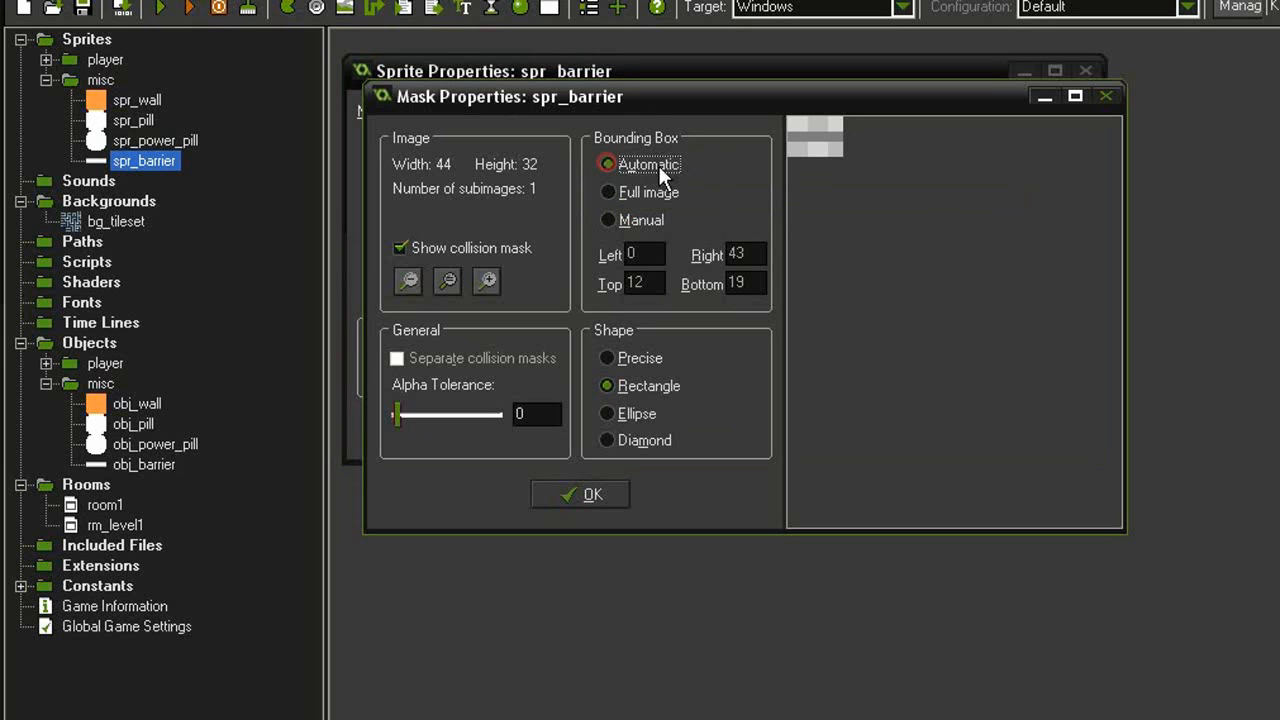
pyautogui.moveTo(790, 155)
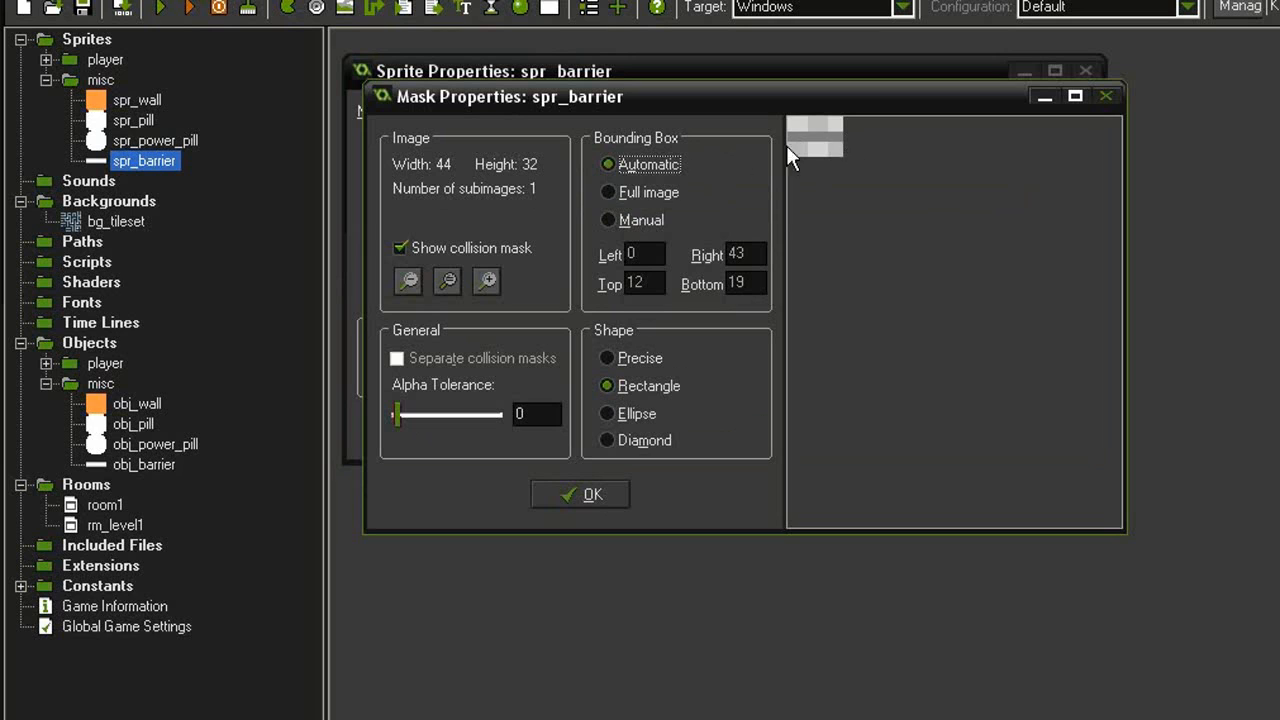
pyautogui.click(607, 192)
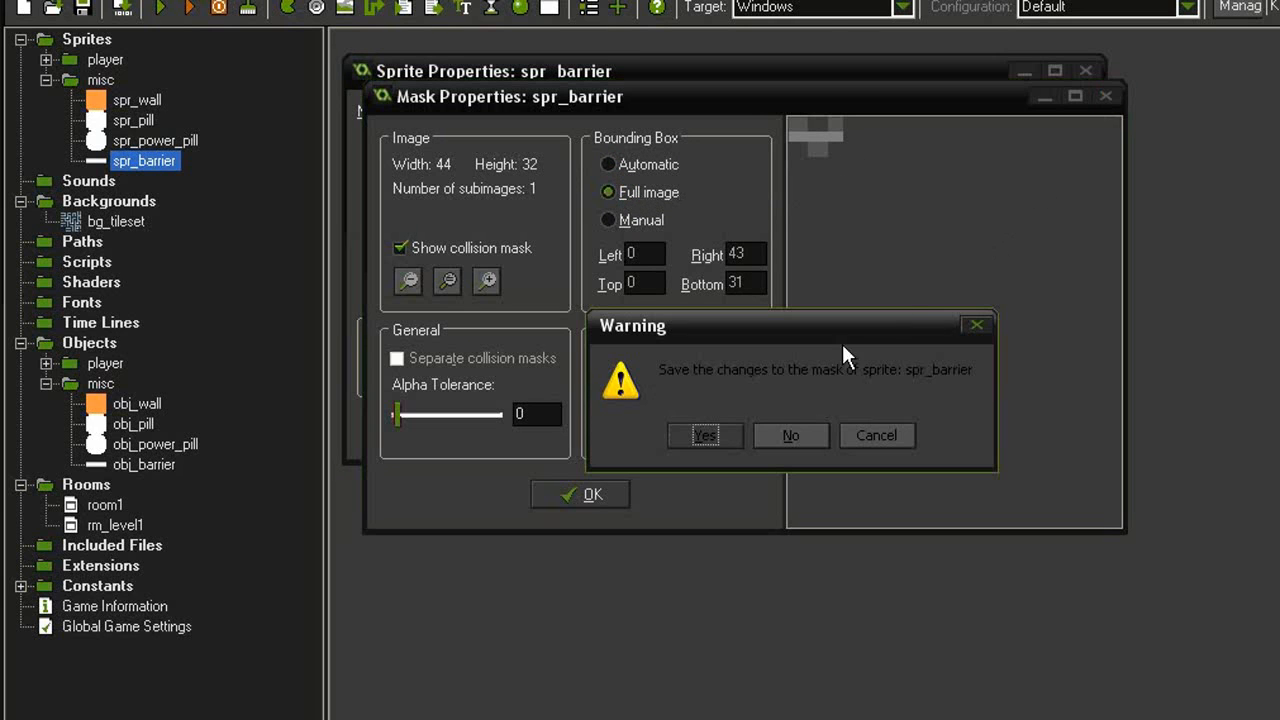
pyautogui.click(705, 435)
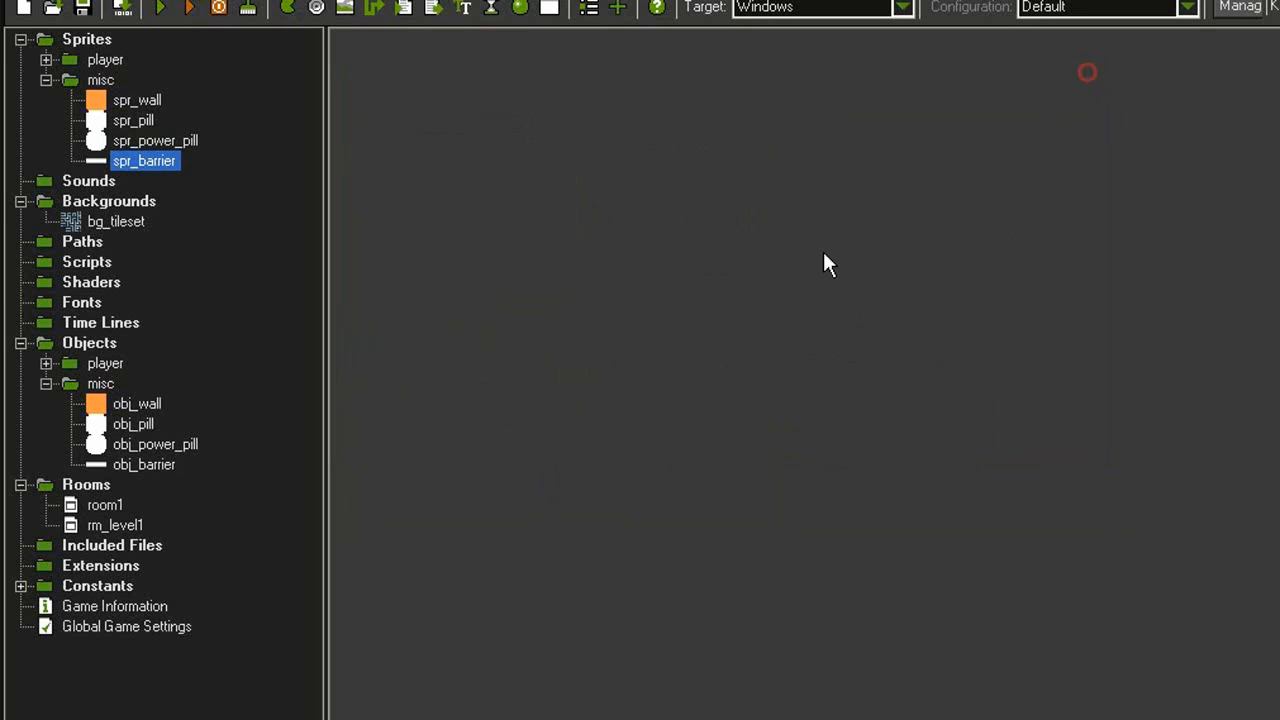
pyautogui.moveTo(25, 53)
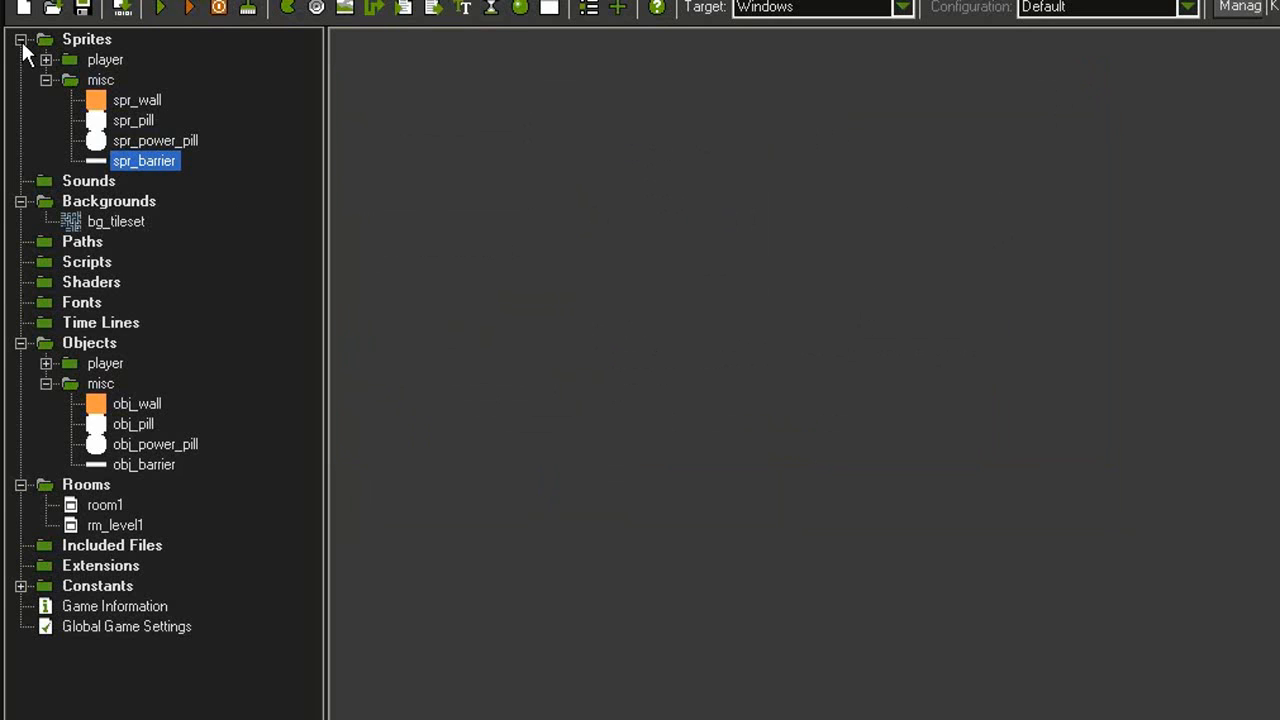
# - Collapse Sprites and confirm obj_power_pill's parent is obj_pill
pyautogui.click(22, 39)
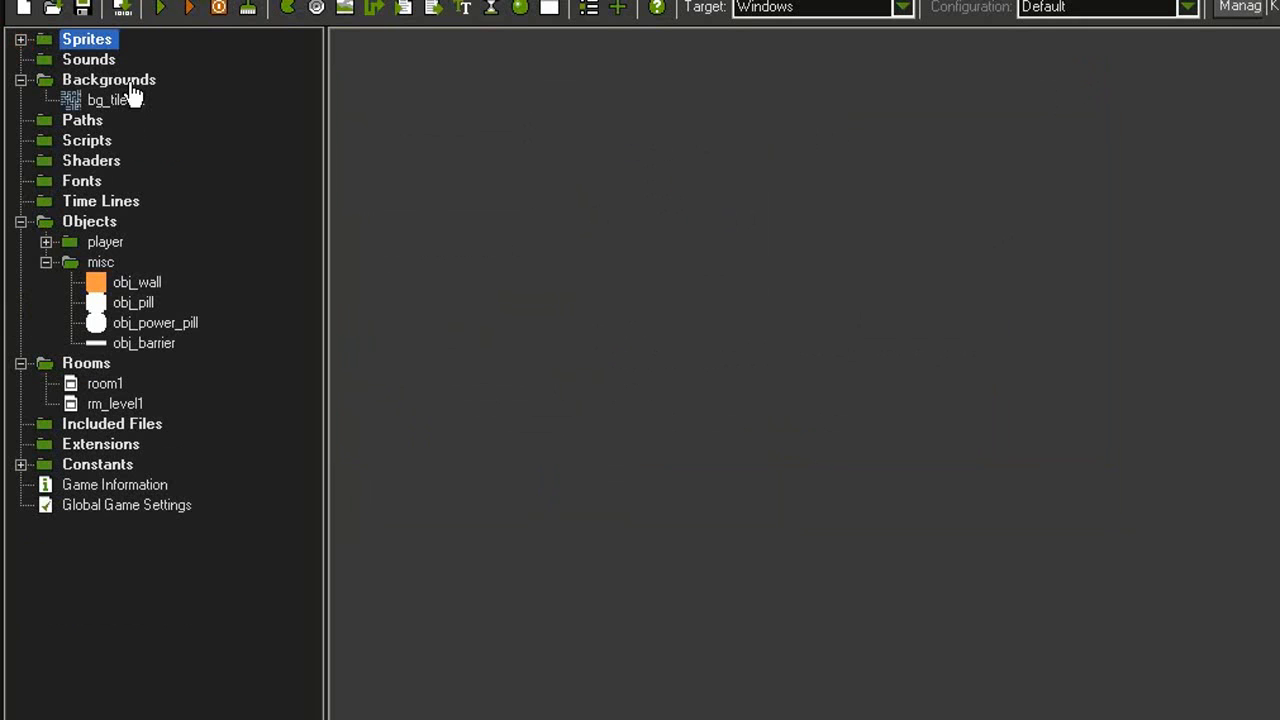
pyautogui.click(133, 302)
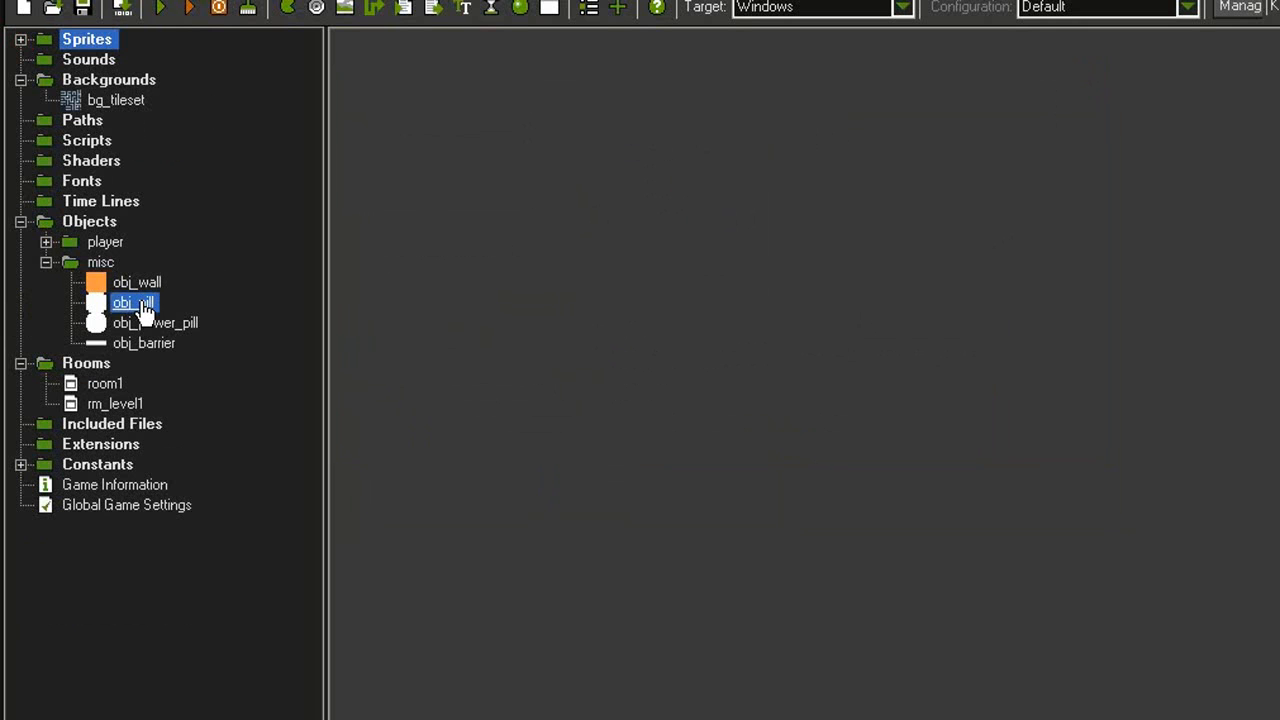
pyautogui.doubleClick(133, 303)
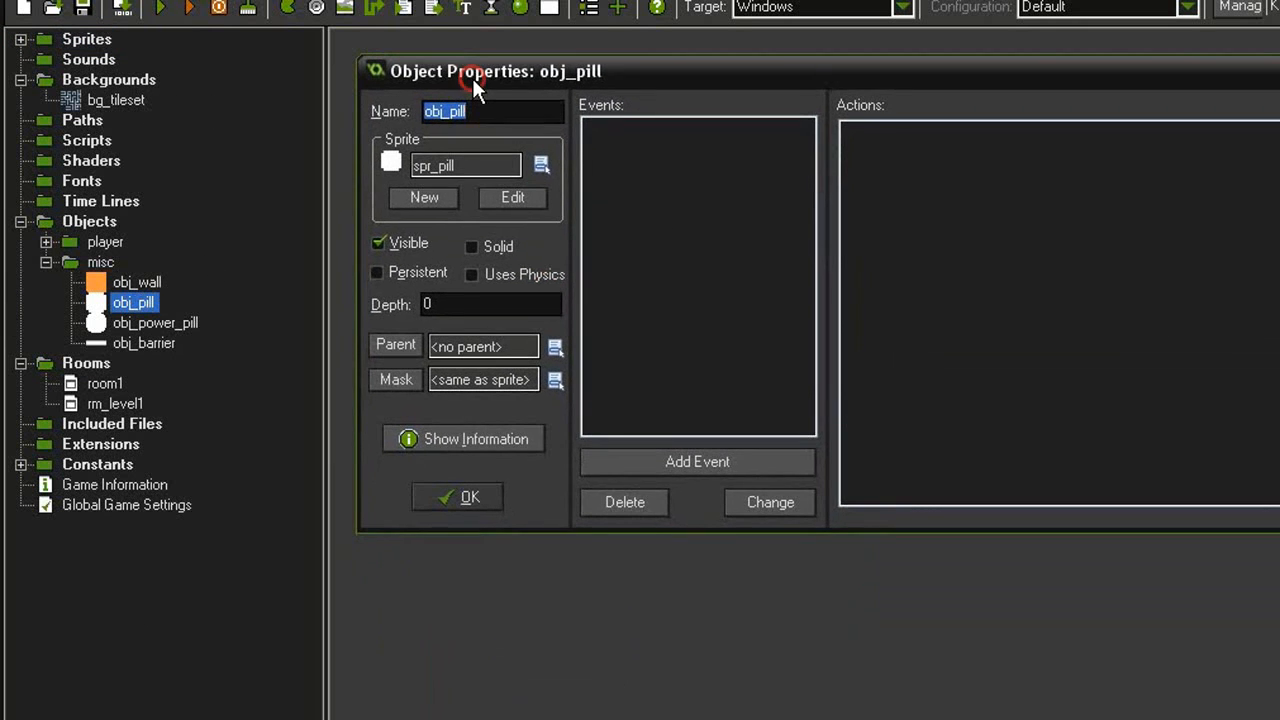
pyautogui.click(155, 322)
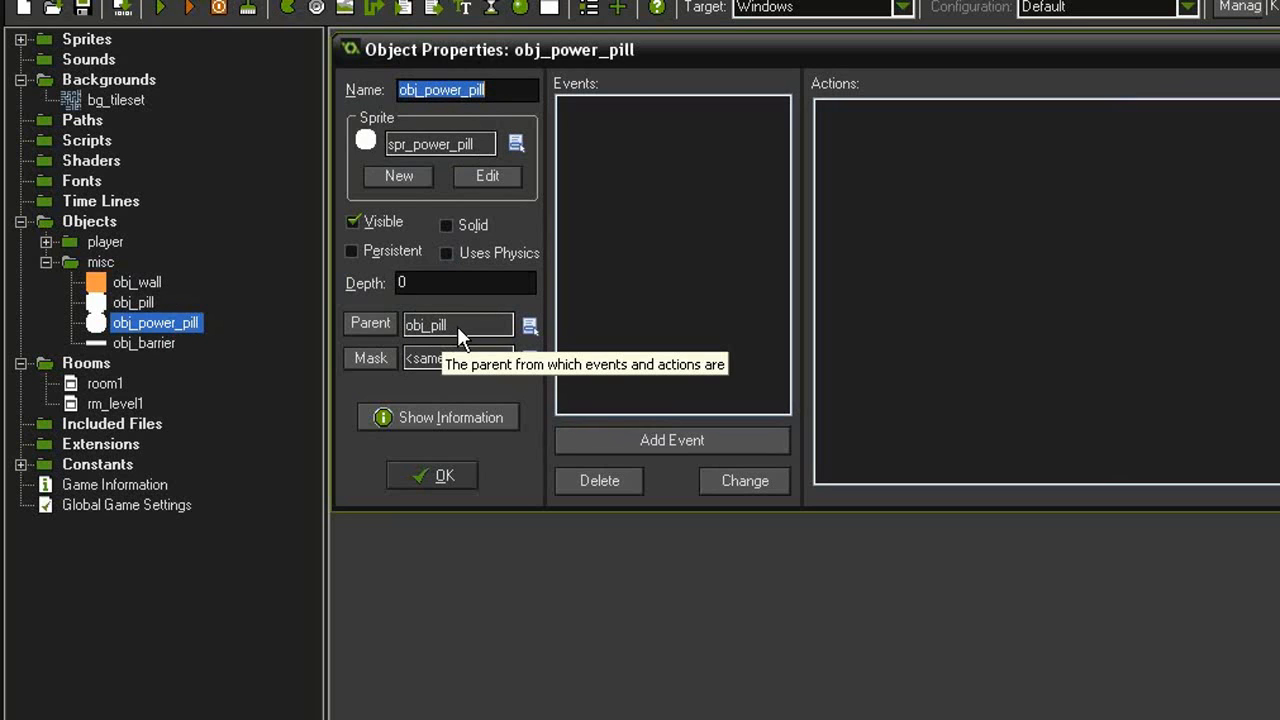
pyautogui.click(432, 474)
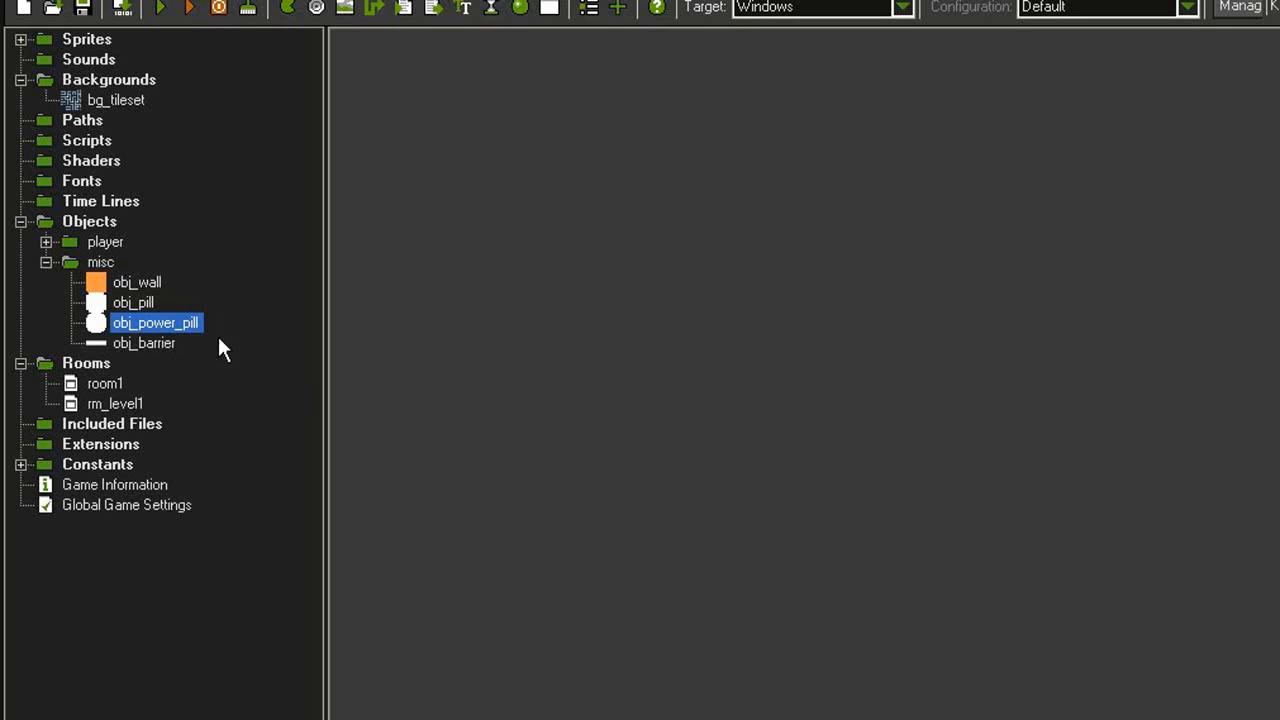
# - Open obj_barrier's properties to make it Solid with depth 10
pyautogui.doubleClick(144, 343)
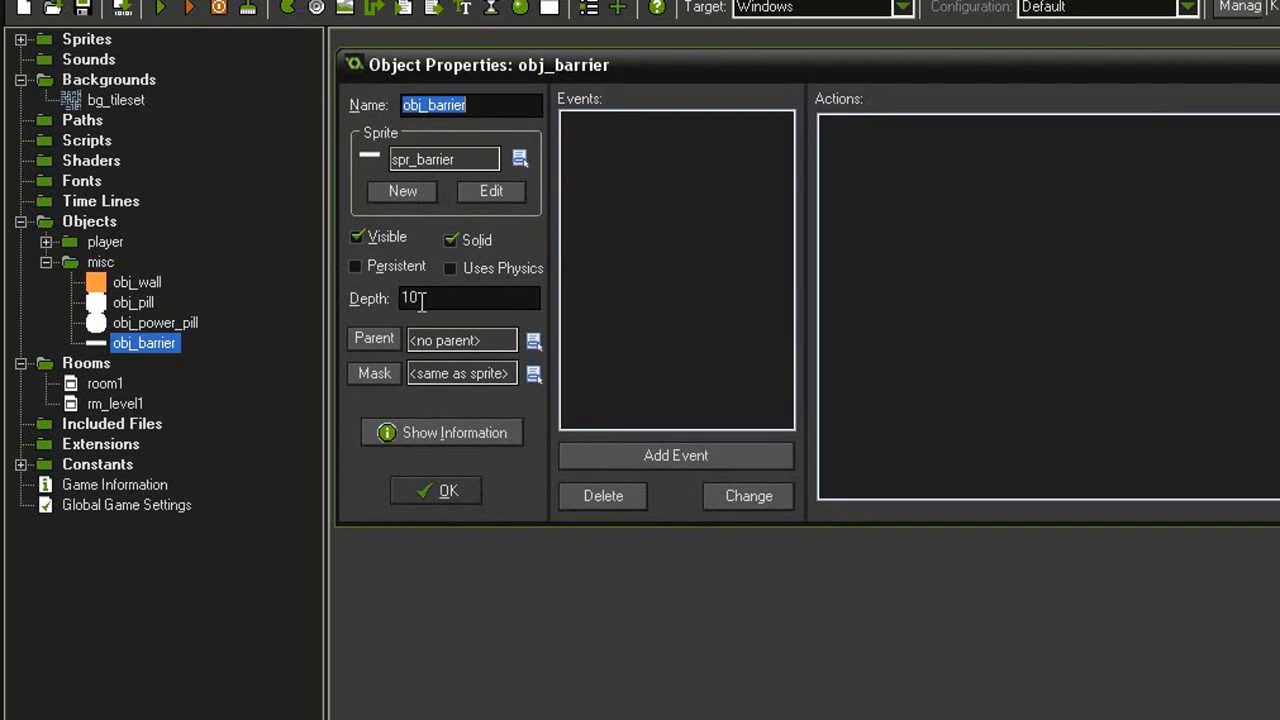
pyautogui.moveTo(430, 298)
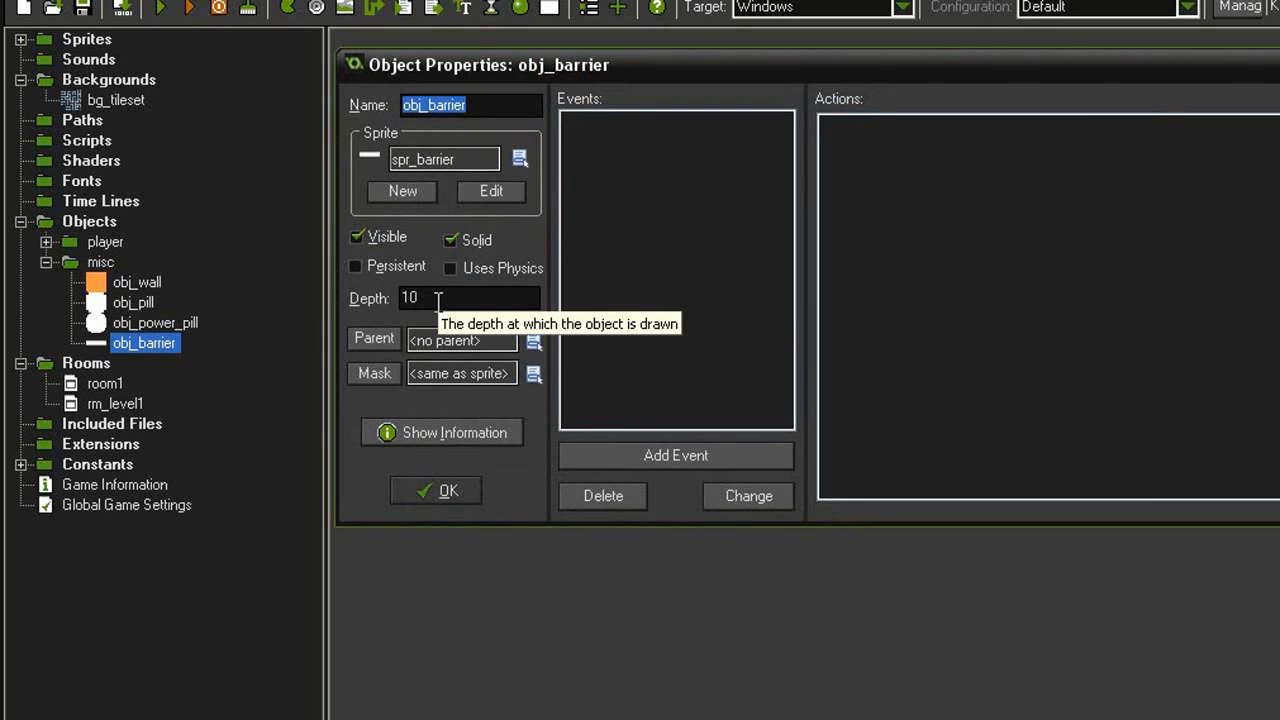
pyautogui.moveTo(527, 505)
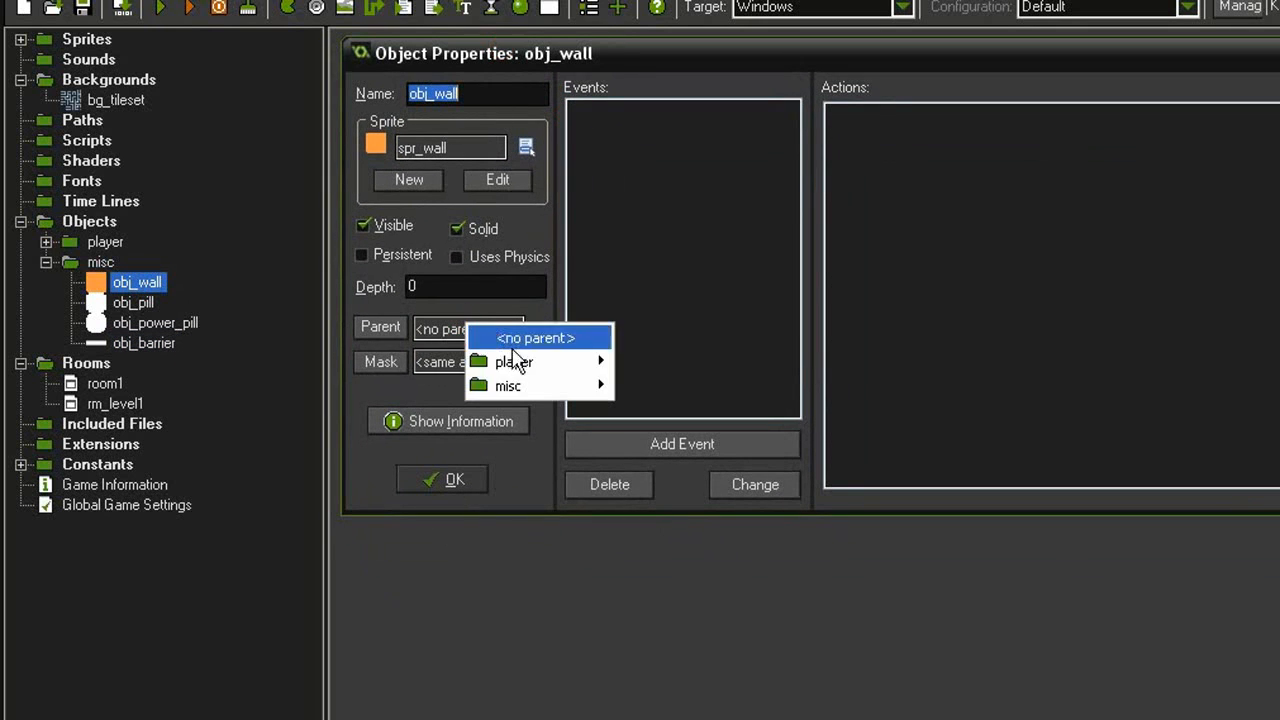
# - Check obj_wall: spr_wall, solid, depth 0, parent obj_barrier, then close it
pyautogui.click(508, 386)
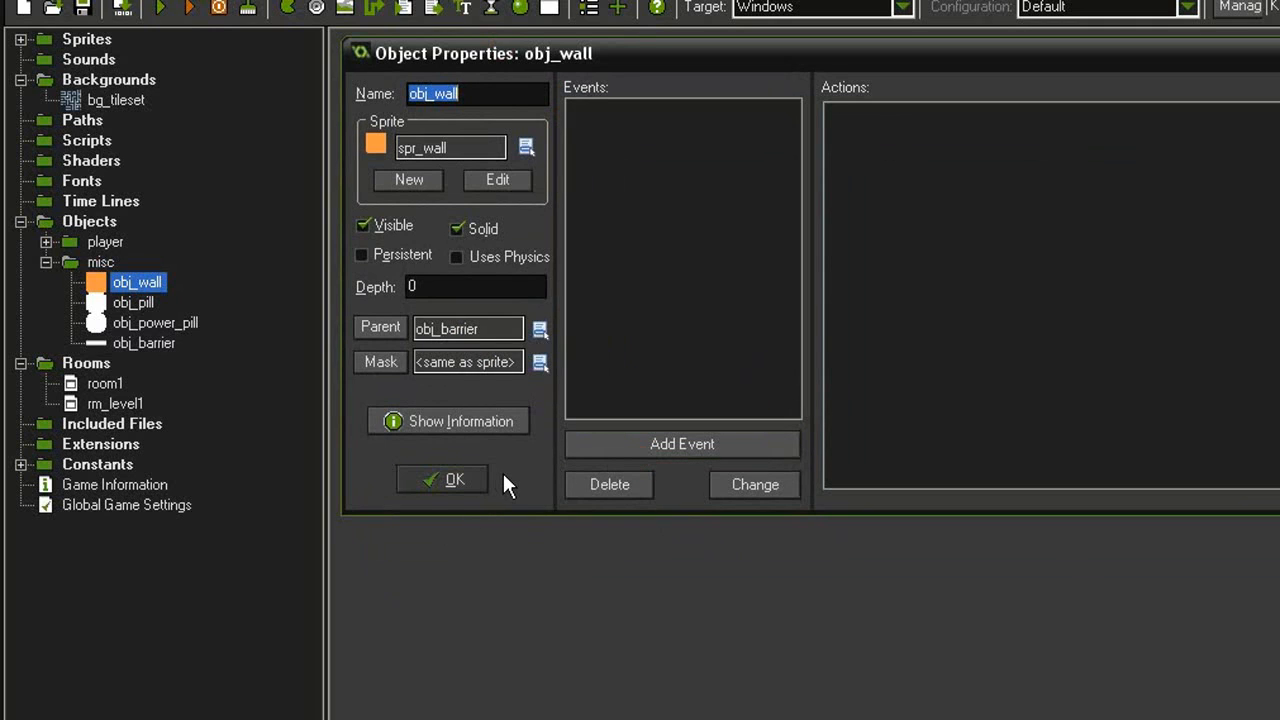
pyautogui.moveTo(535, 408)
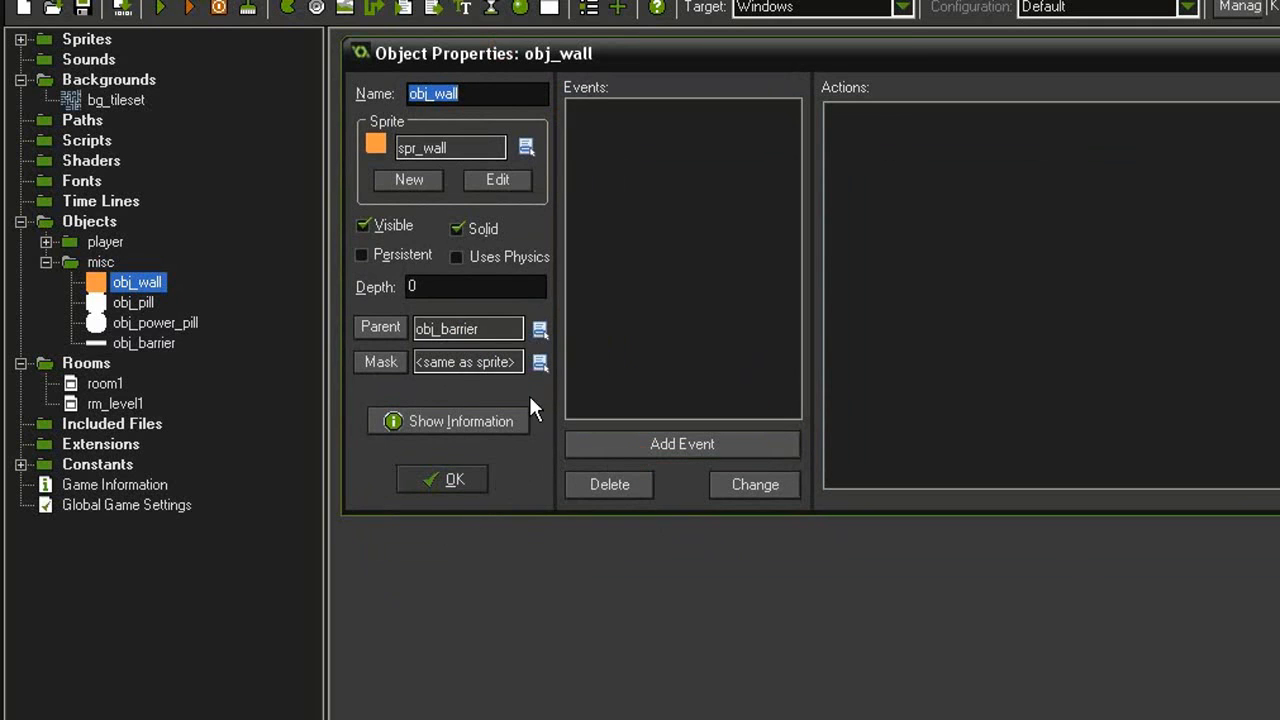
pyautogui.moveTo(495, 330)
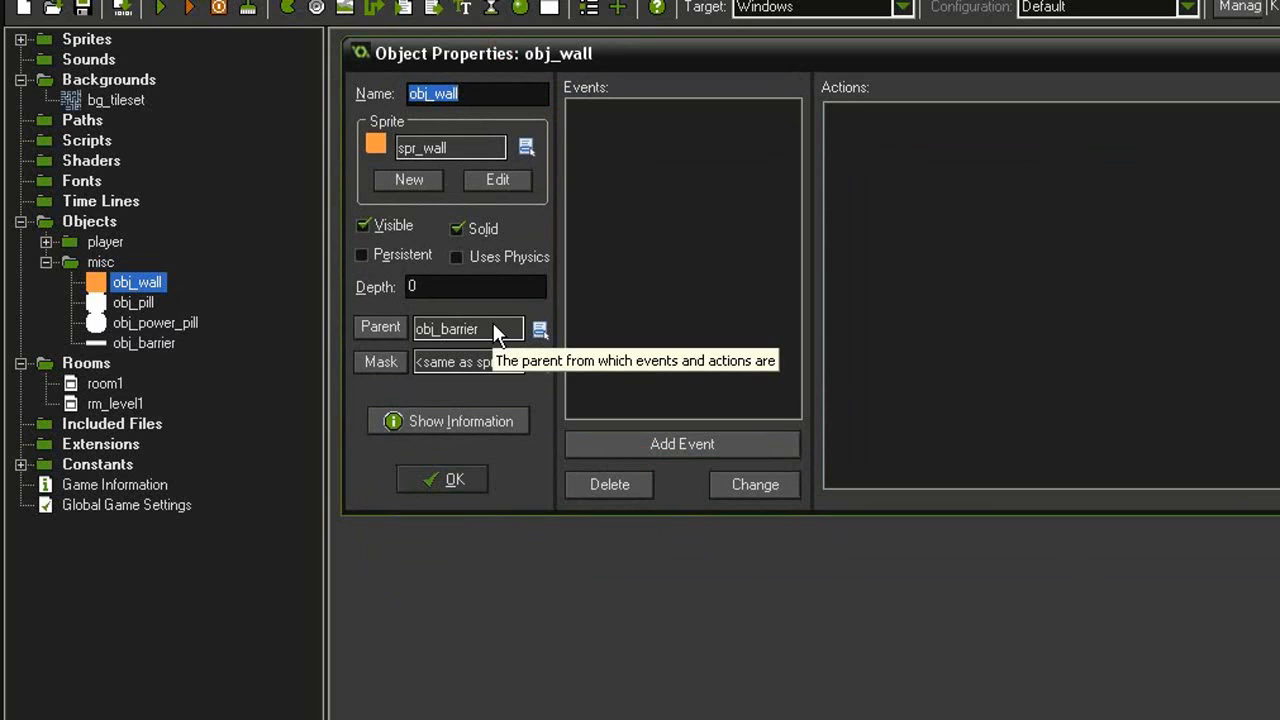
pyautogui.moveTo(483, 343)
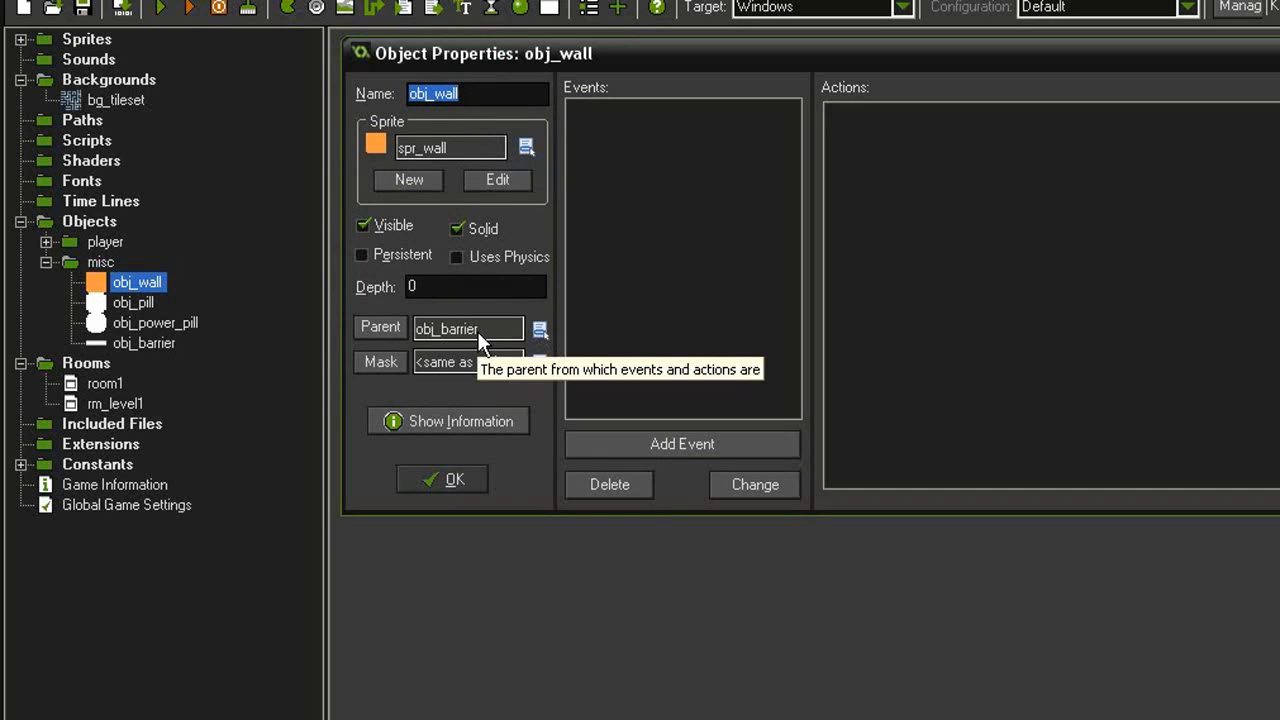
pyautogui.moveTo(462, 344)
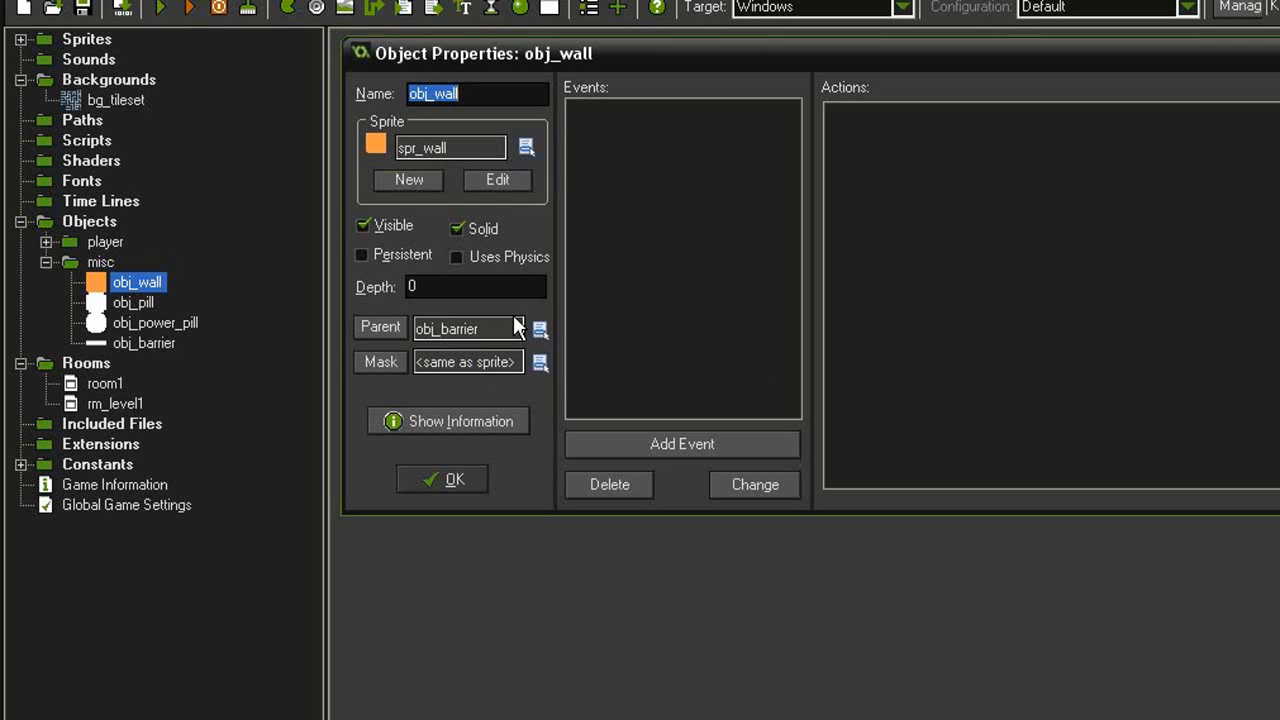
pyautogui.moveTo(505, 328)
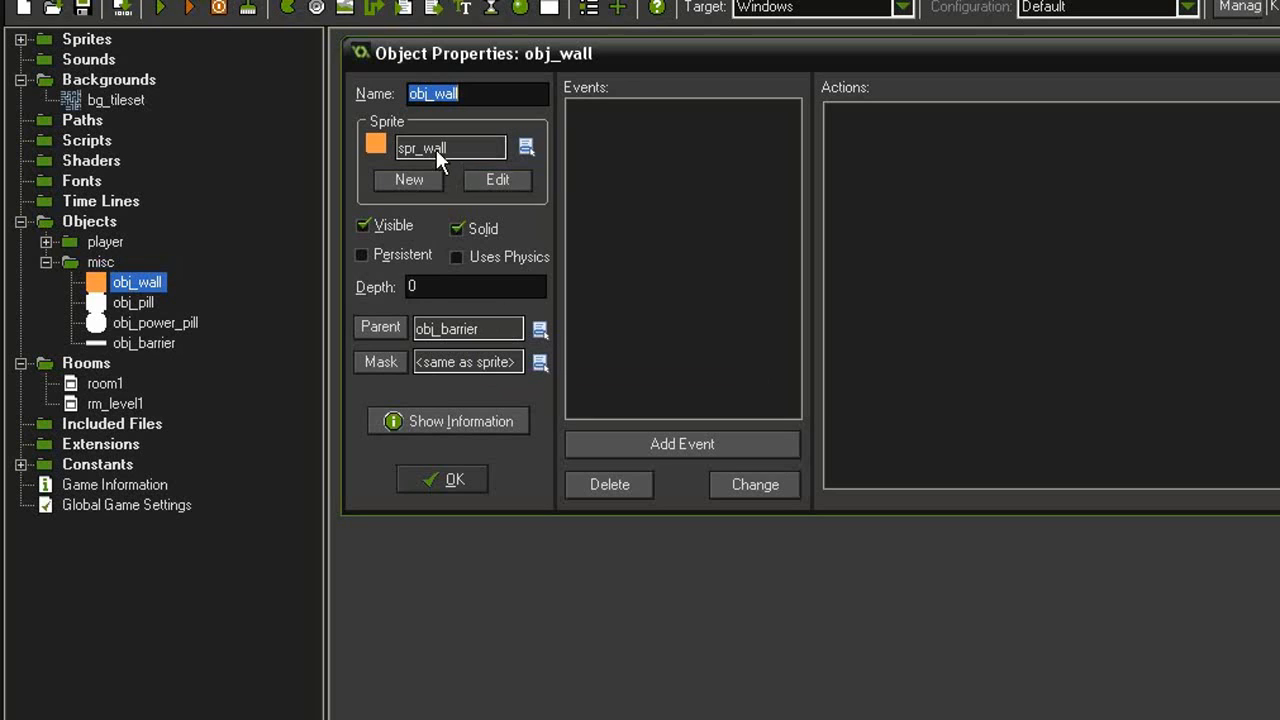
pyautogui.moveTo(485, 340)
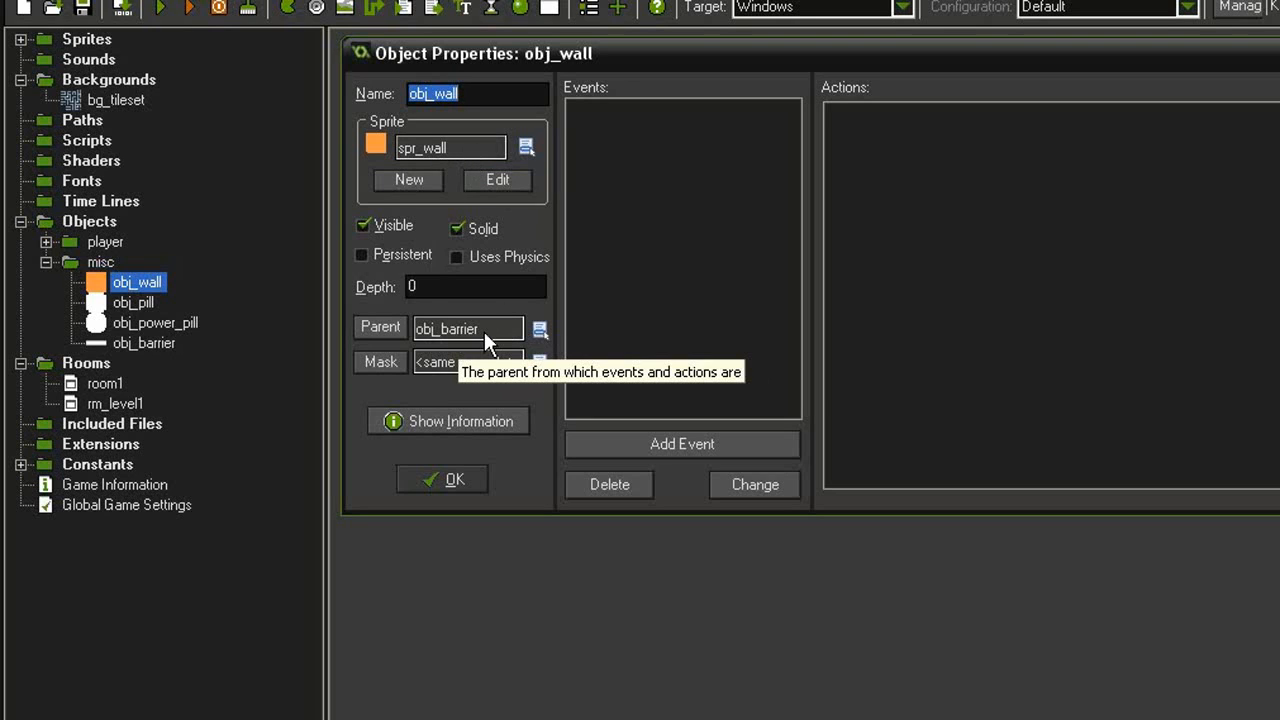
pyautogui.moveTo(490, 300)
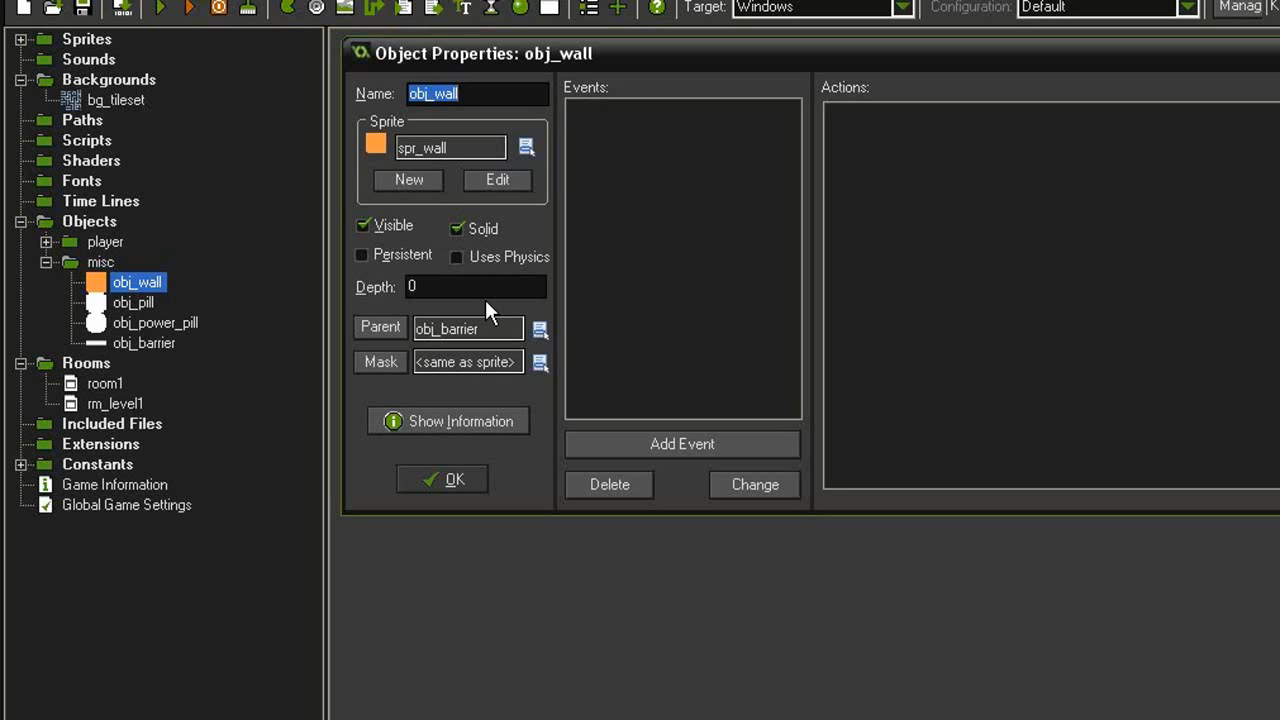
pyautogui.click(442, 479)
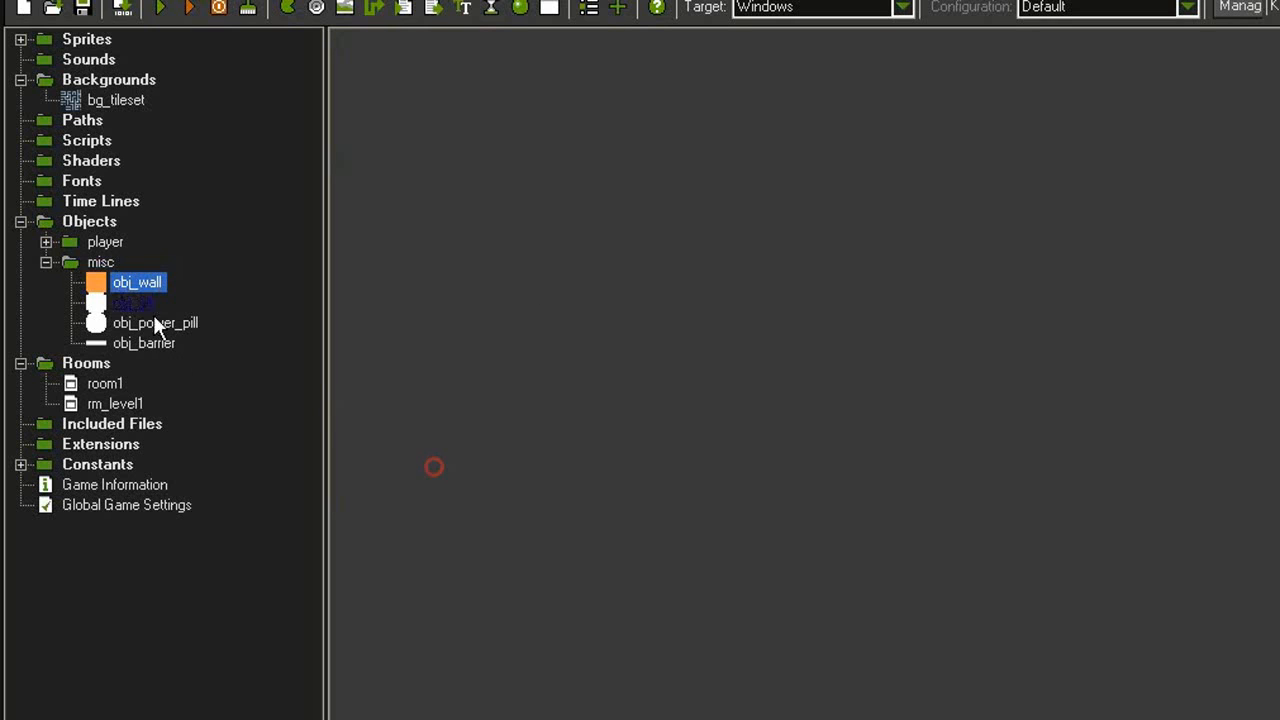
# - Retarget obj_player's obj_wall collision event to obj_barrier and close its properties
pyautogui.doubleClick(143, 261)
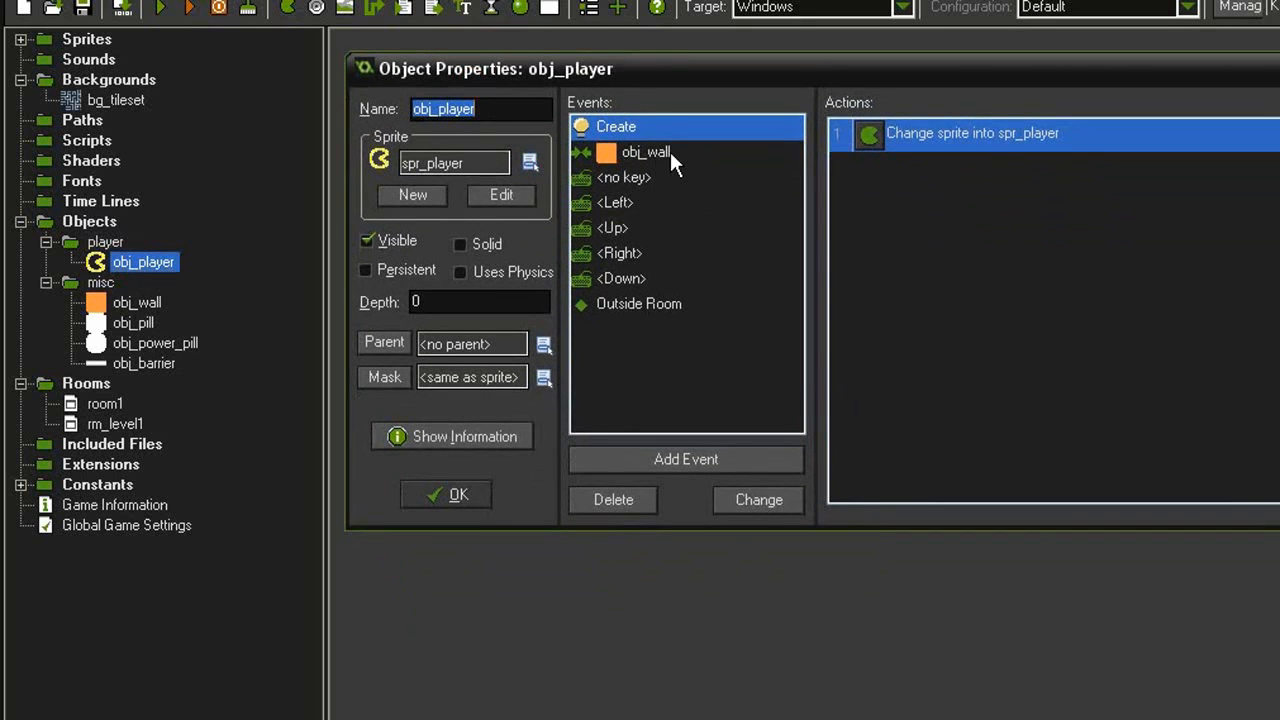
pyautogui.click(645, 151)
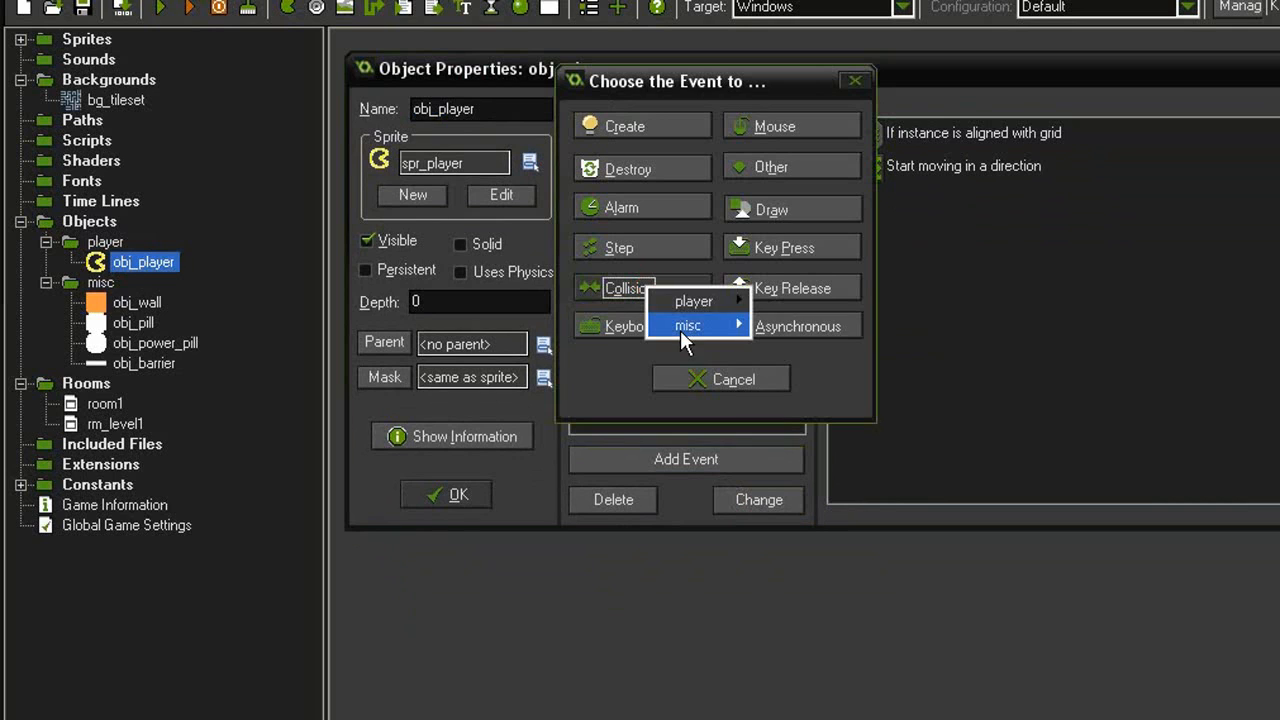
pyautogui.click(694, 300)
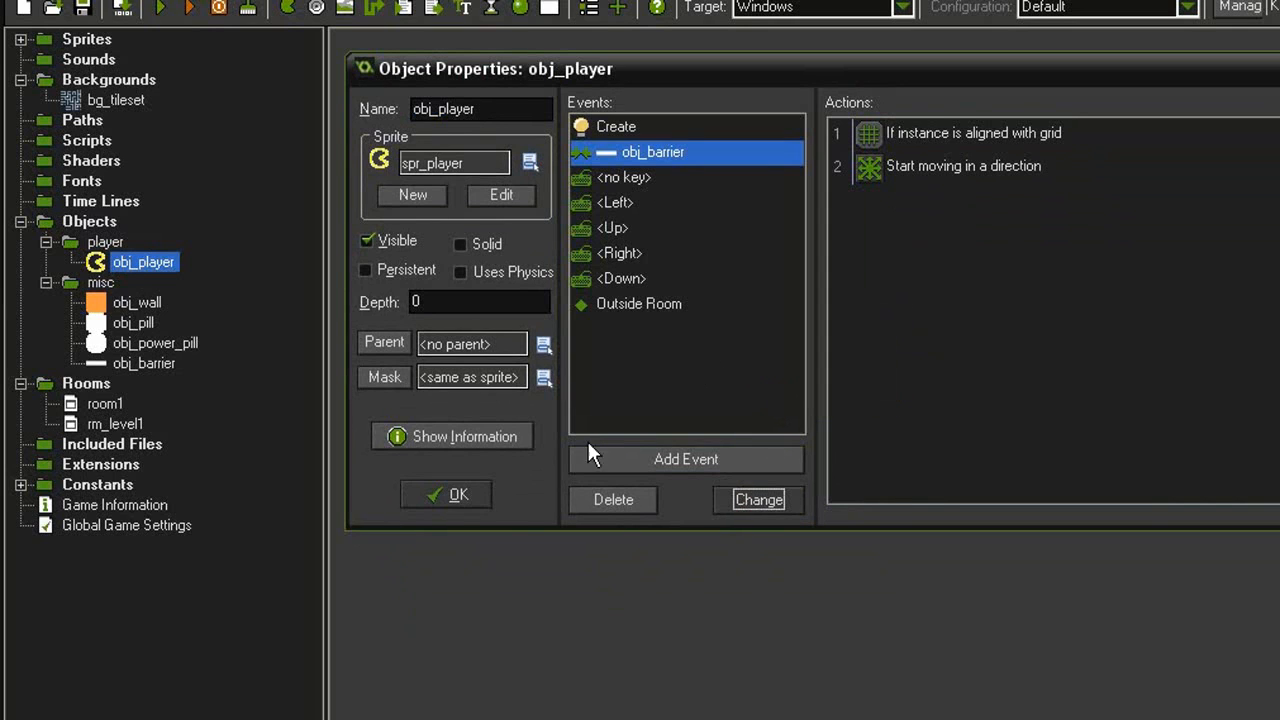
pyautogui.click(458, 494)
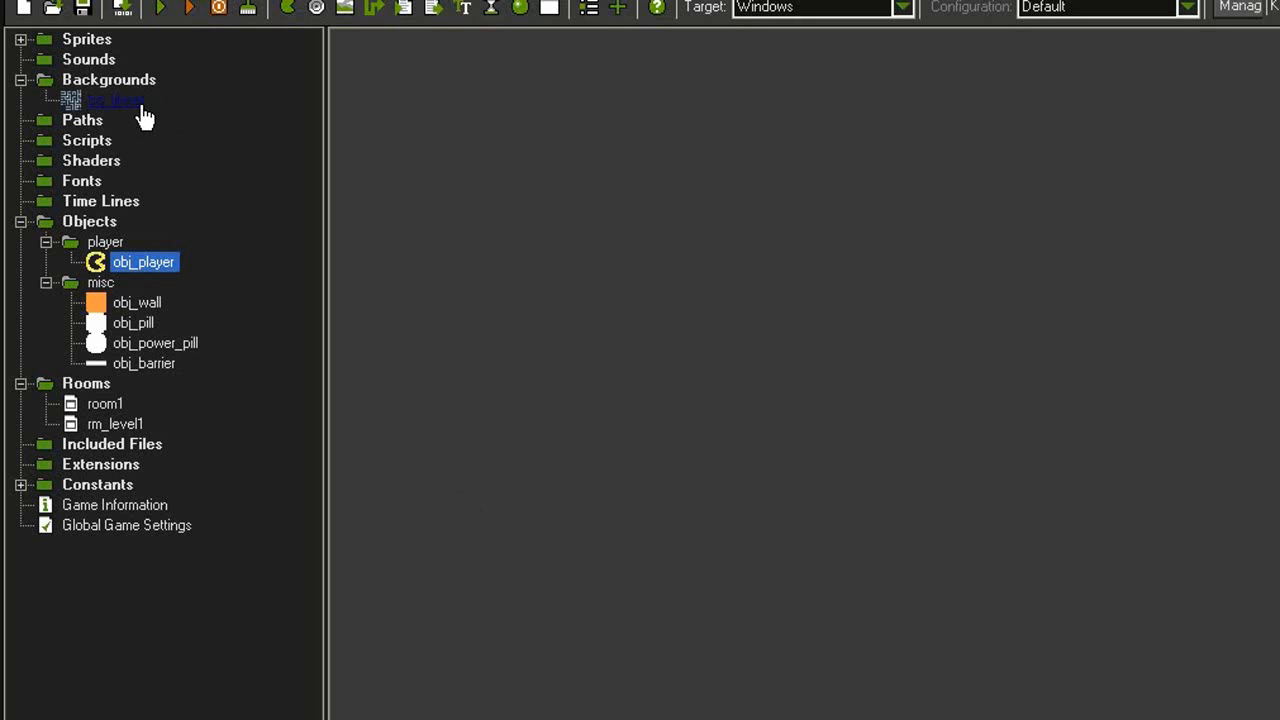
pyautogui.doubleClick(114, 99)
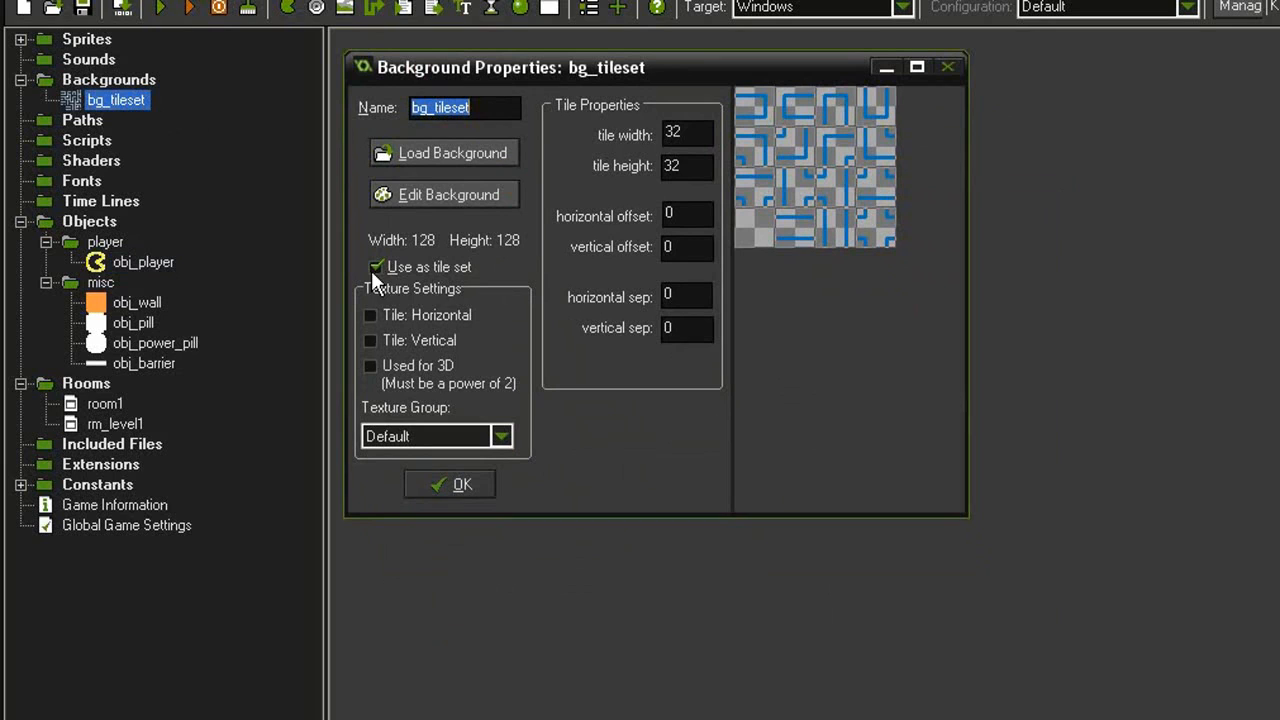
pyautogui.moveTo(538, 270)
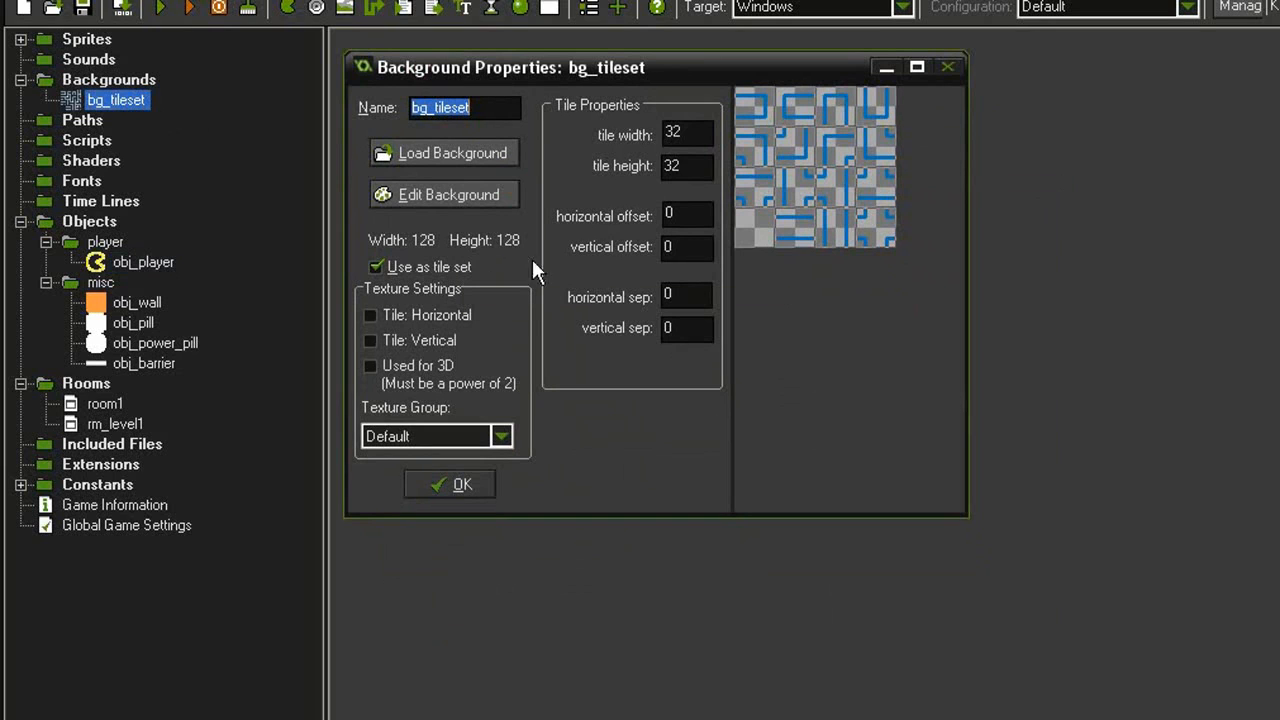
pyautogui.moveTo(590, 168)
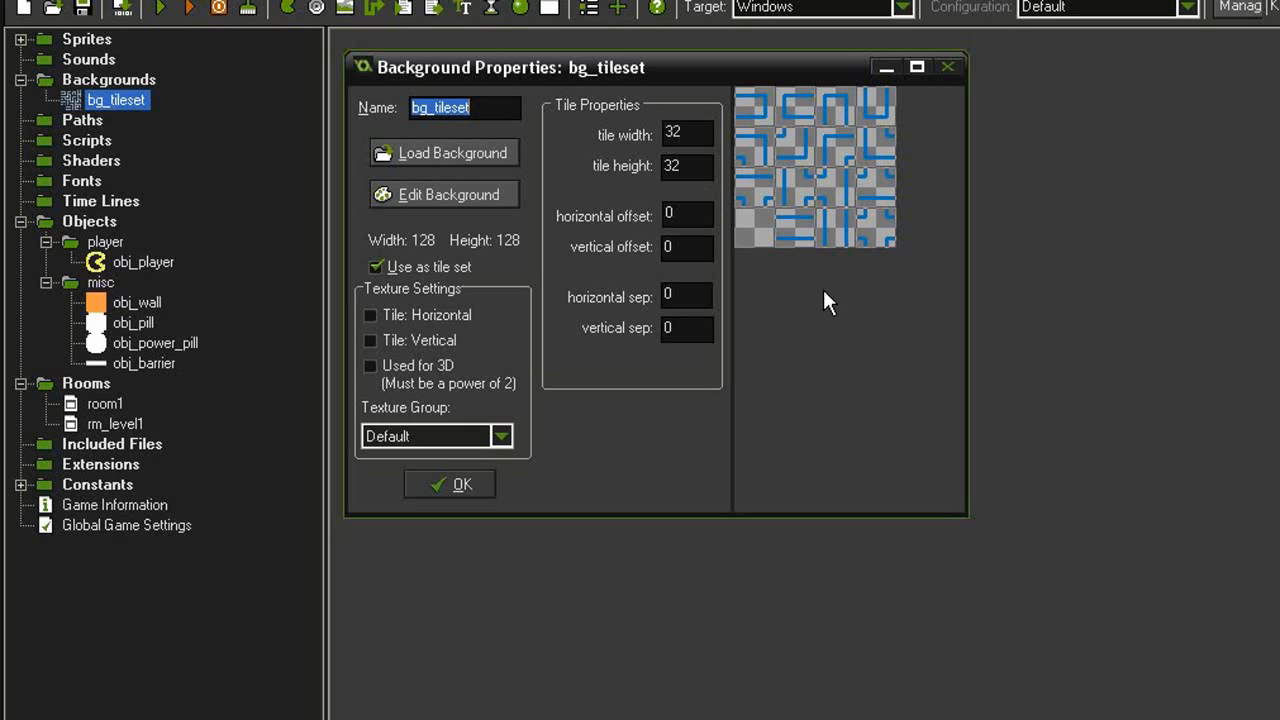
pyautogui.moveTo(865, 258)
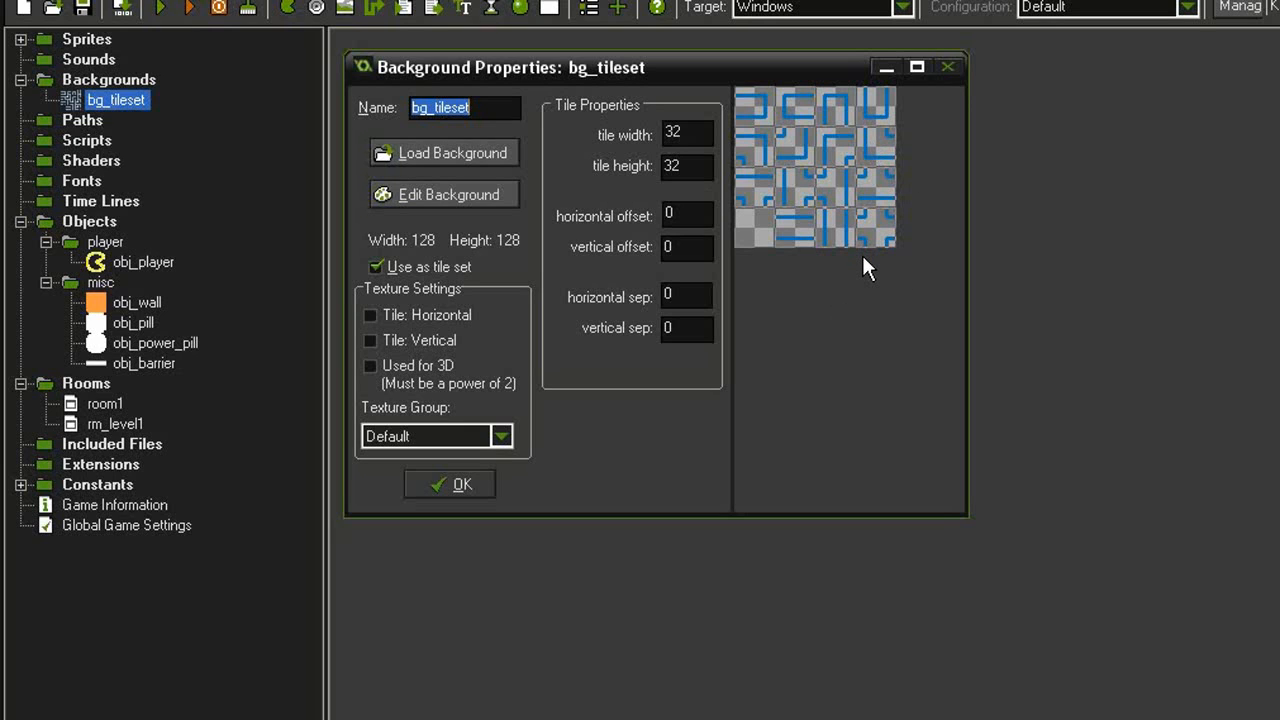
pyautogui.moveTo(758, 122)
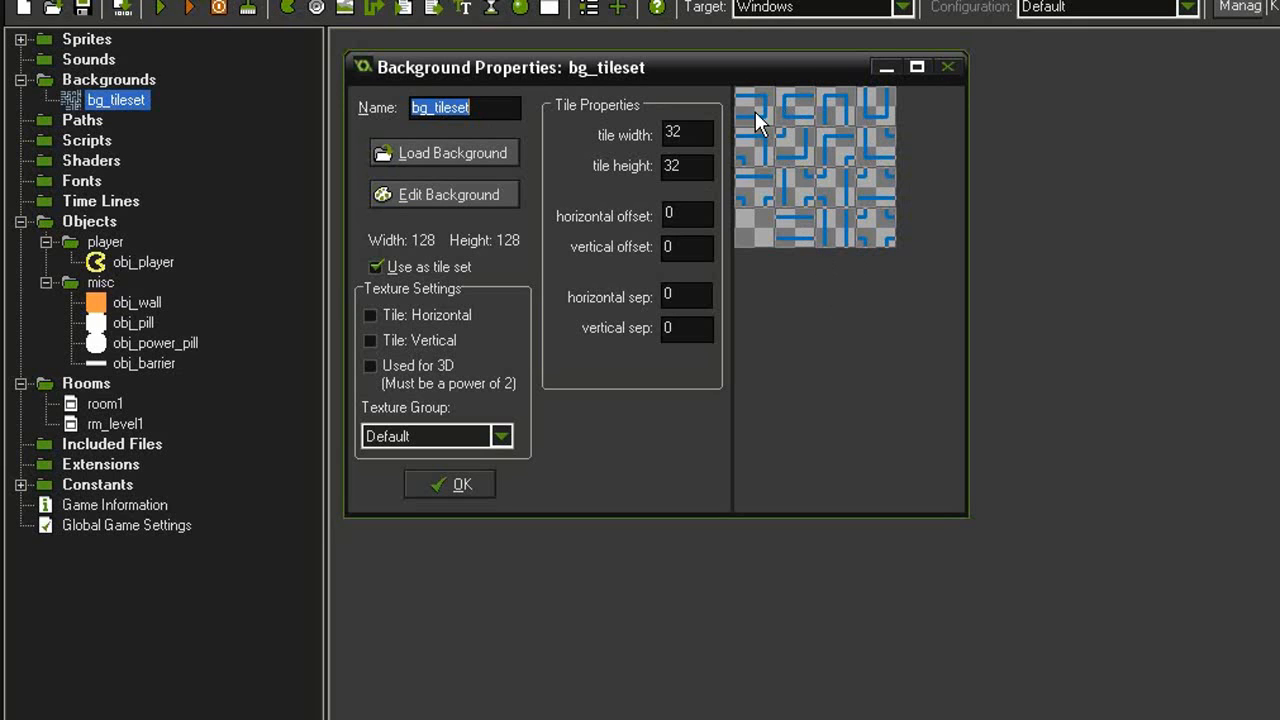
pyautogui.moveTo(787, 160)
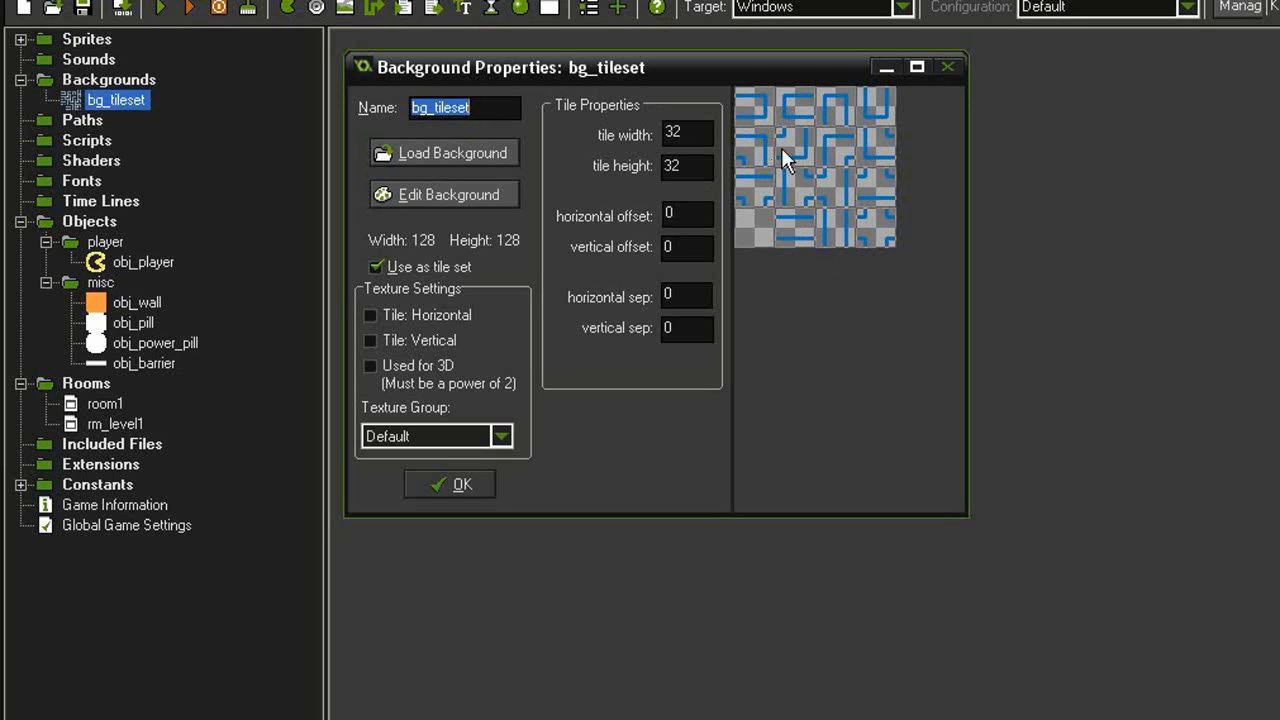
pyautogui.moveTo(850, 198)
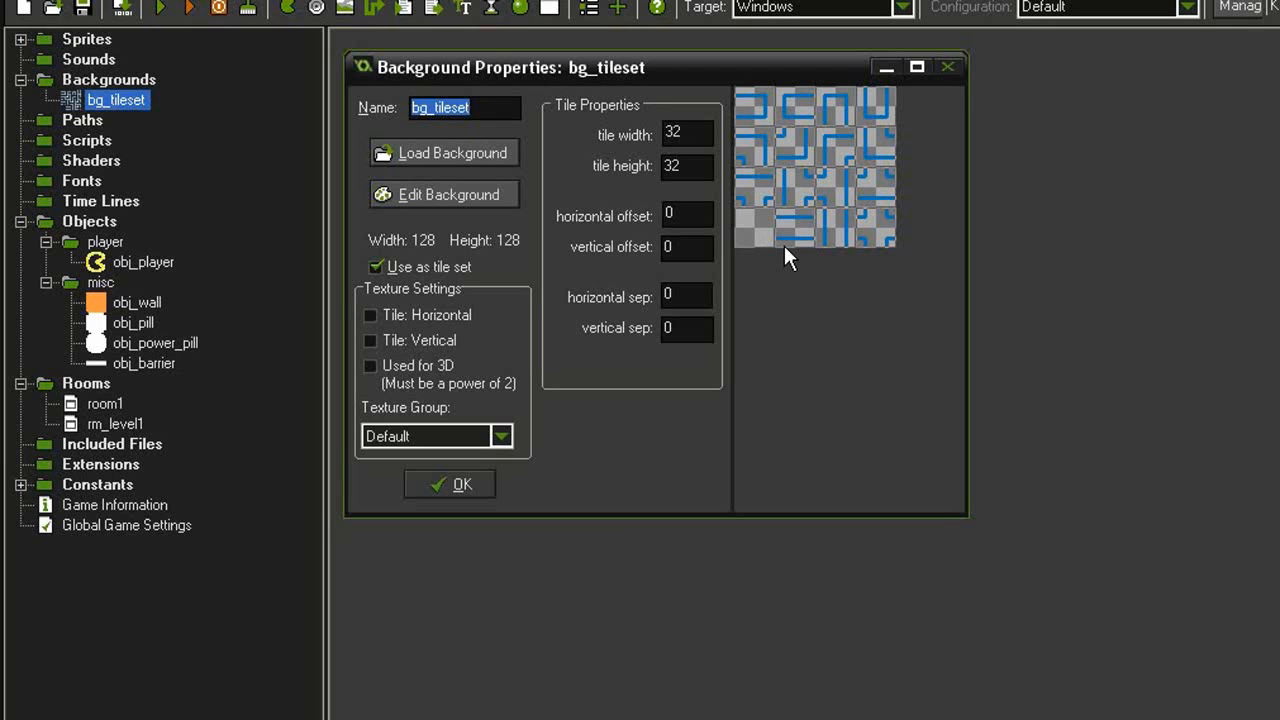
pyautogui.moveTo(888, 235)
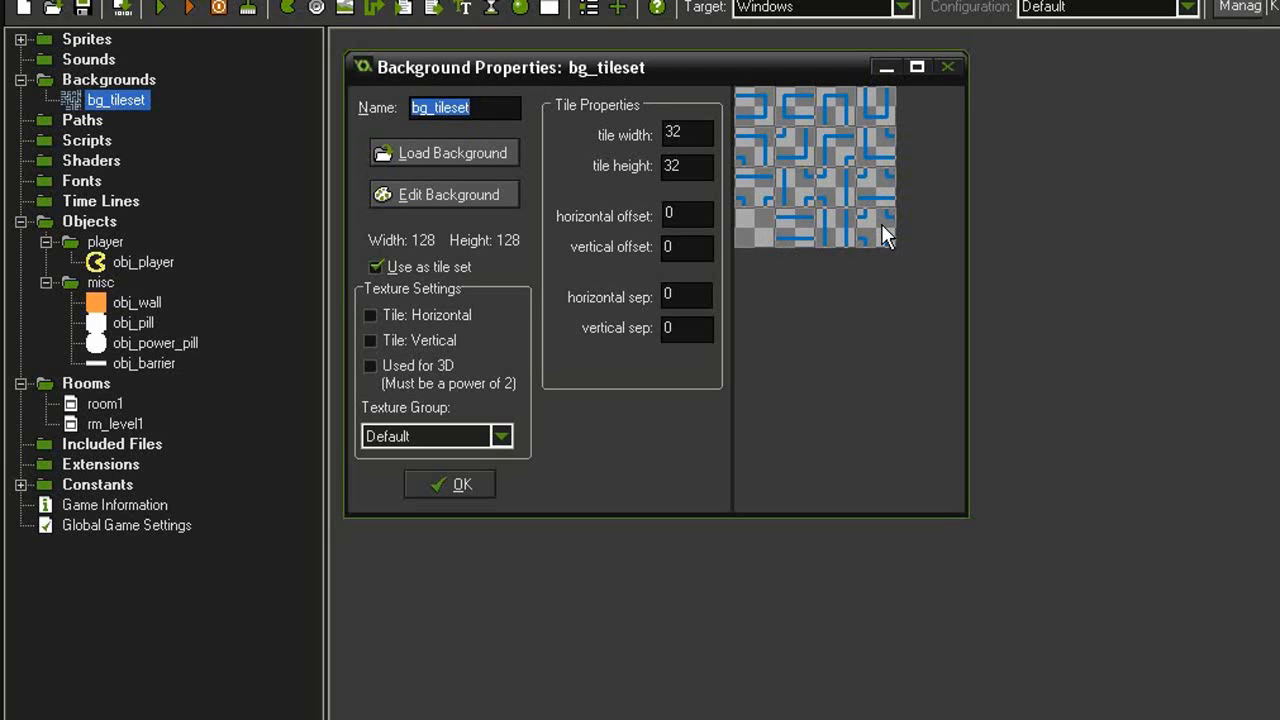
pyautogui.moveTo(795, 237)
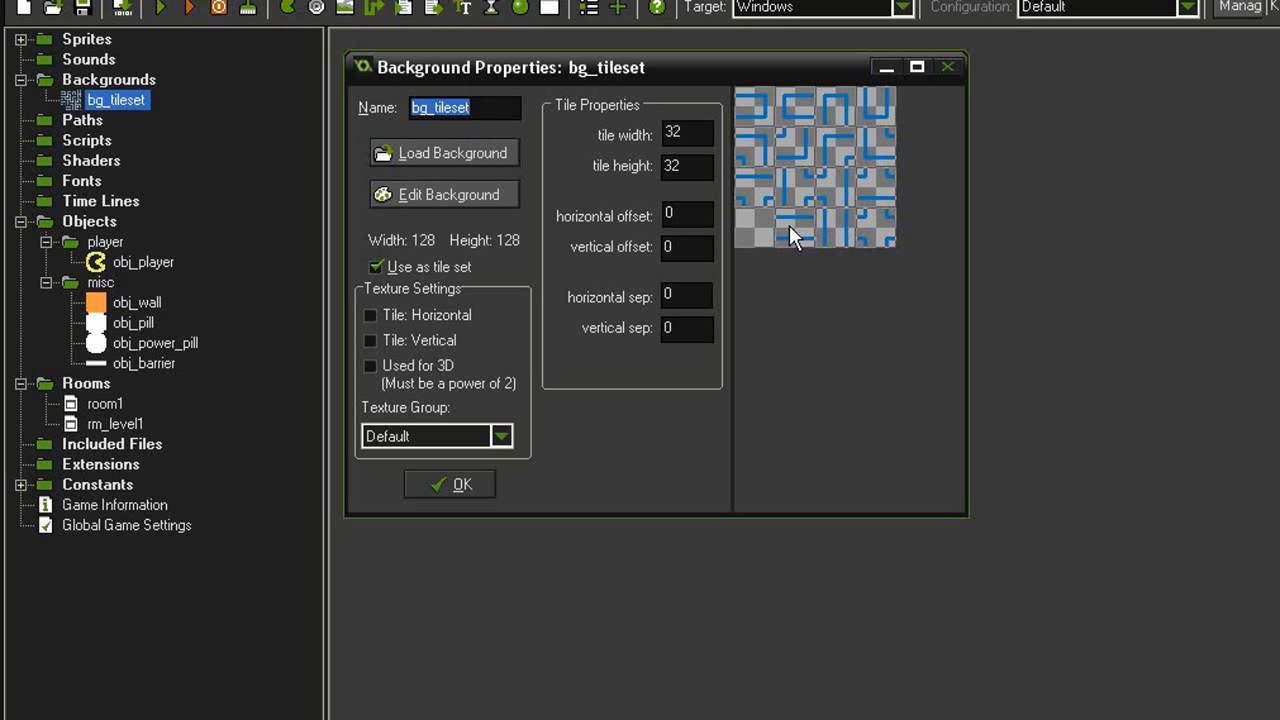
pyautogui.moveTo(692, 463)
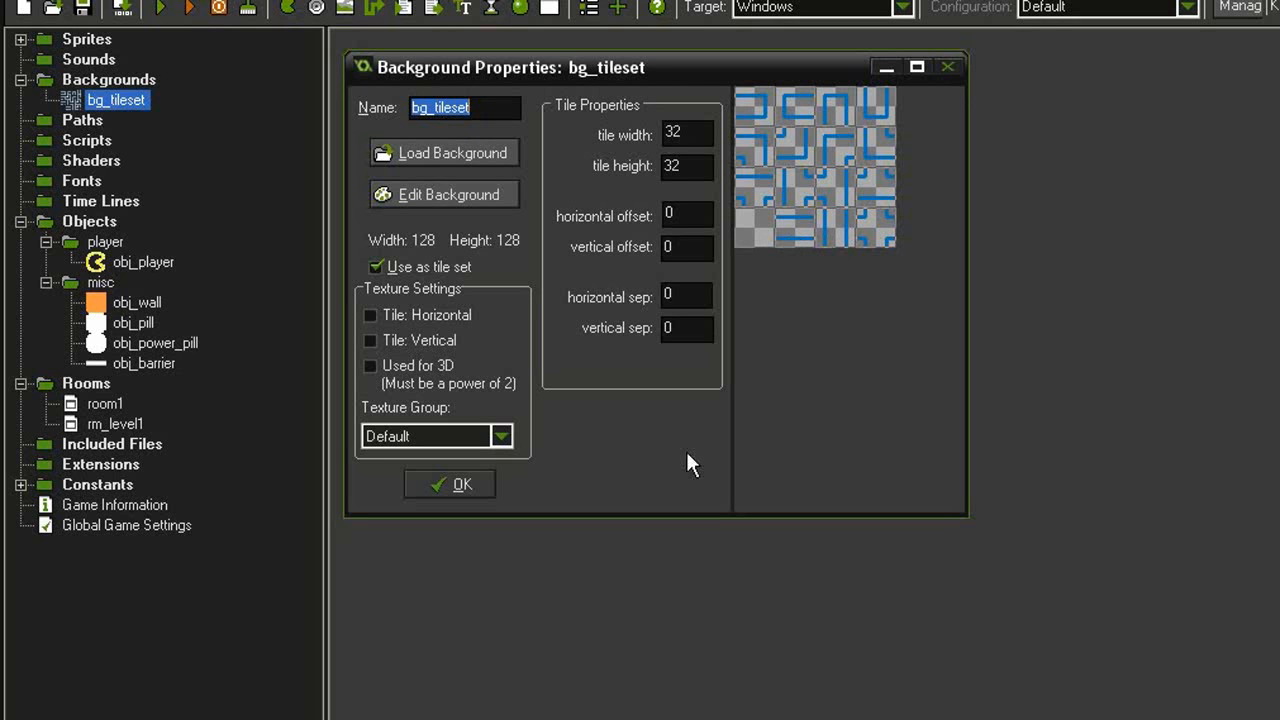
pyautogui.click(449, 484)
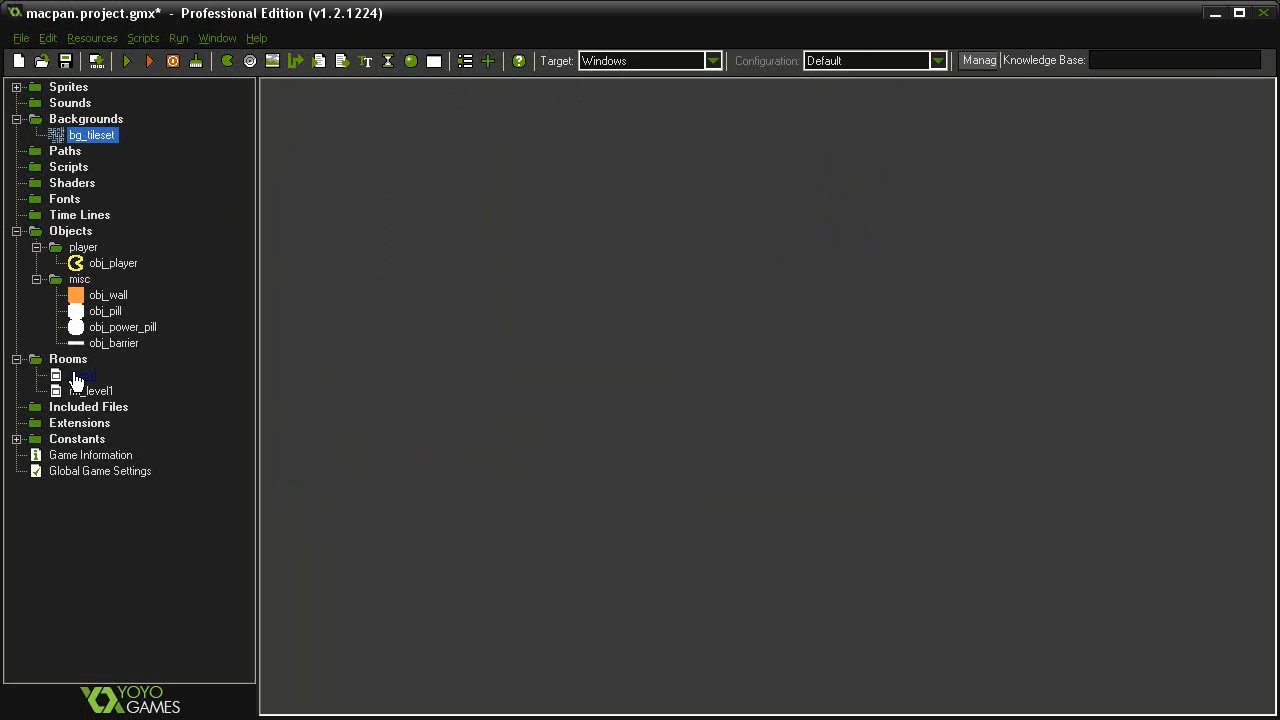
# - Open room1 maximized and place a bg_tileset corner wall tile near the top-left
pyautogui.doubleClick(83, 375)
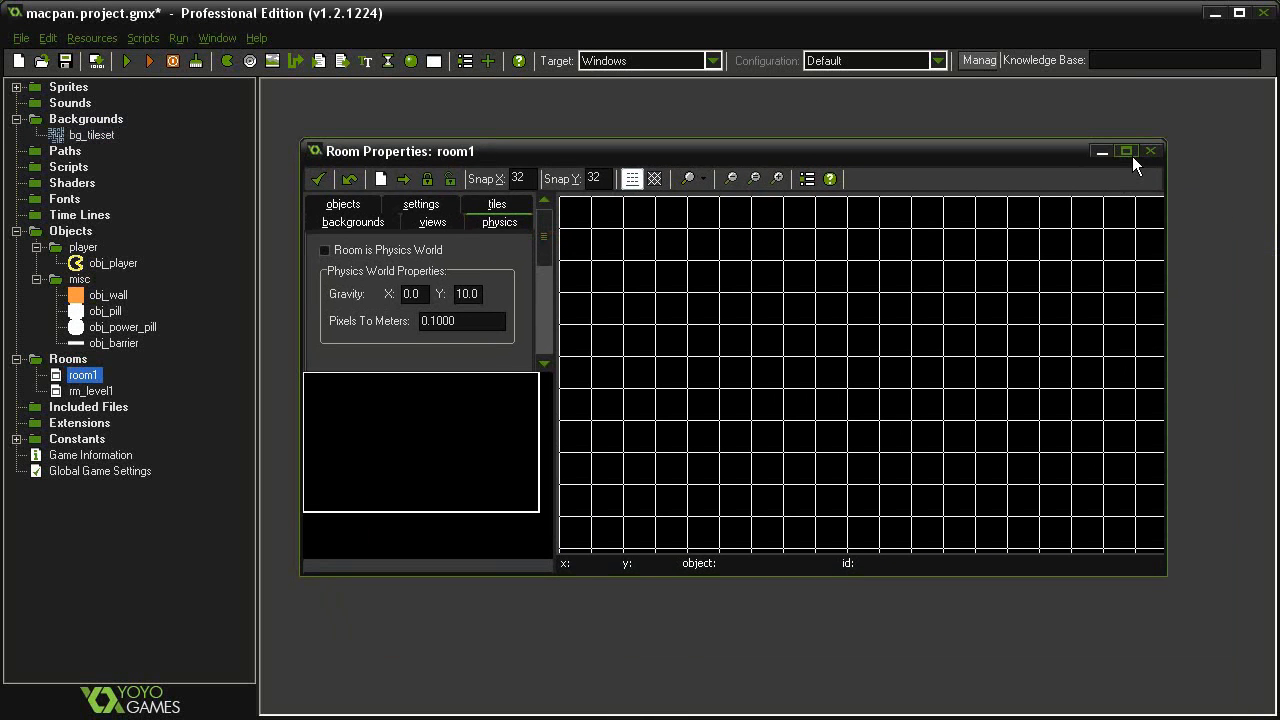
pyautogui.click(1125, 151)
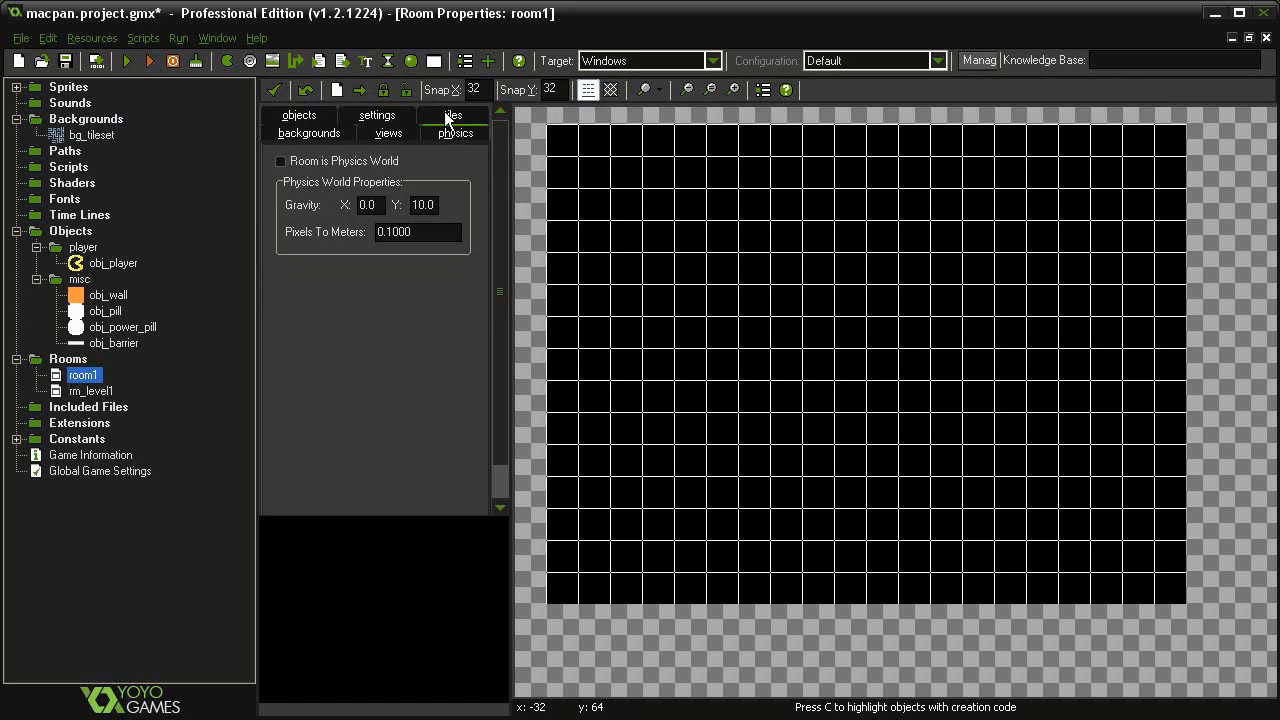
pyautogui.click(452, 114)
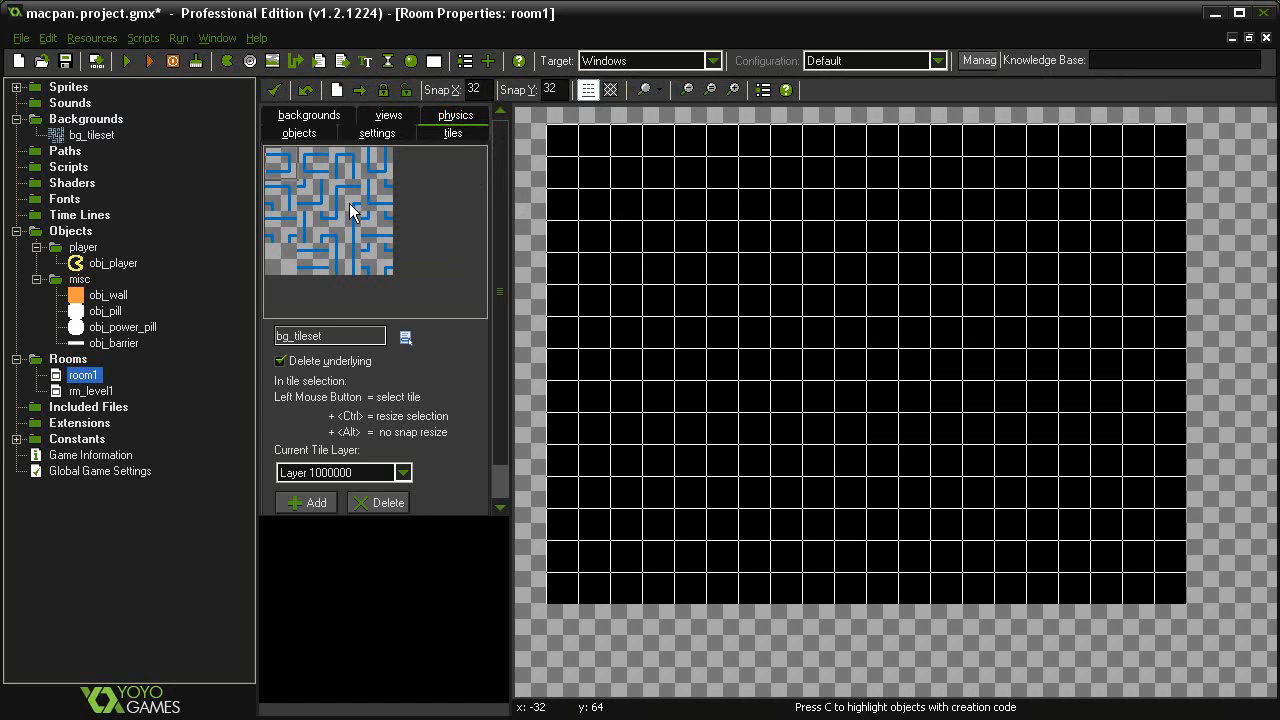
pyautogui.click(595, 170)
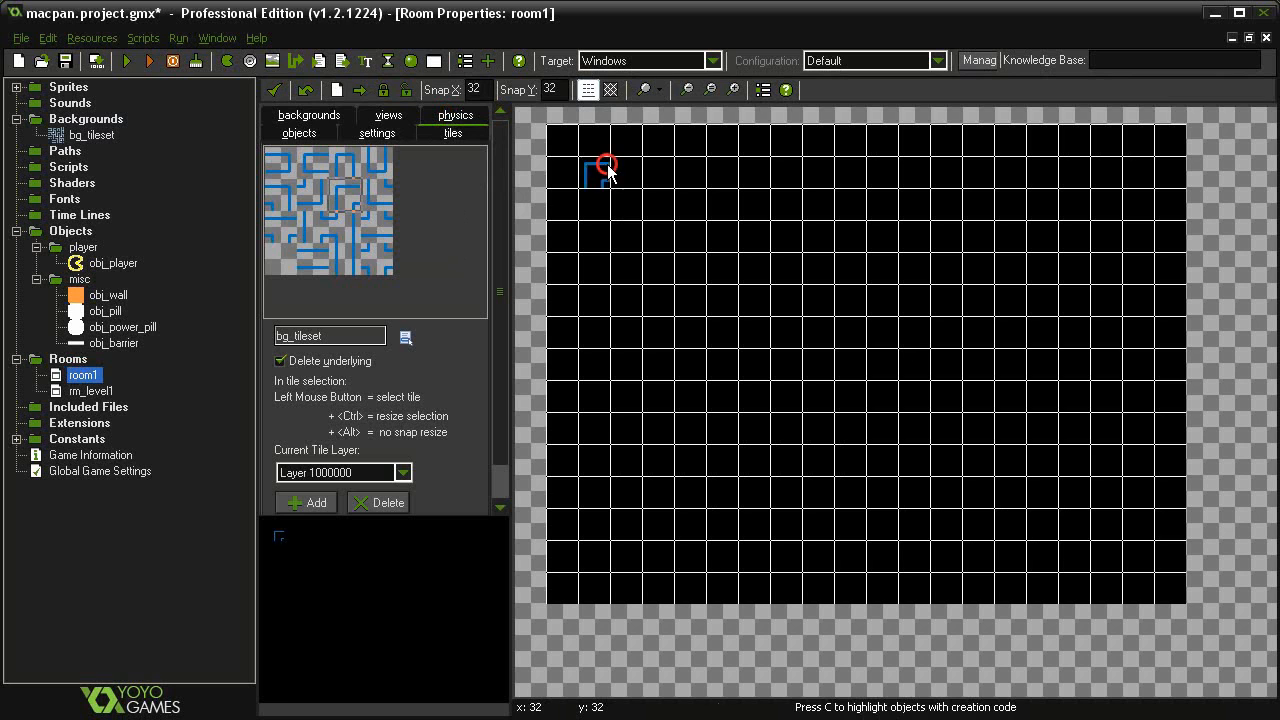
pyautogui.click(600, 165)
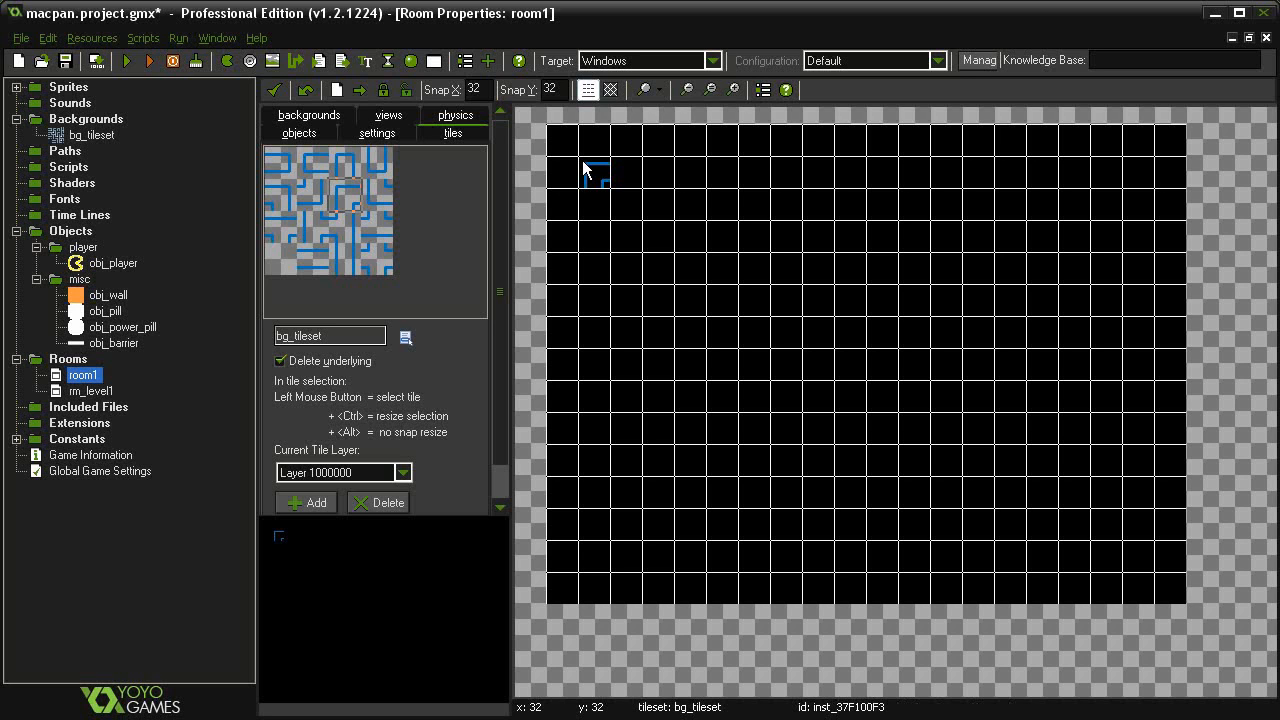
pyautogui.click(299, 132)
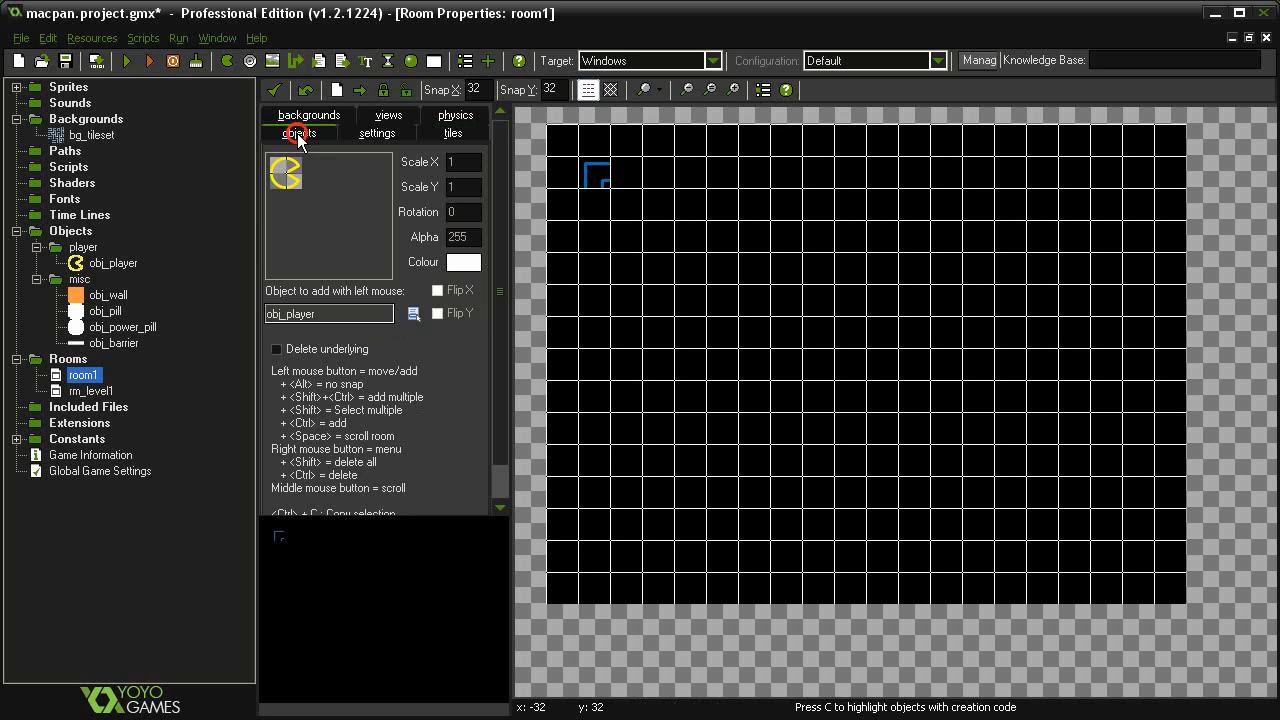
# - Place obj_player inside a top-left wall corner at 16-pixel snap, then hide the grid
pyautogui.click(615, 190)
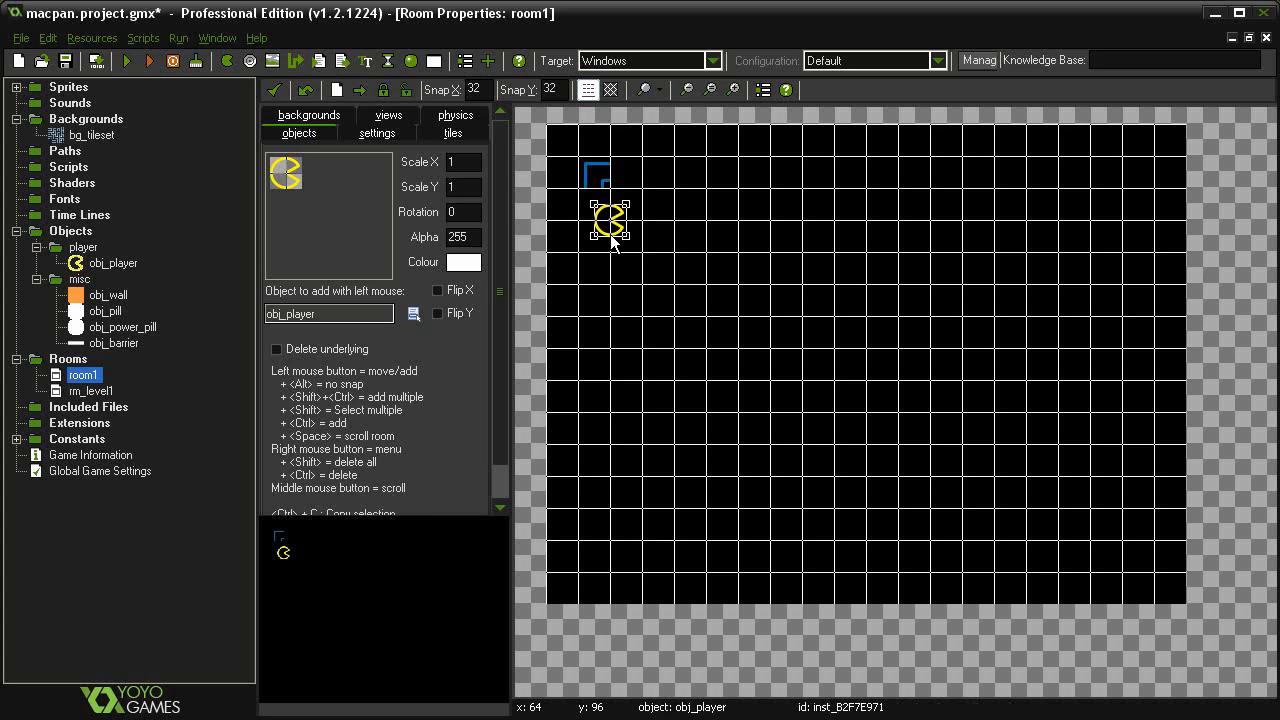
pyautogui.moveTo(295, 197)
pyautogui.write('16')
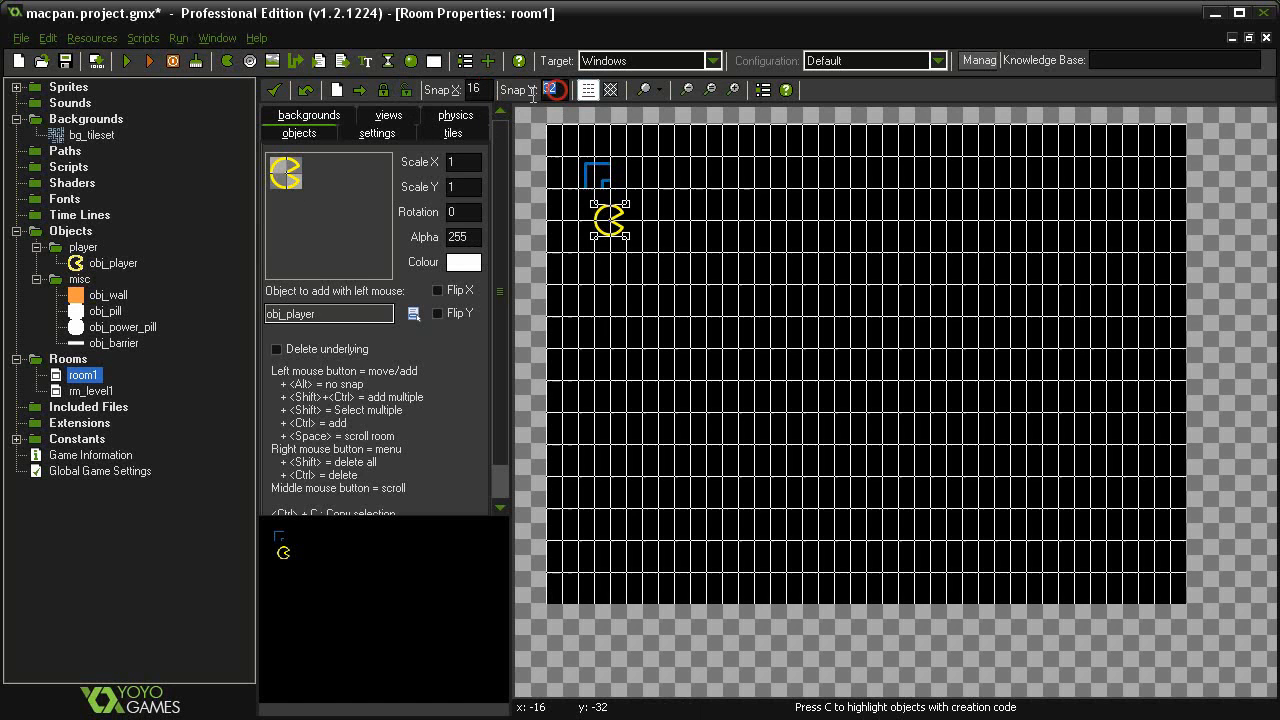
pyautogui.click(551, 89)
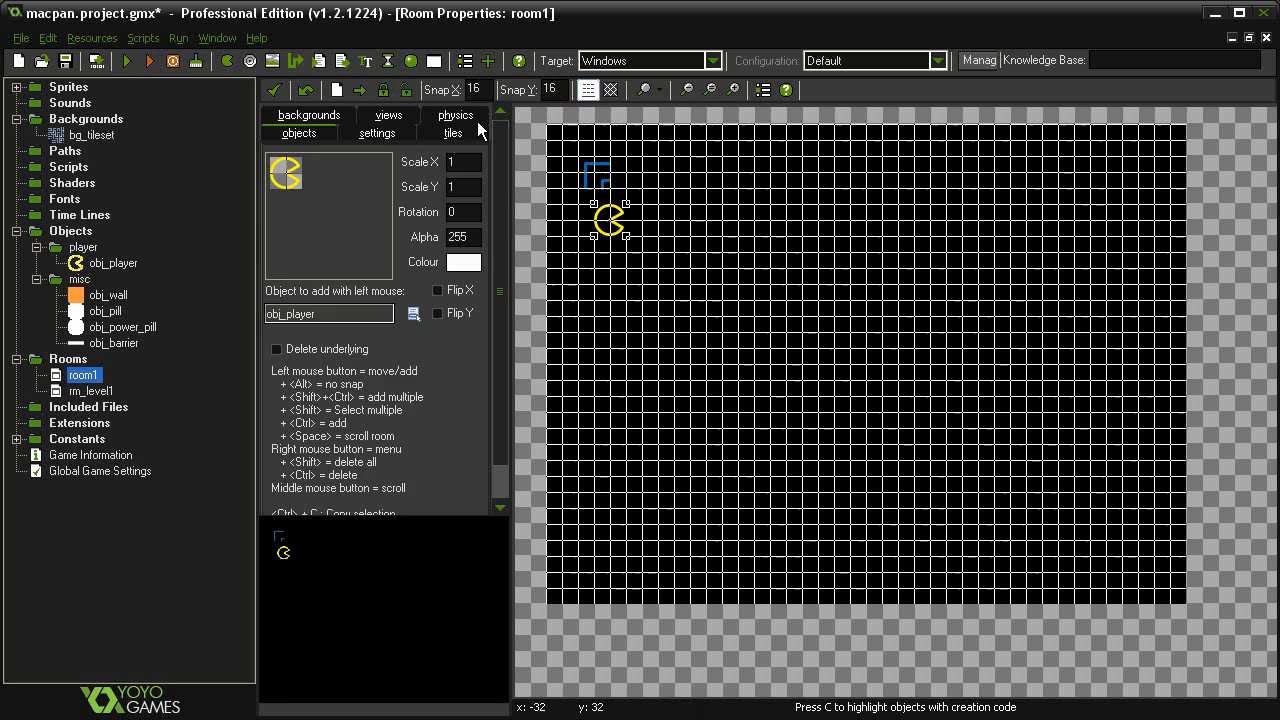
pyautogui.click(452, 132)
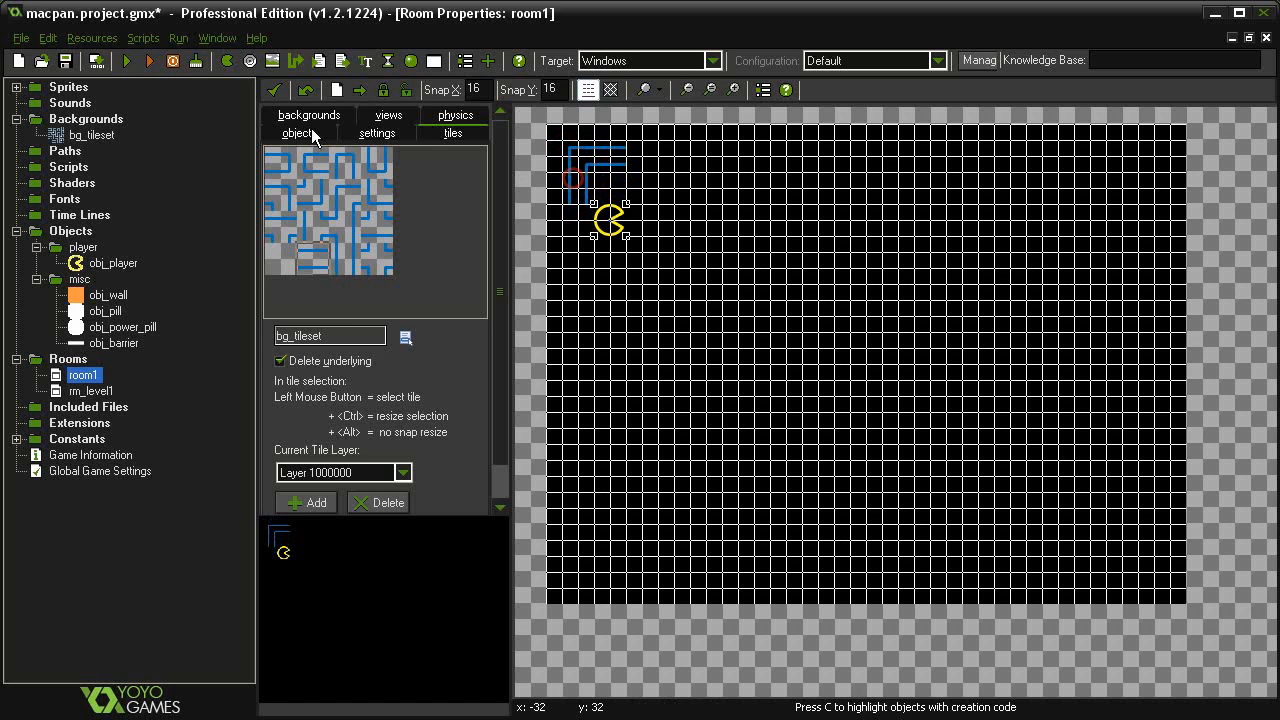
pyautogui.click(299, 133)
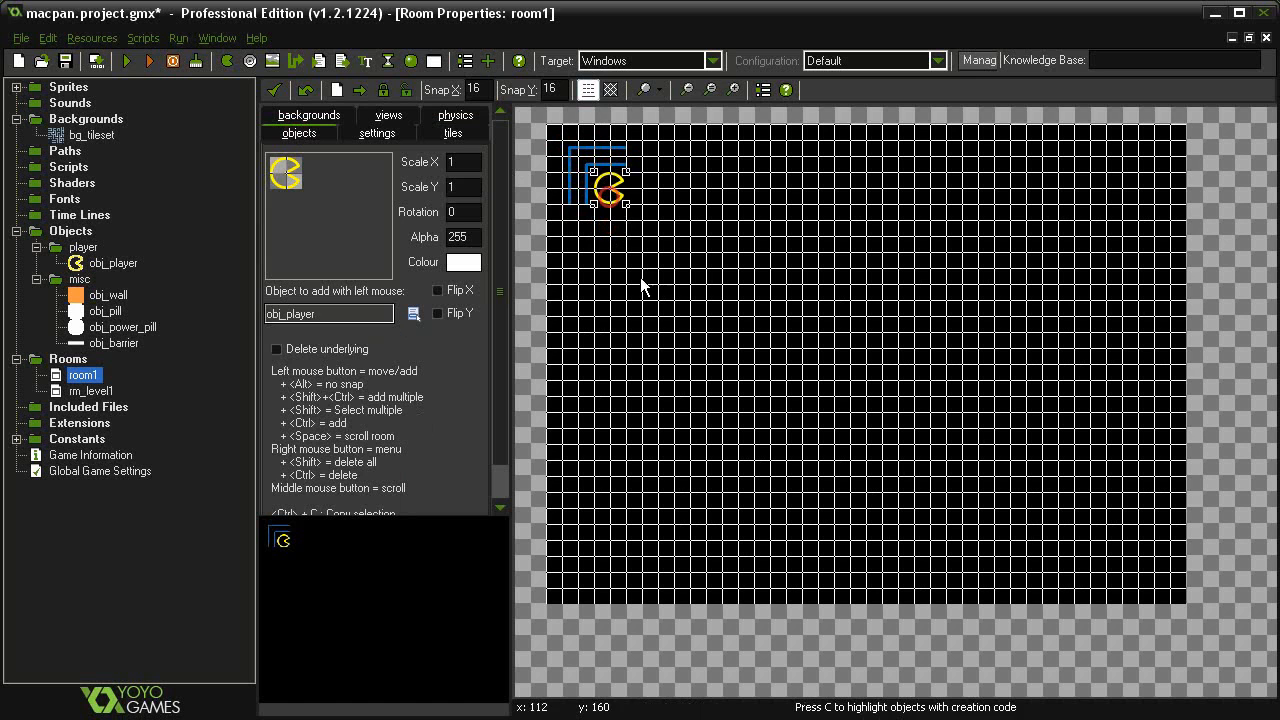
pyautogui.click(588, 90)
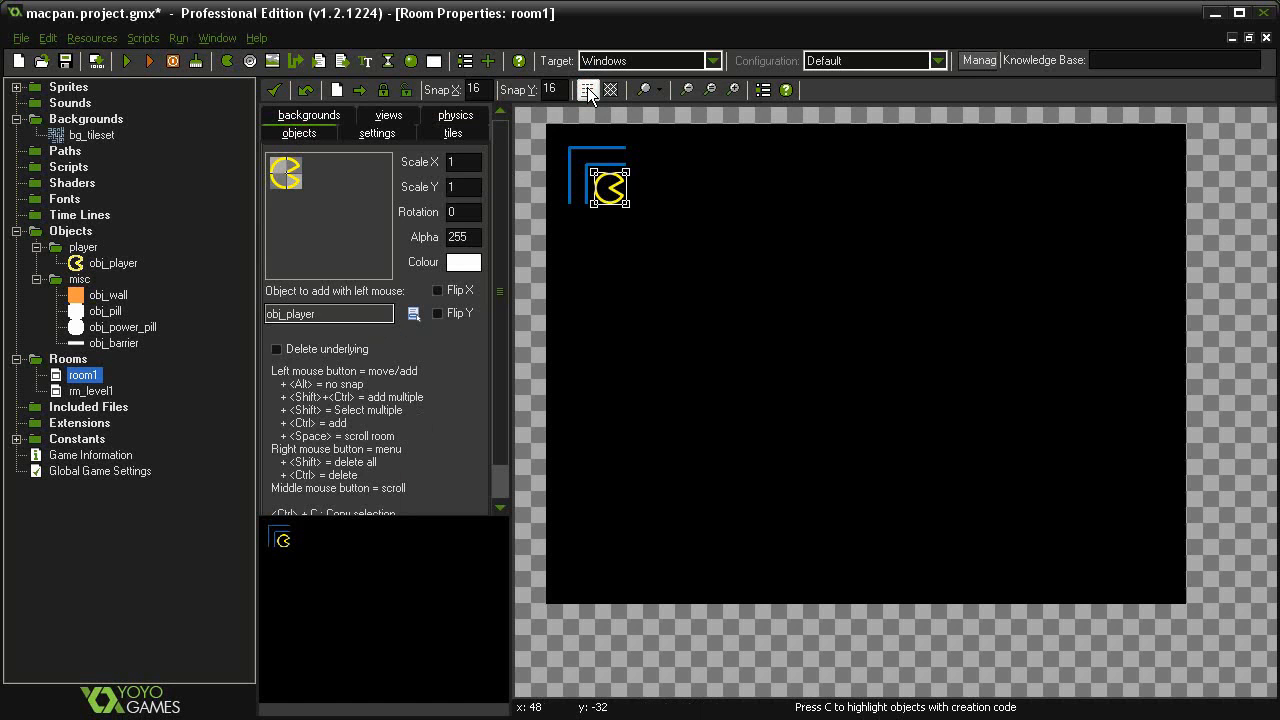
# - Delete room1, confirming the prompt, then open rm_level1 for editing
pyautogui.click(588, 90)
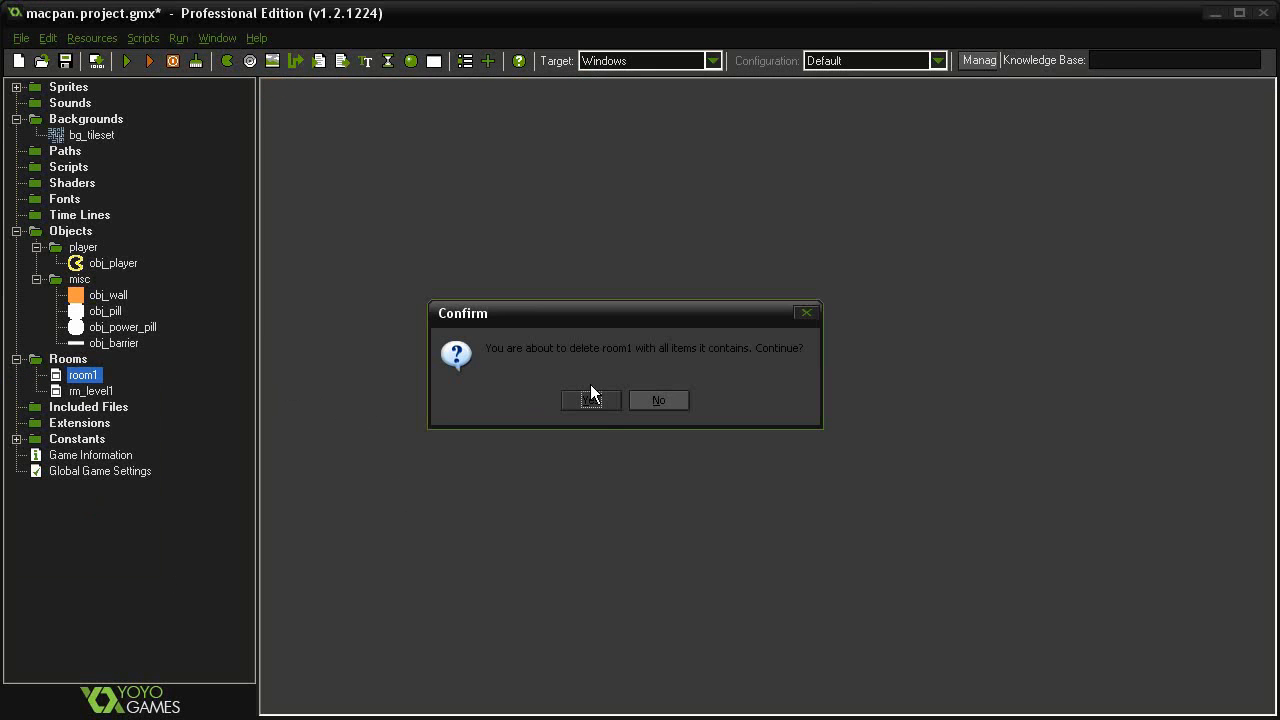
pyautogui.click(590, 400)
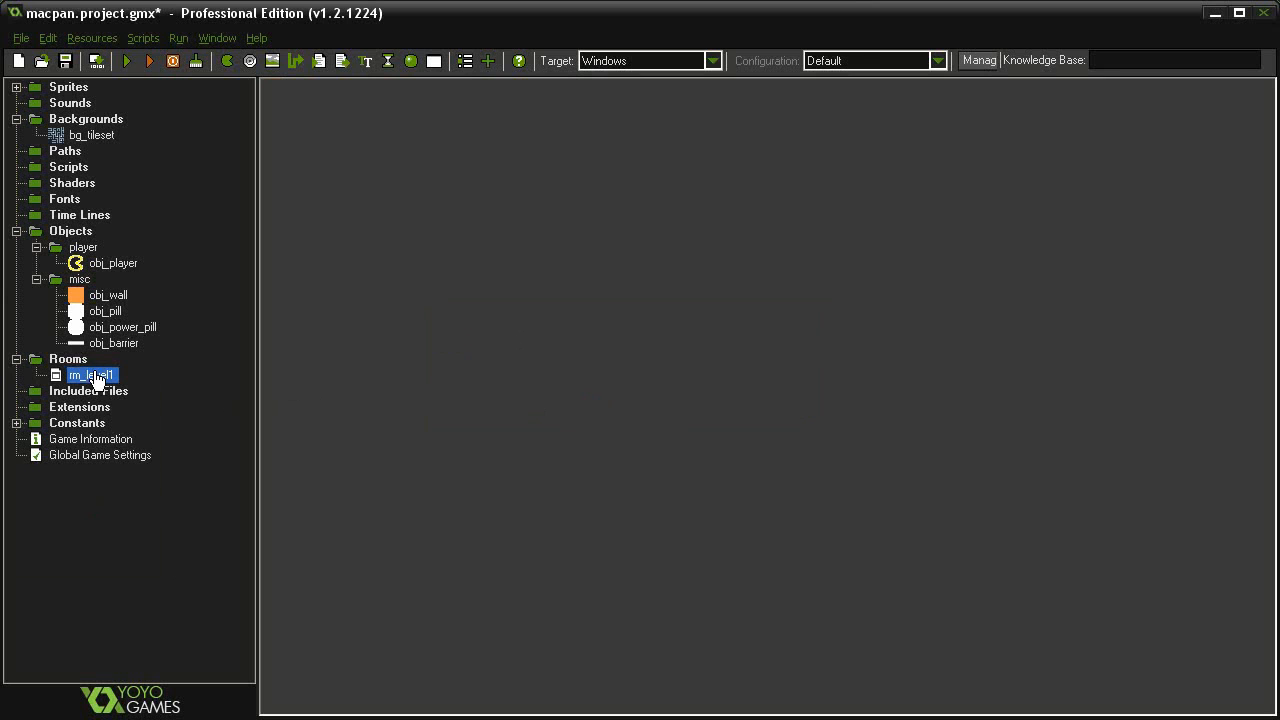
pyautogui.doubleClick(89, 374)
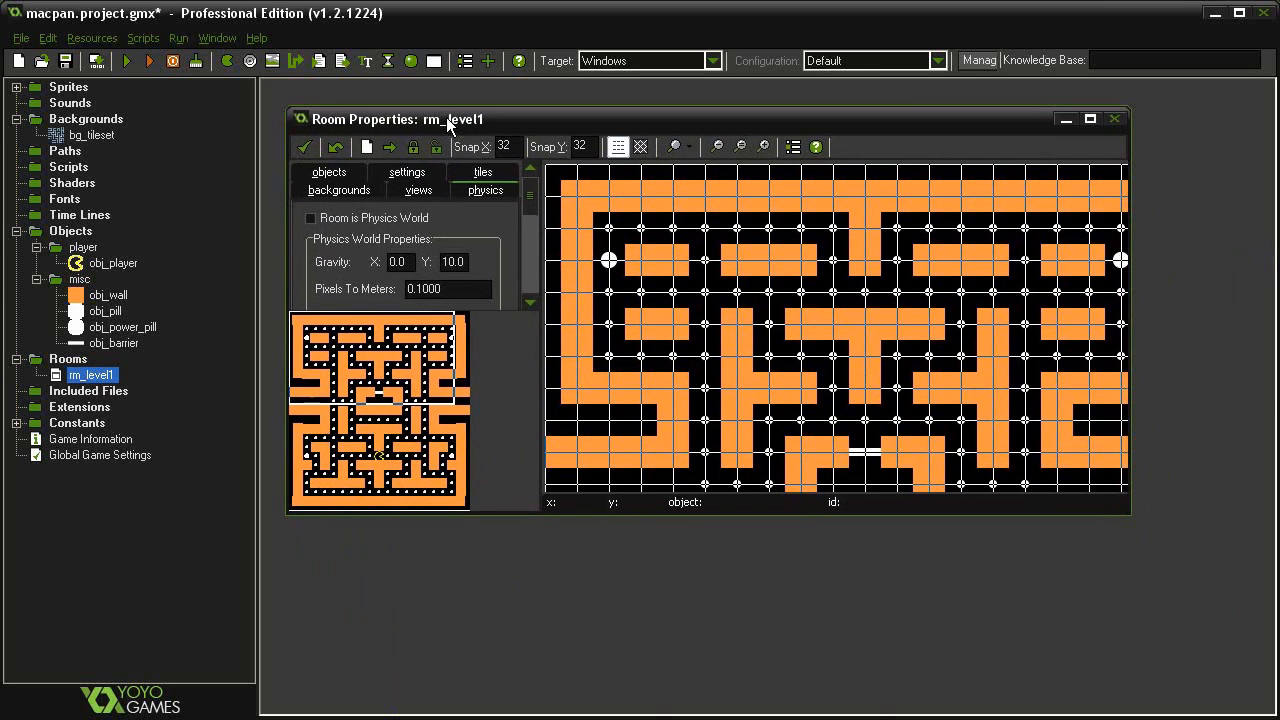
# - Maximize the rm_level1 room editor to show the whole maze
pyautogui.click(1090, 118)
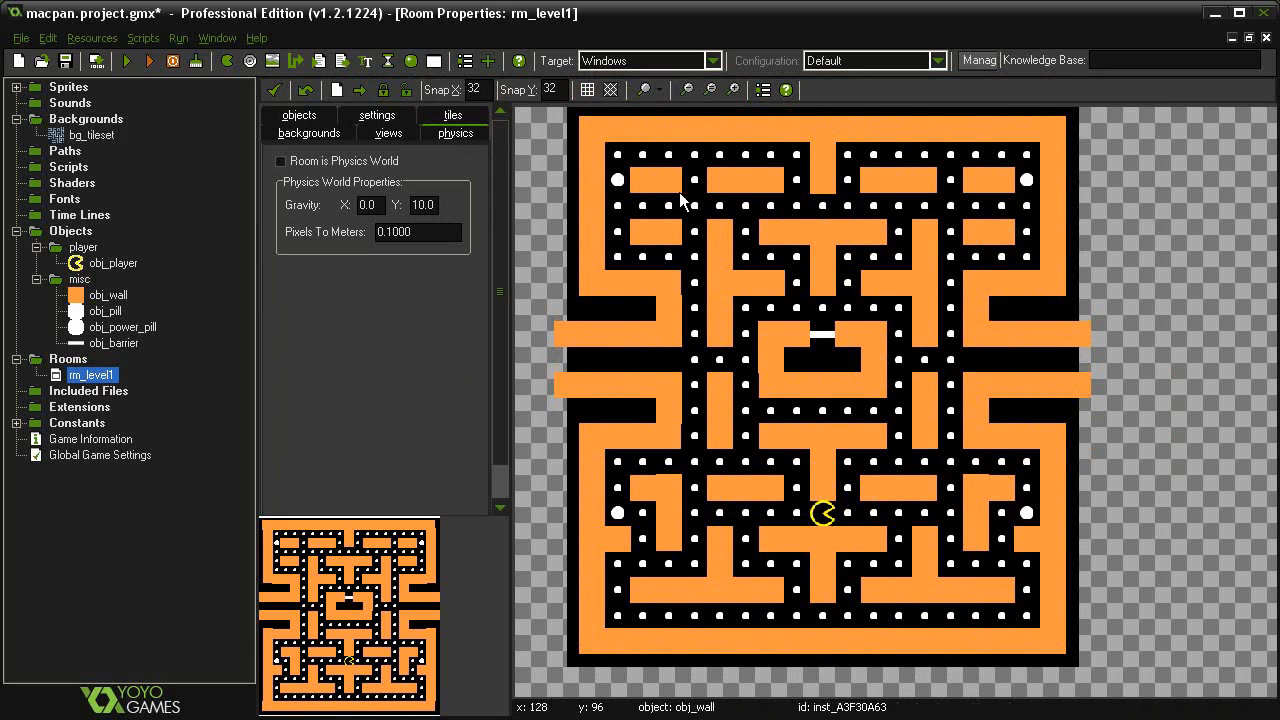
pyautogui.moveTo(622, 203)
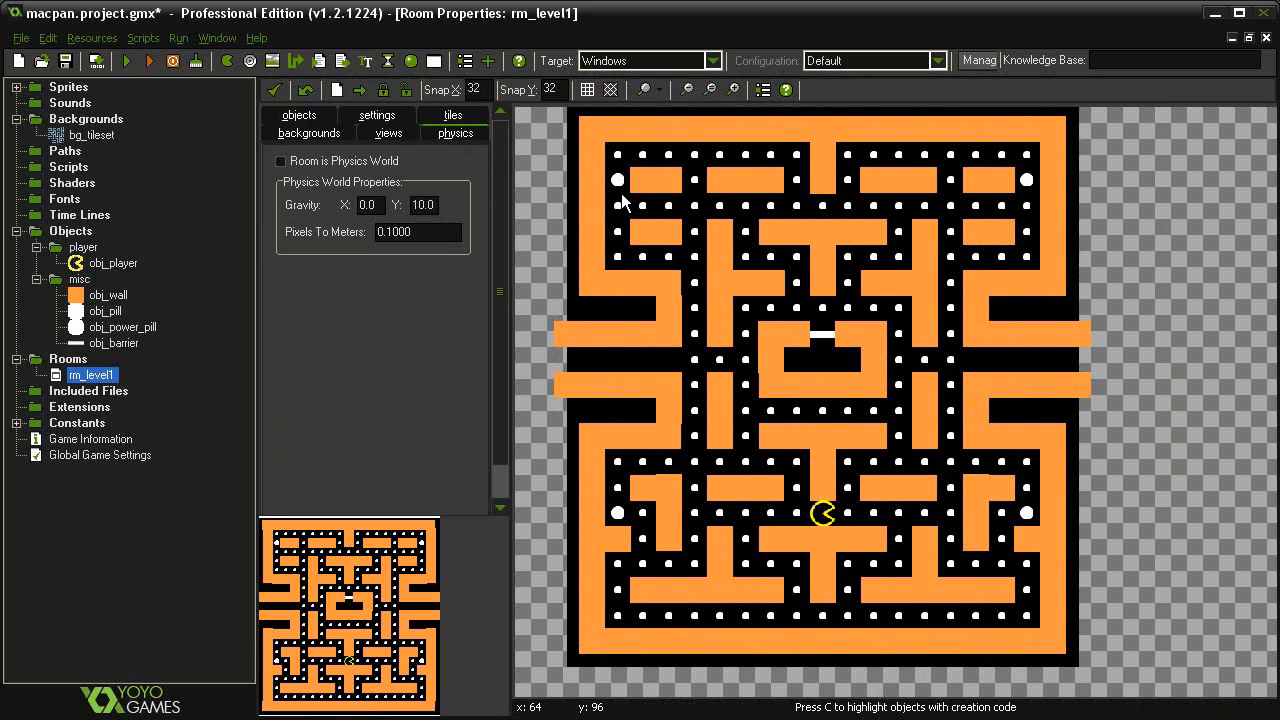
pyautogui.moveTo(820, 523)
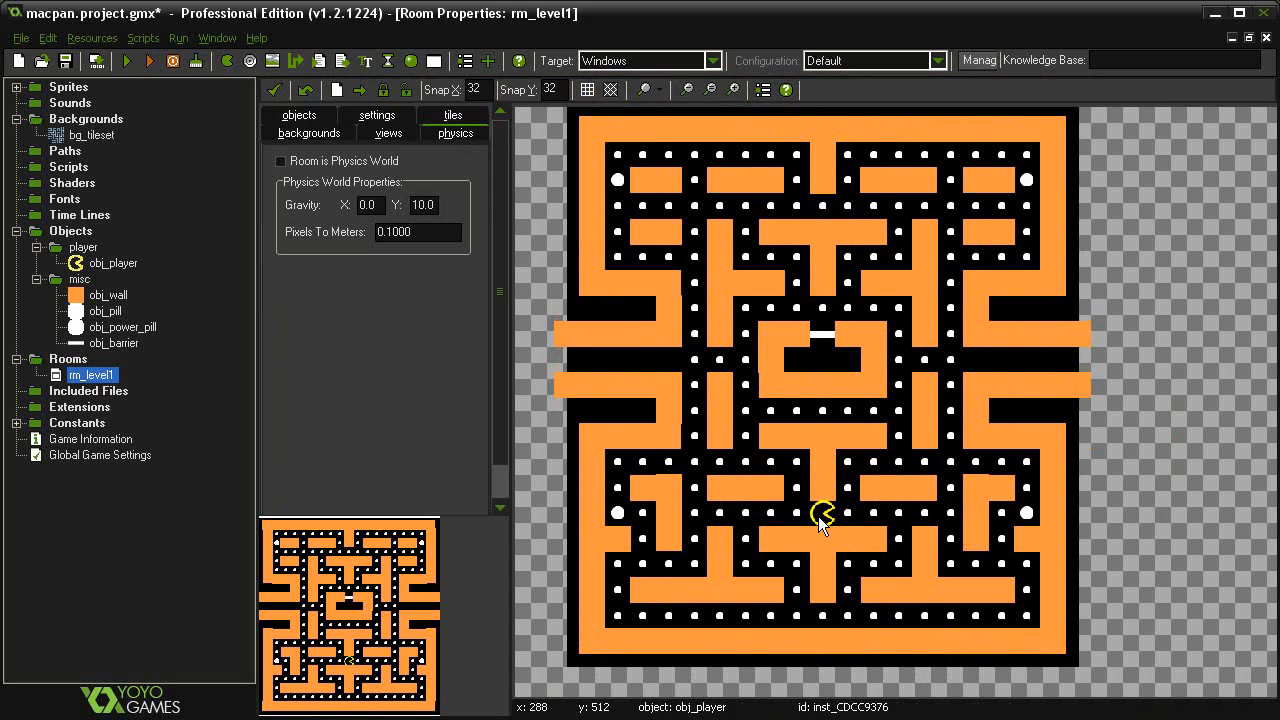
pyautogui.moveTo(838, 348)
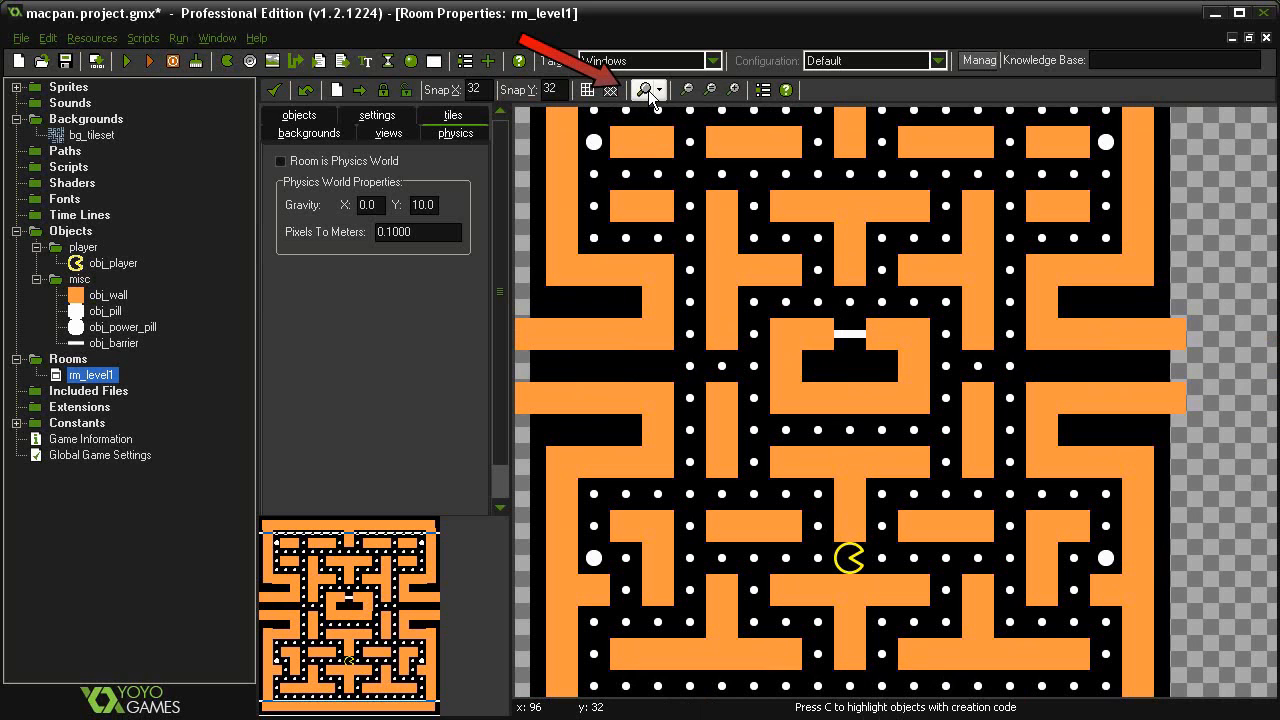
# - Turn off Show Objects to reveal rm_level1's blue wall tiles
pyautogui.click(645, 90)
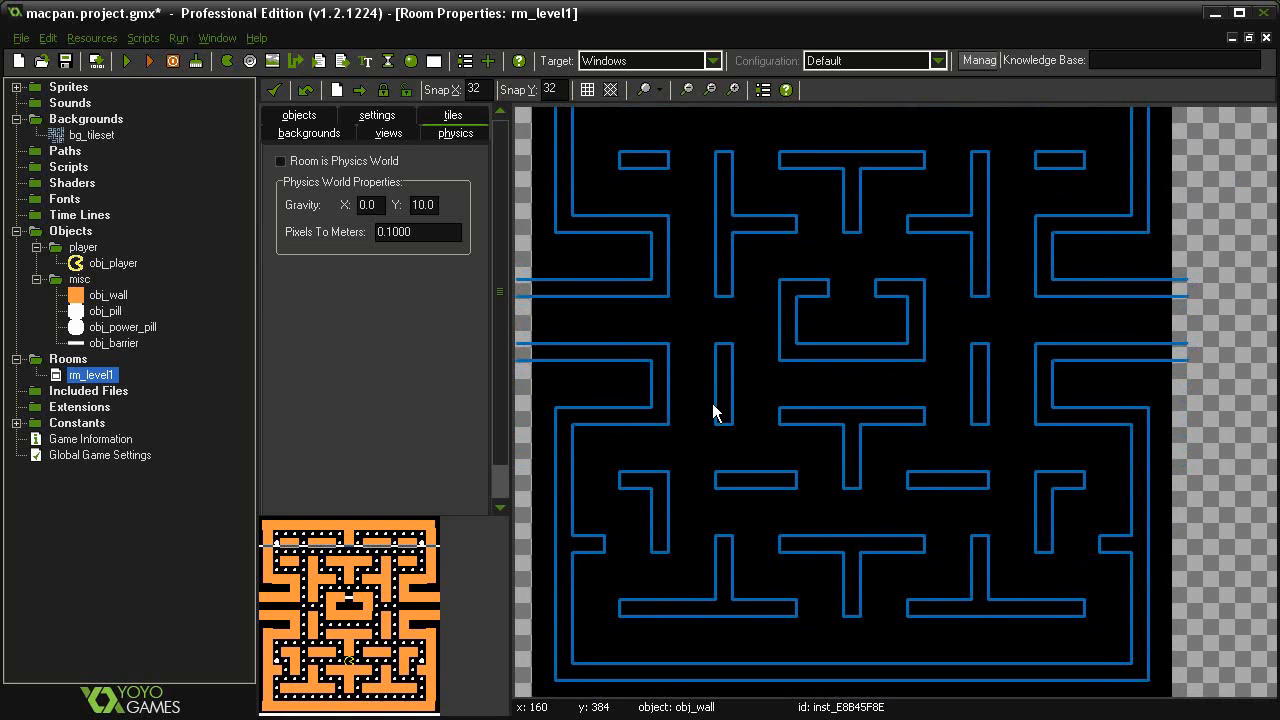
pyautogui.moveTo(743, 351)
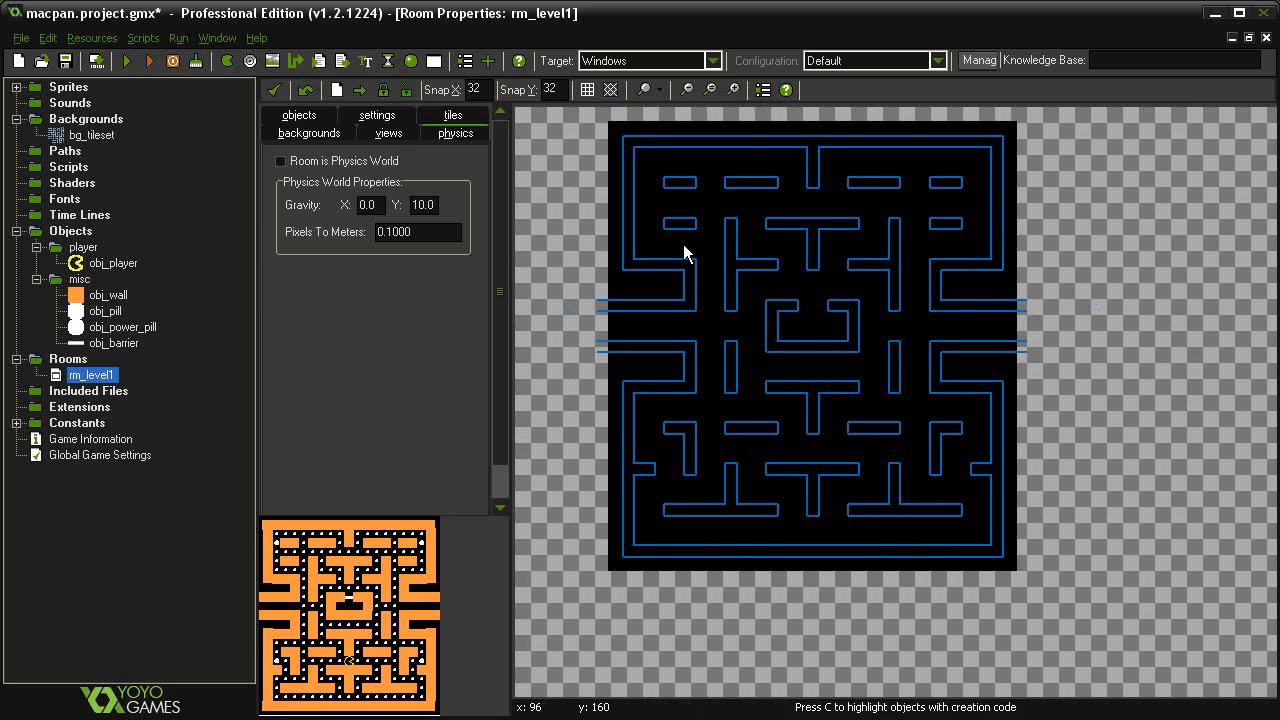
pyautogui.moveTo(770, 210)
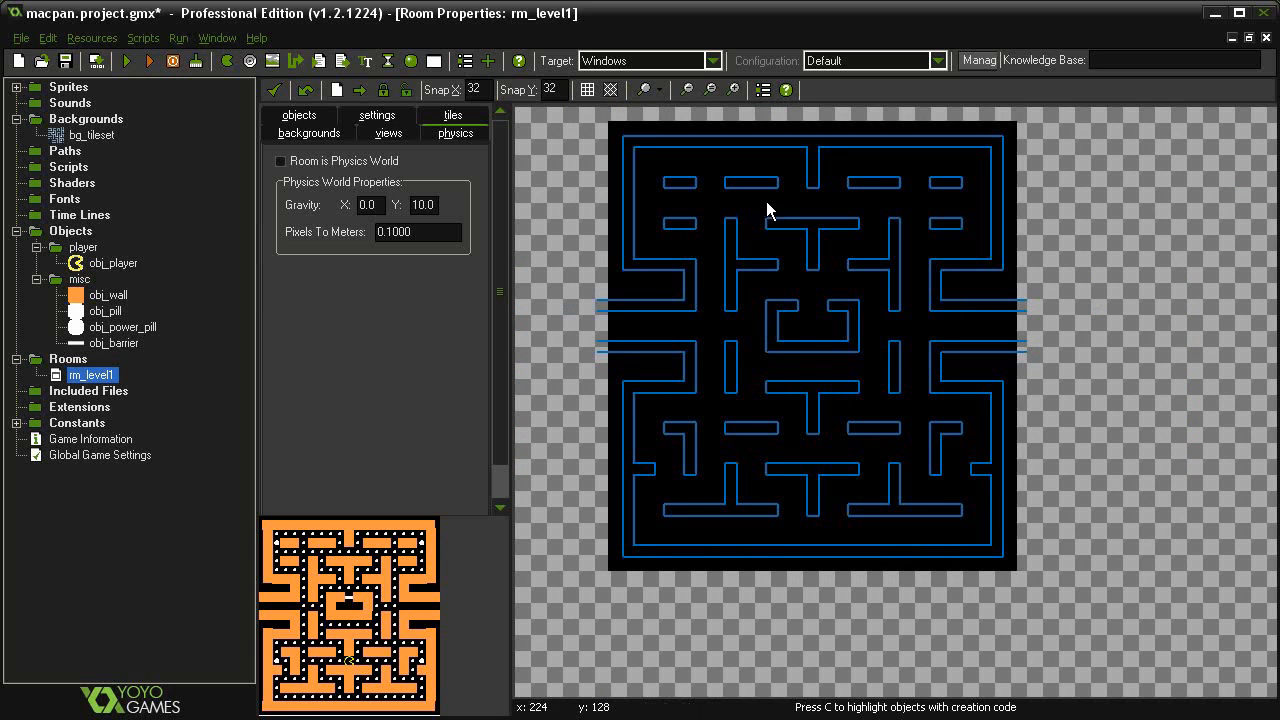
# - Verify rm_level1 is 640x704, turn grid and objects back on, and close the editor
pyautogui.click(377, 114)
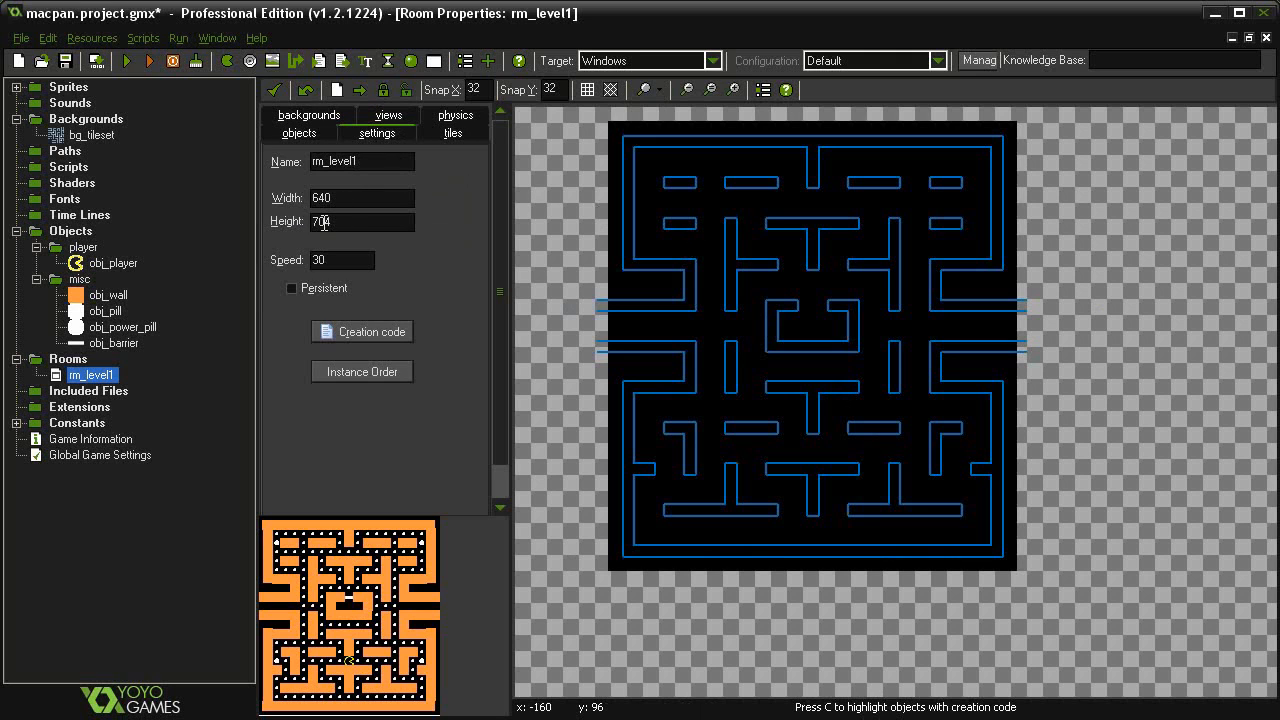
pyautogui.moveTo(640, 240)
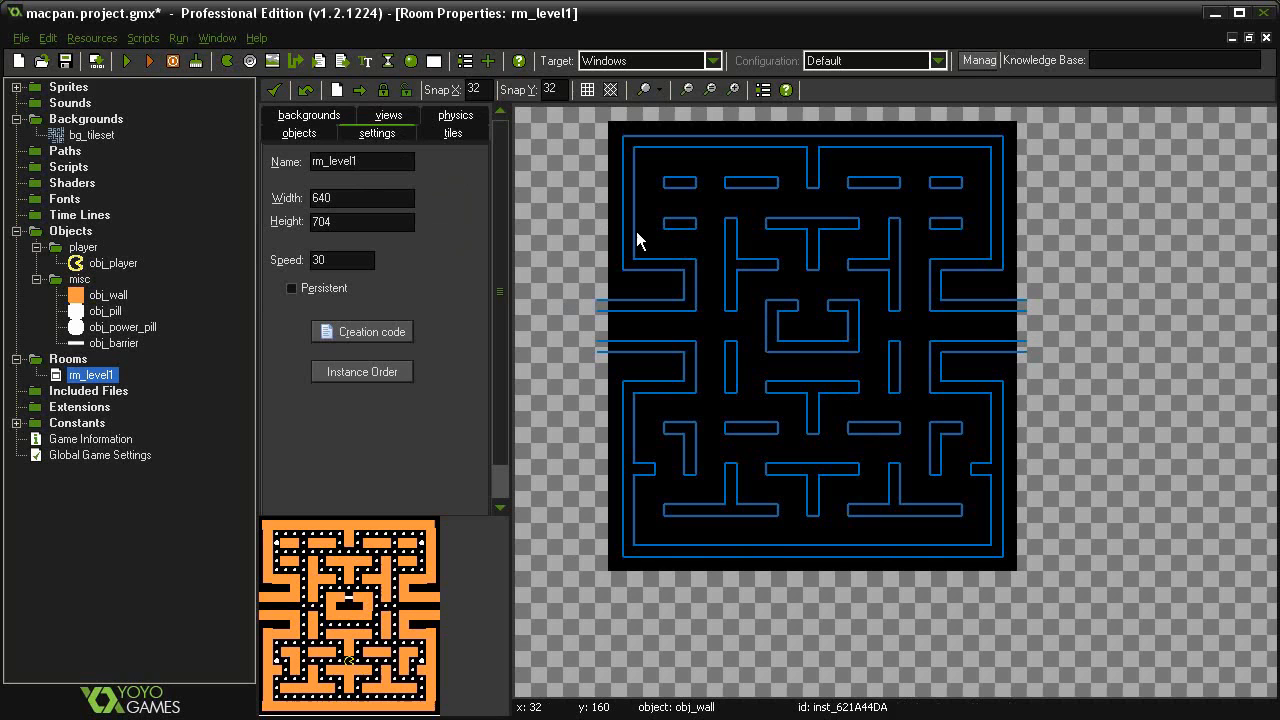
pyautogui.moveTo(405, 231)
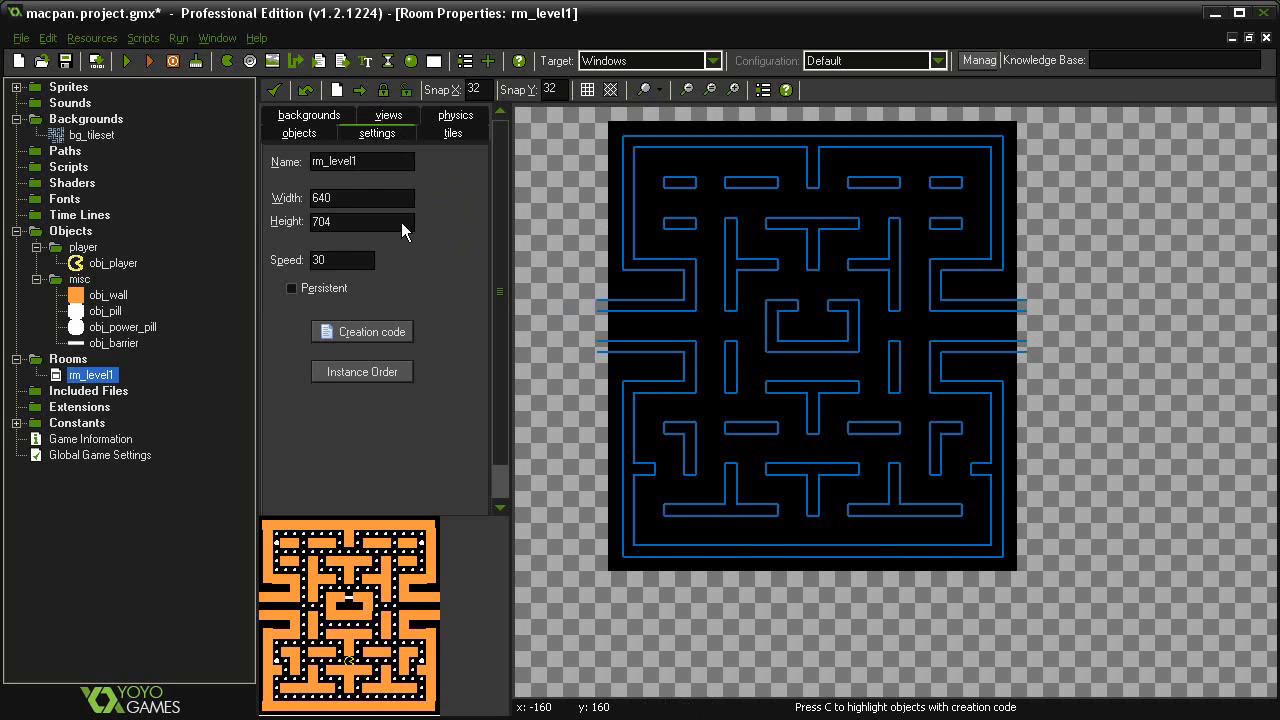
pyautogui.moveTo(345, 222)
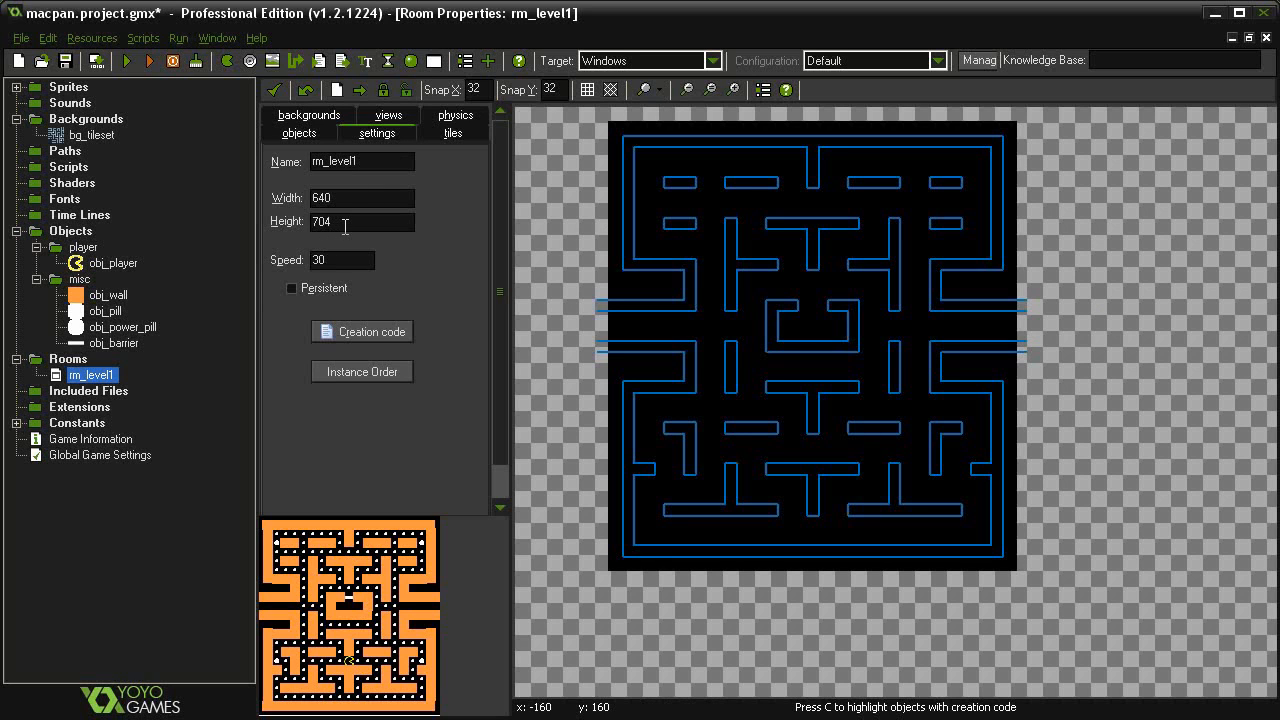
pyautogui.moveTo(298, 230)
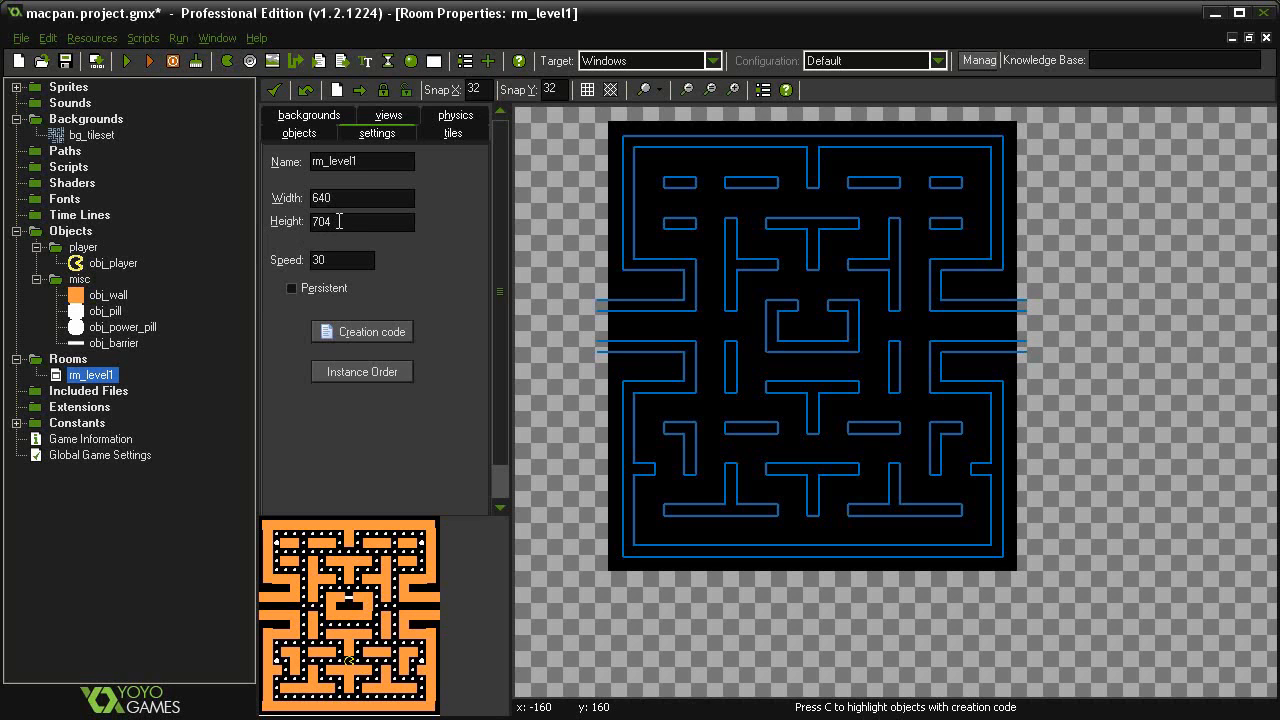
pyautogui.click(587, 90)
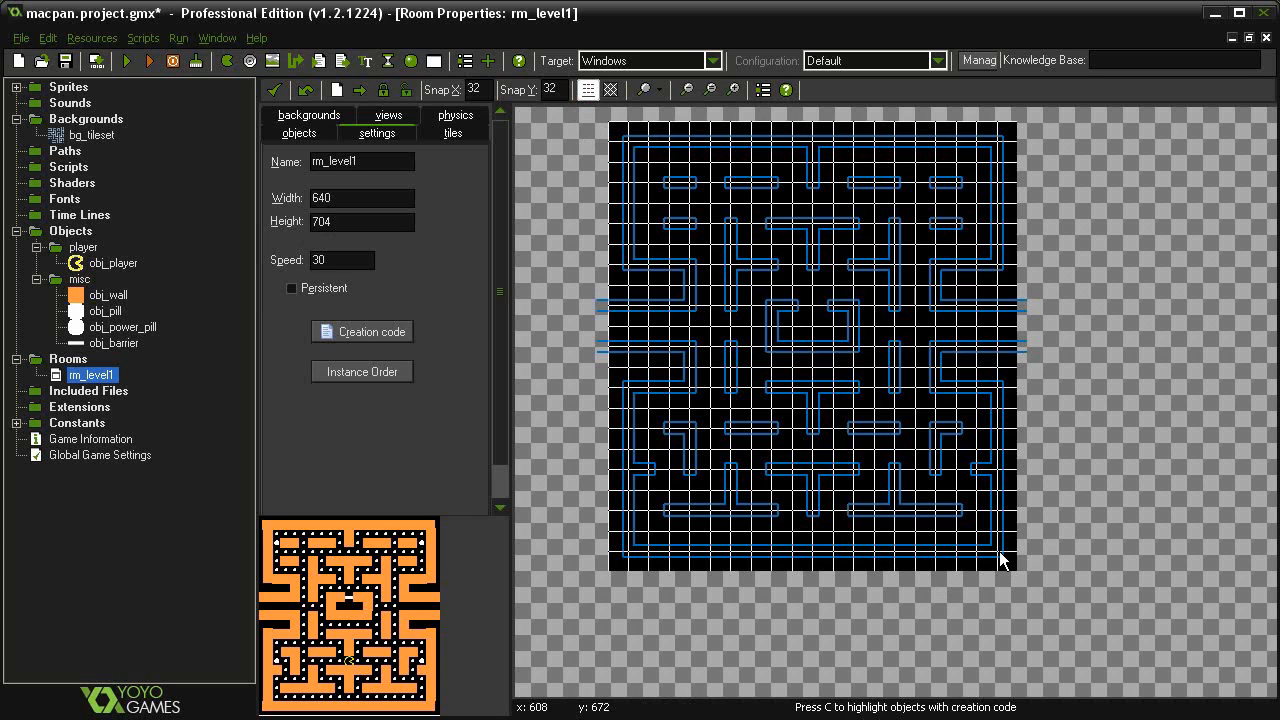
pyautogui.moveTo(558, 257)
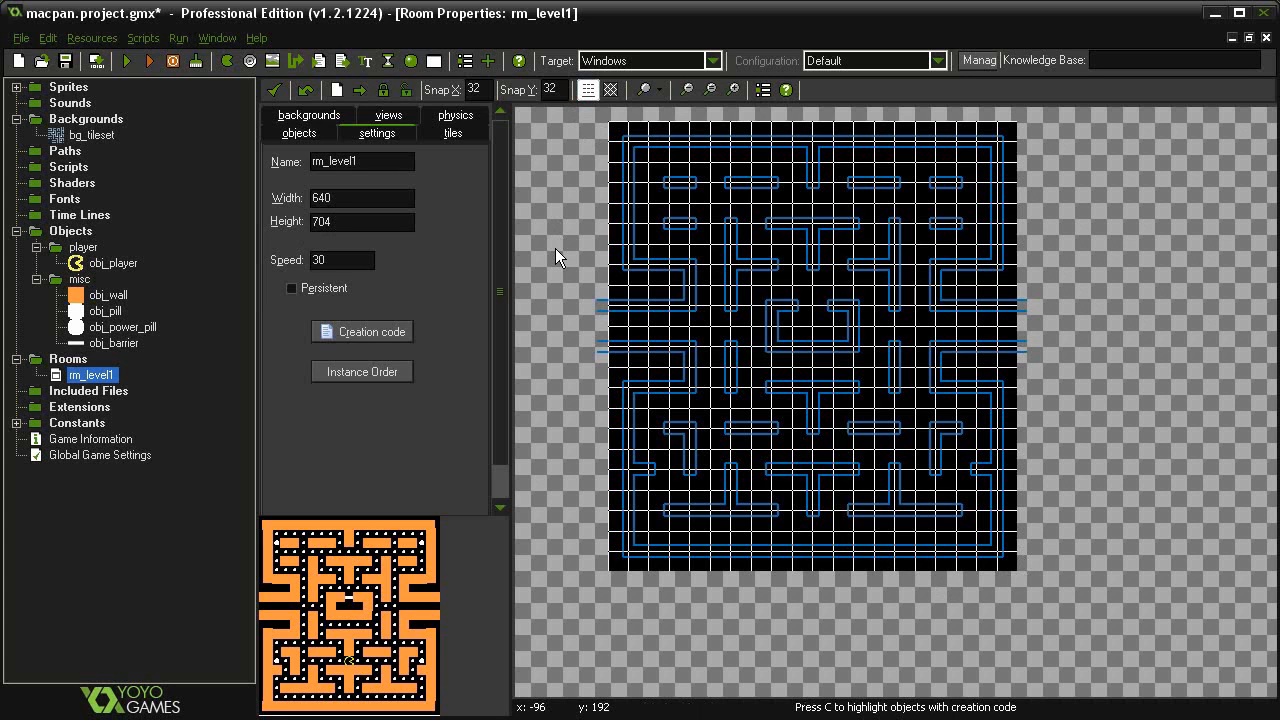
pyautogui.click(641, 90)
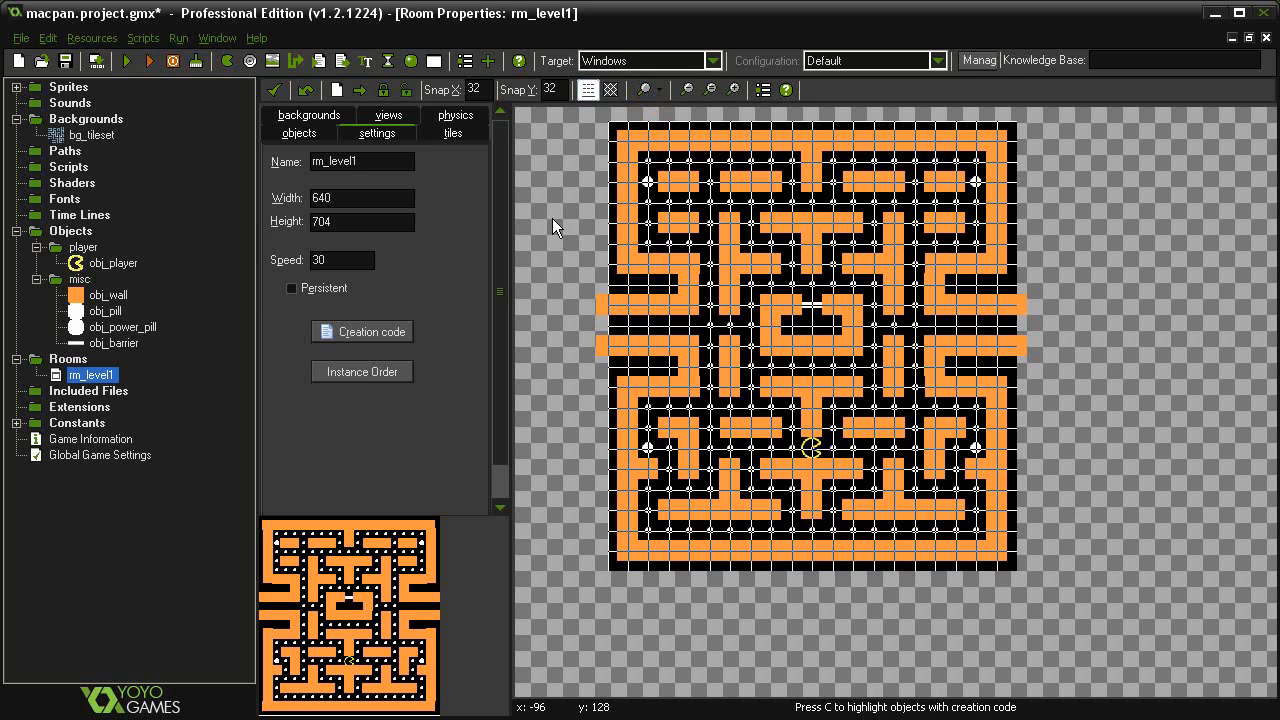
pyautogui.click(274, 90)
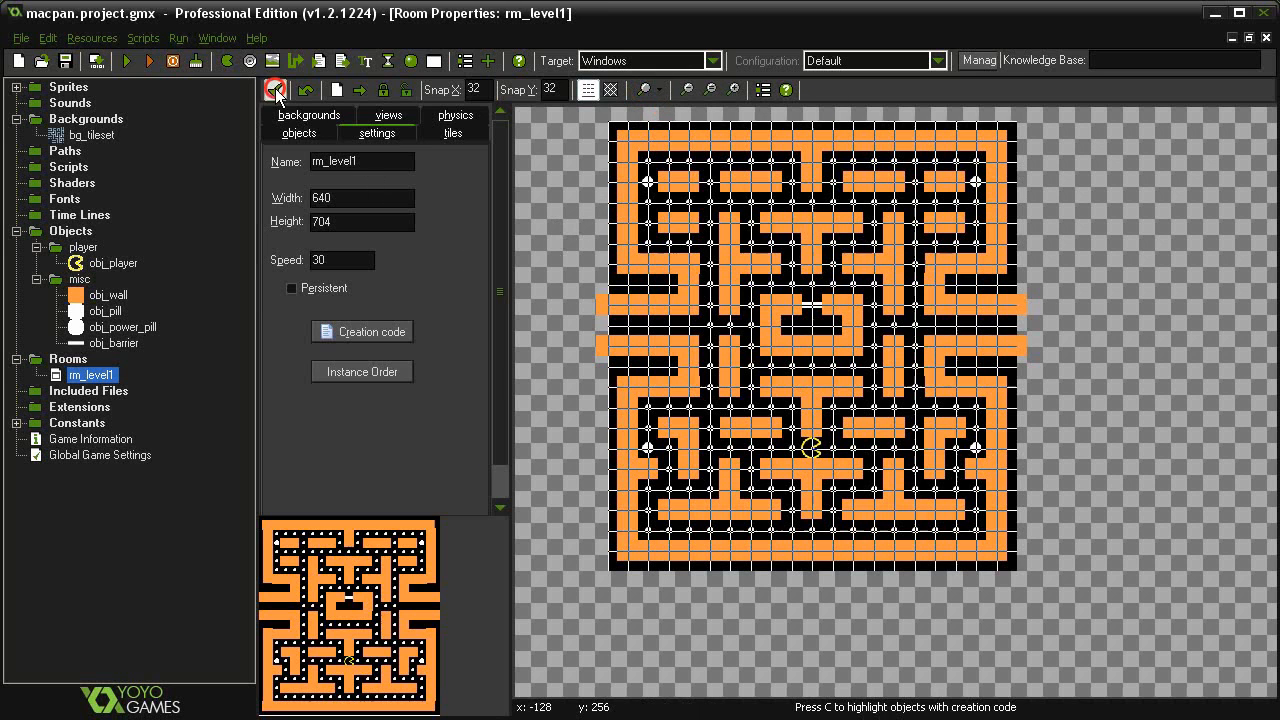
pyautogui.doubleClick(108, 295)
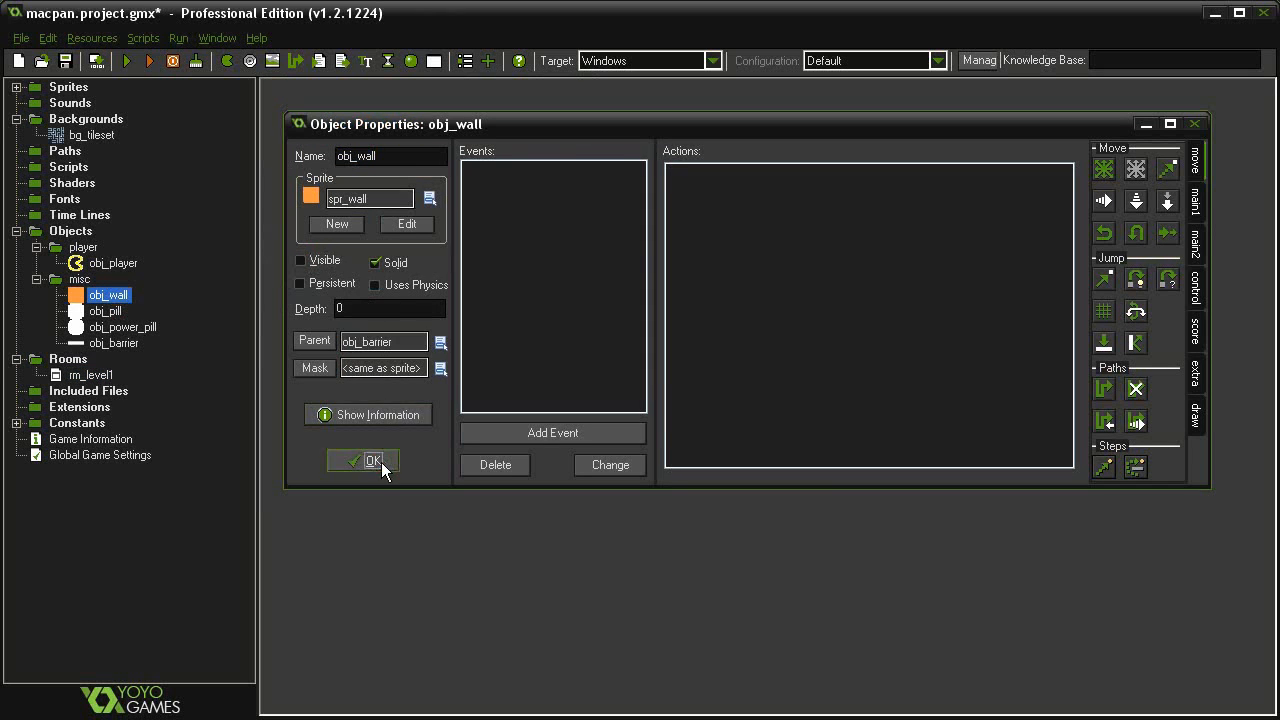
# - Confirm obj_wall's properties with Visible unchecked, closing the window
pyautogui.click(372, 460)
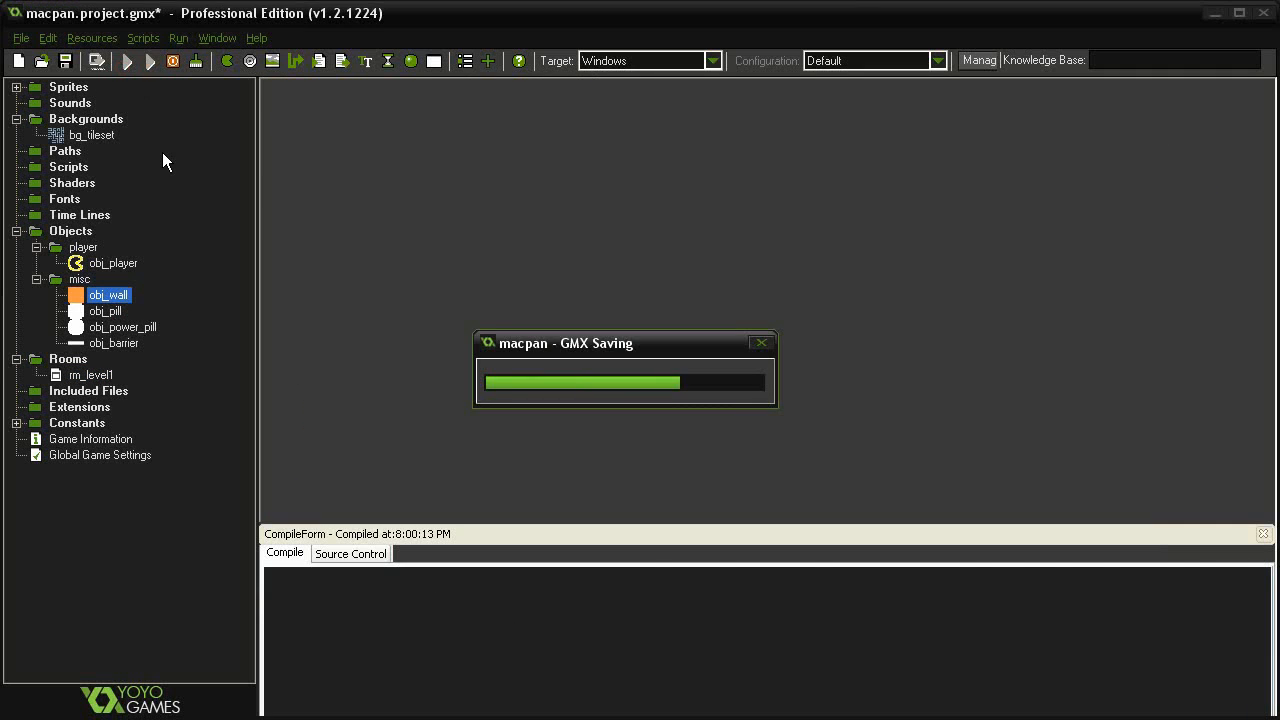